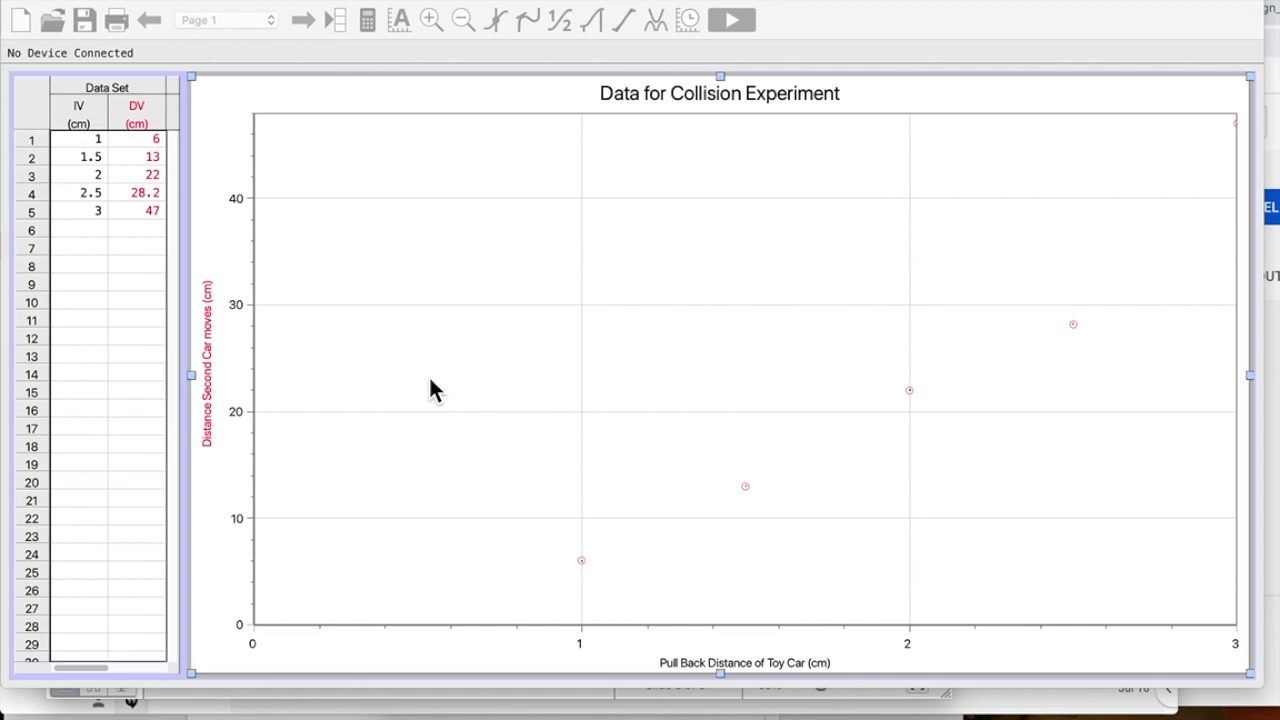
mouse_move(280, 356)
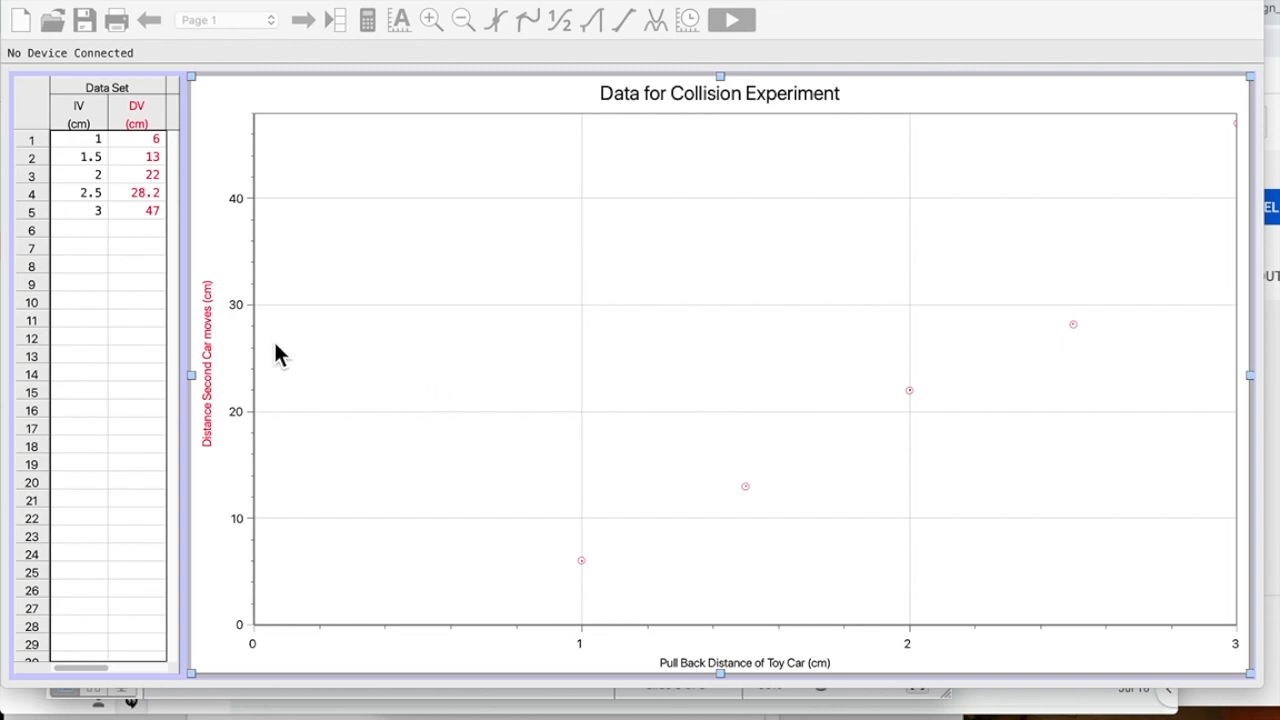
mouse_move(113, 258)
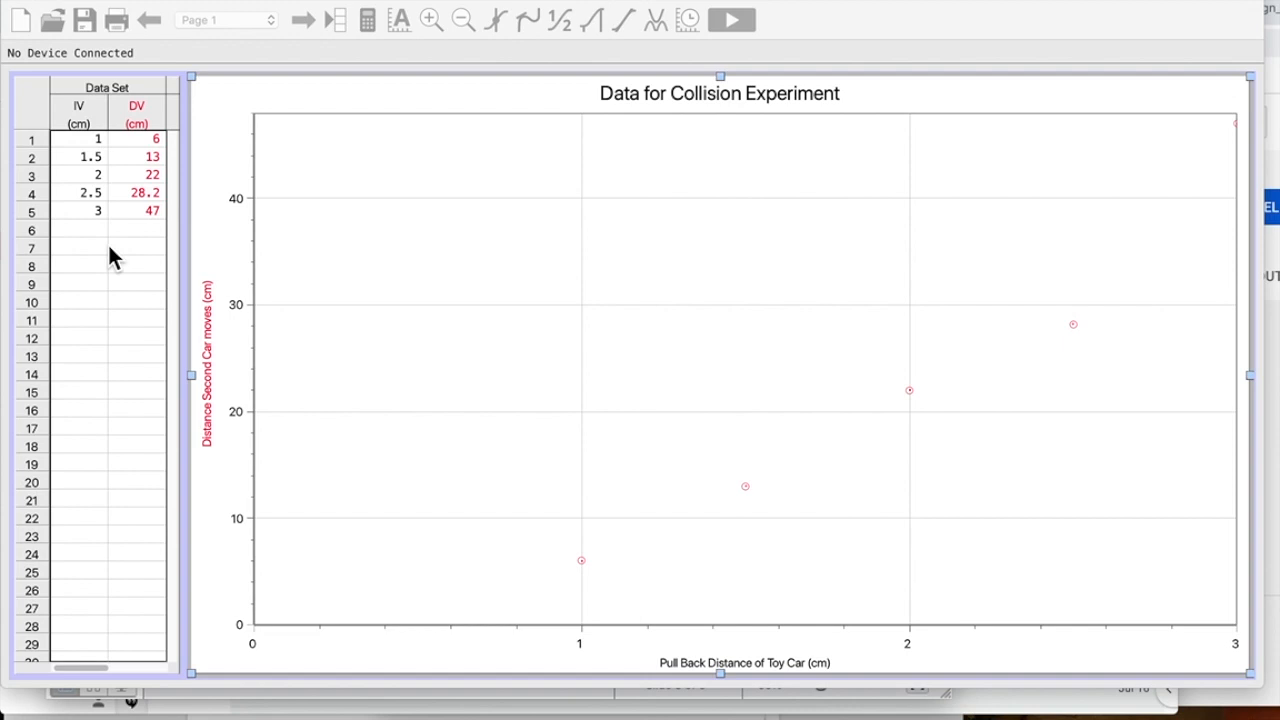
mouse_move(100, 243)
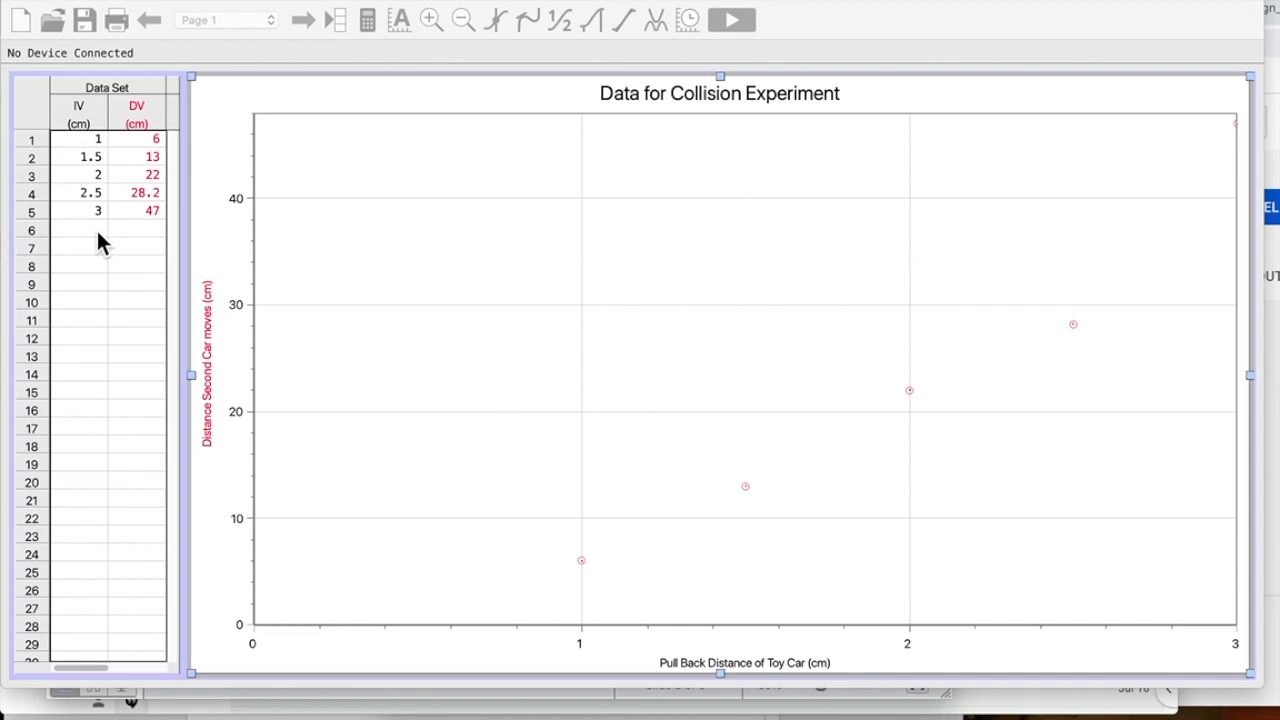
mouse_move(108, 233)
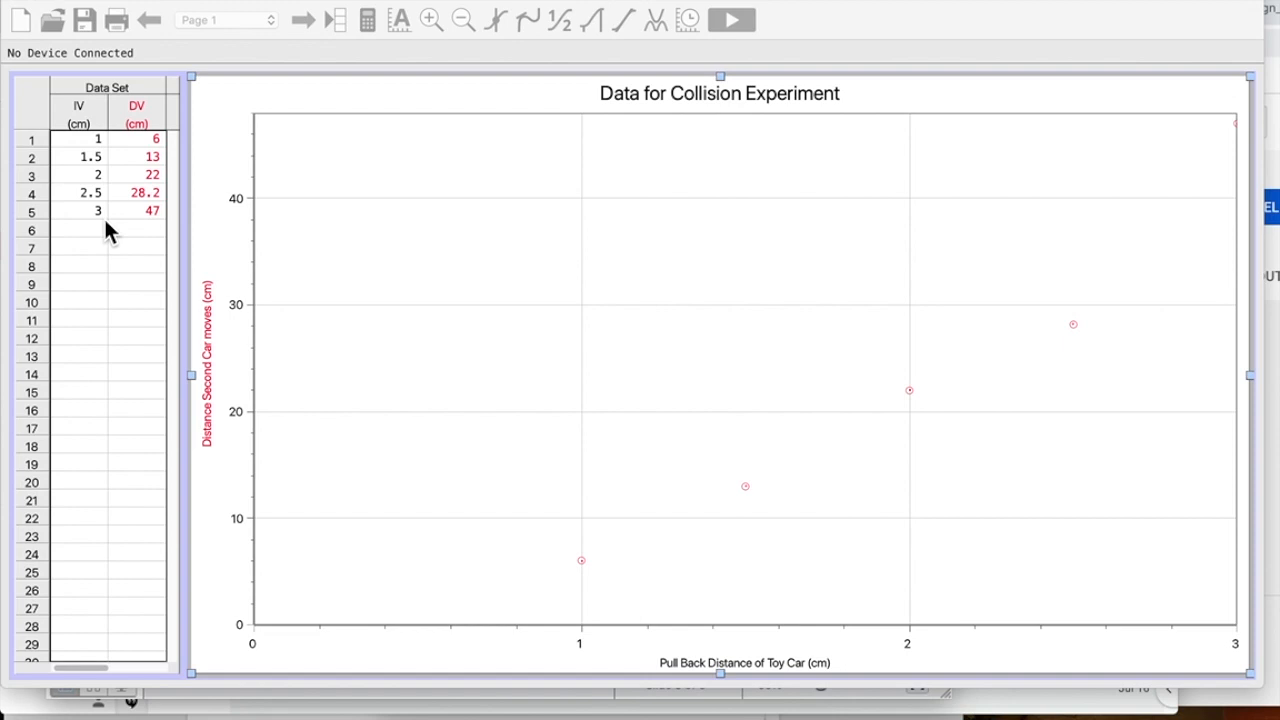
mouse_move(392, 430)
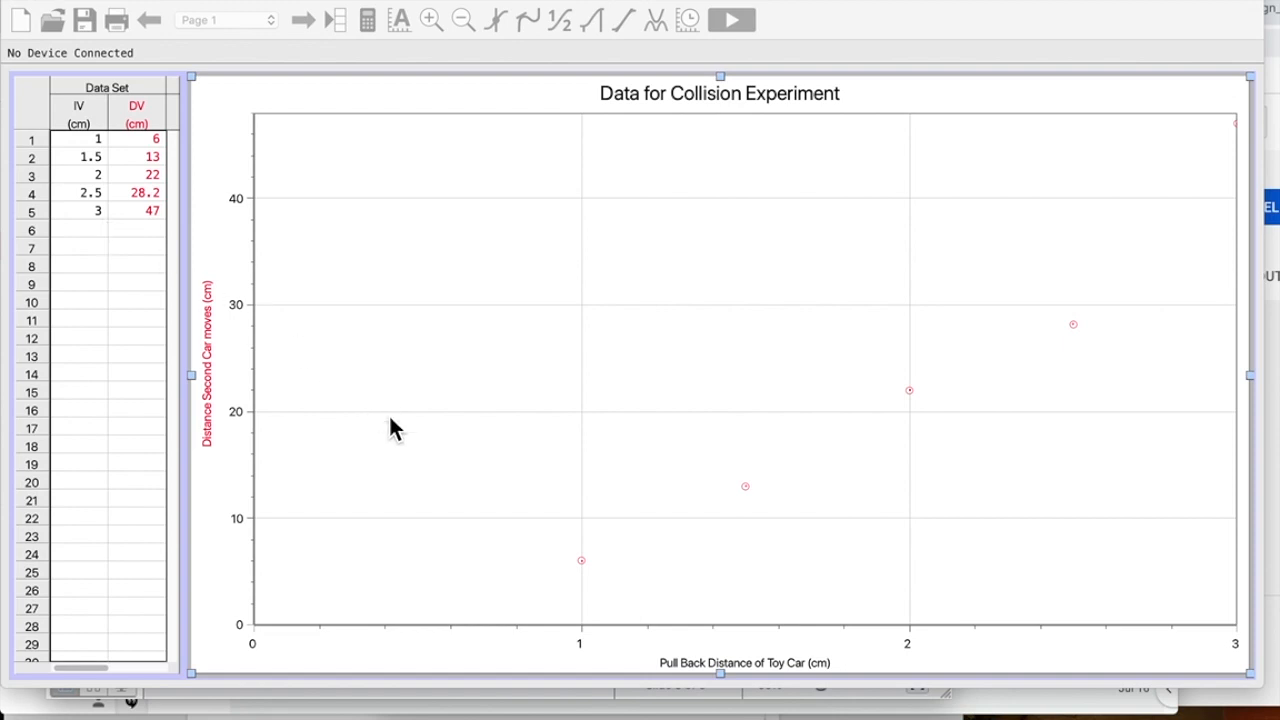
mouse_move(649, 682)
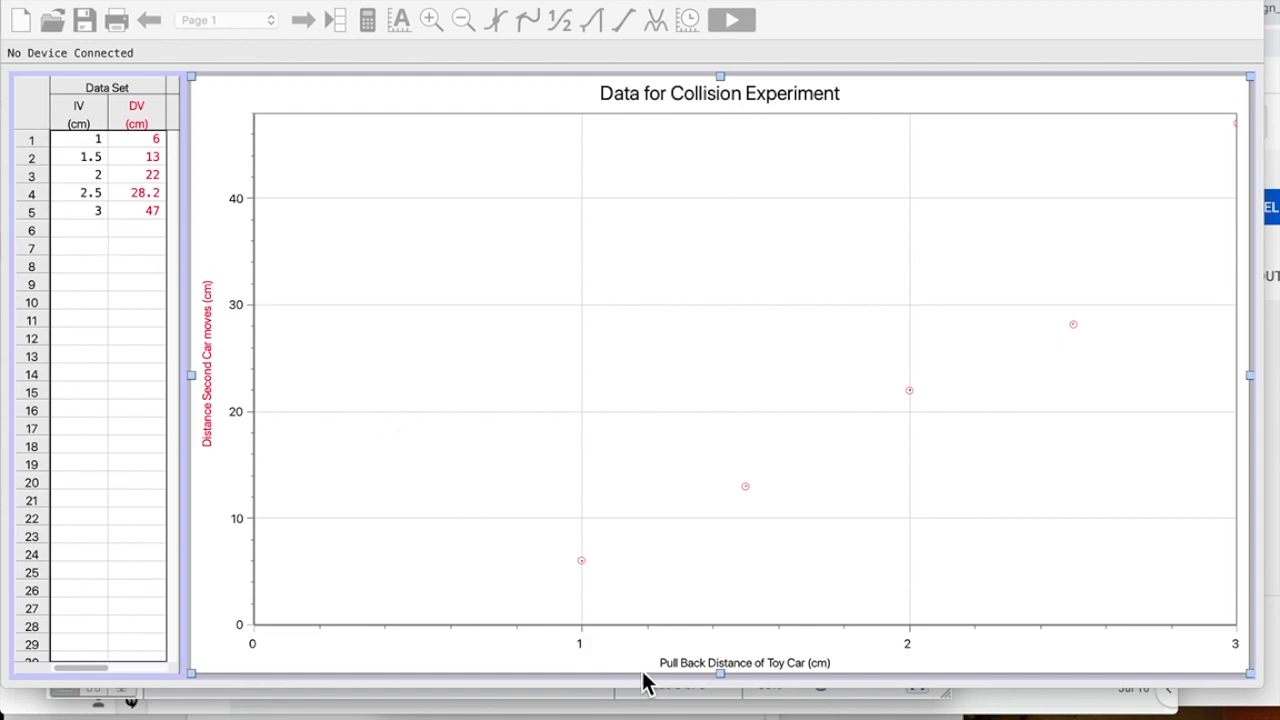
mouse_move(374, 550)
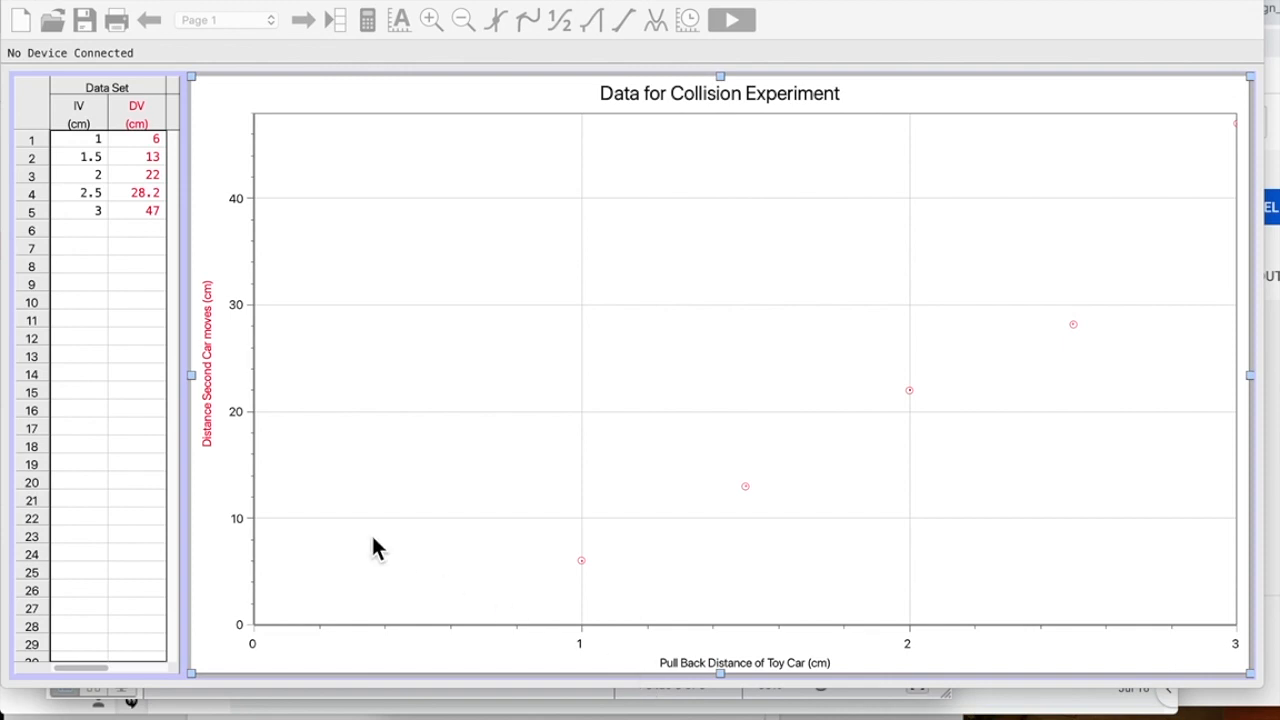
mouse_move(219, 472)
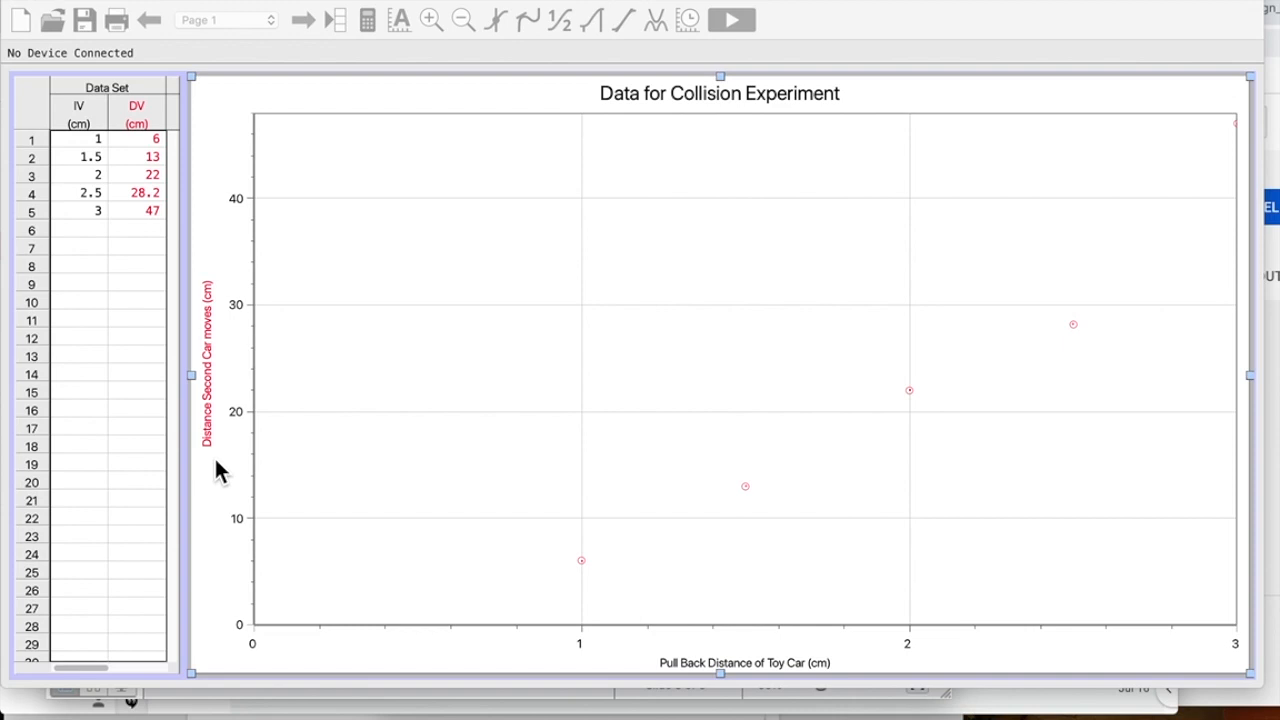
mouse_move(1243, 172)
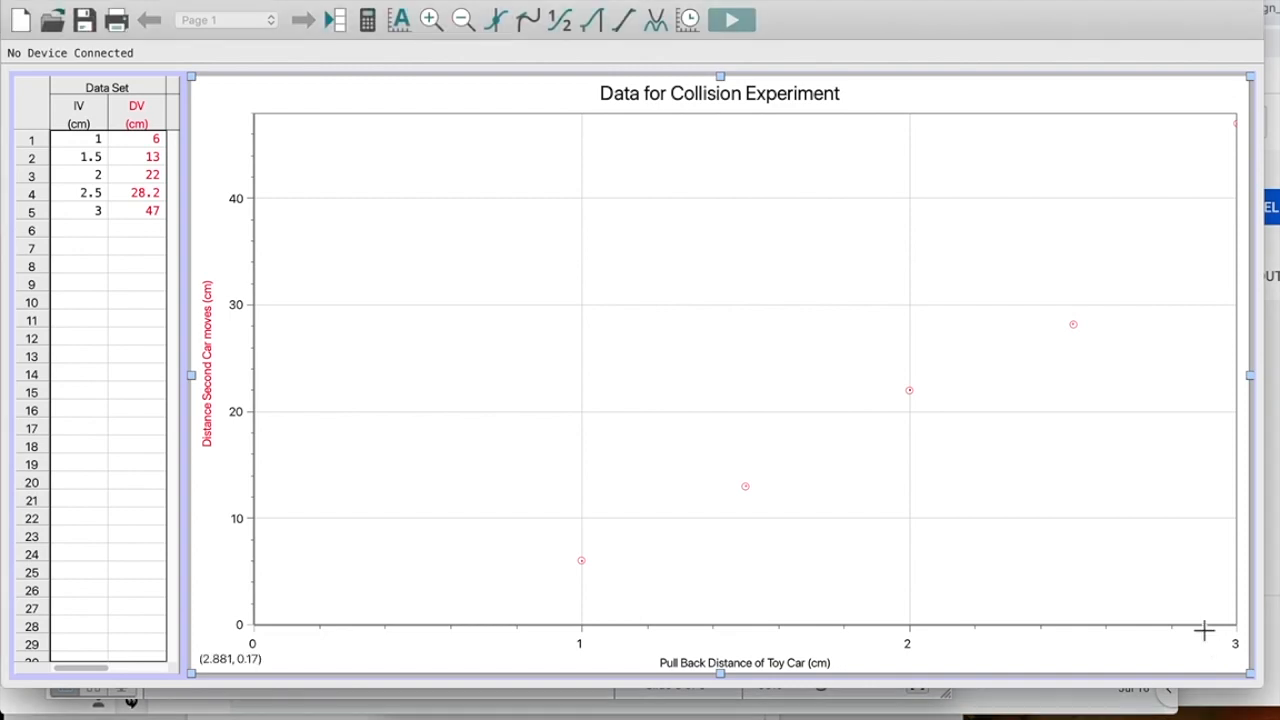
mouse_move(1205, 637)
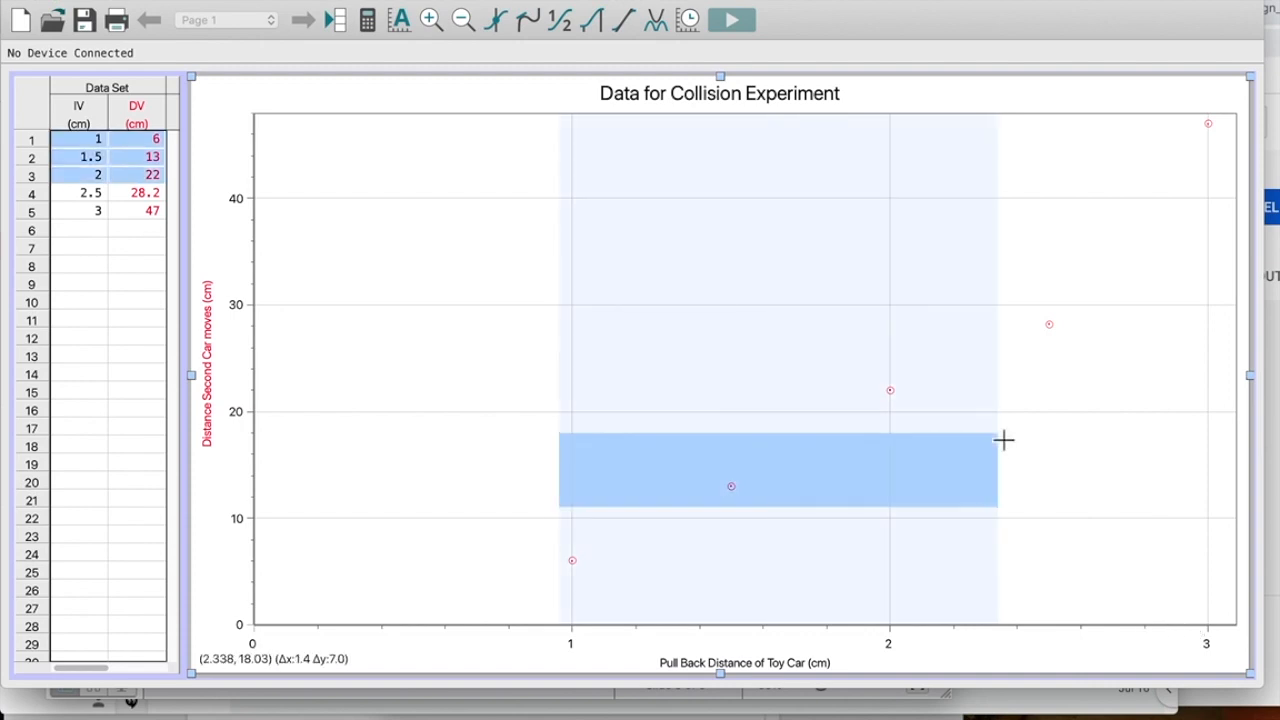
Step: Drag-select all five collision data points on the graph
drag(1003, 441, 1230, 408)
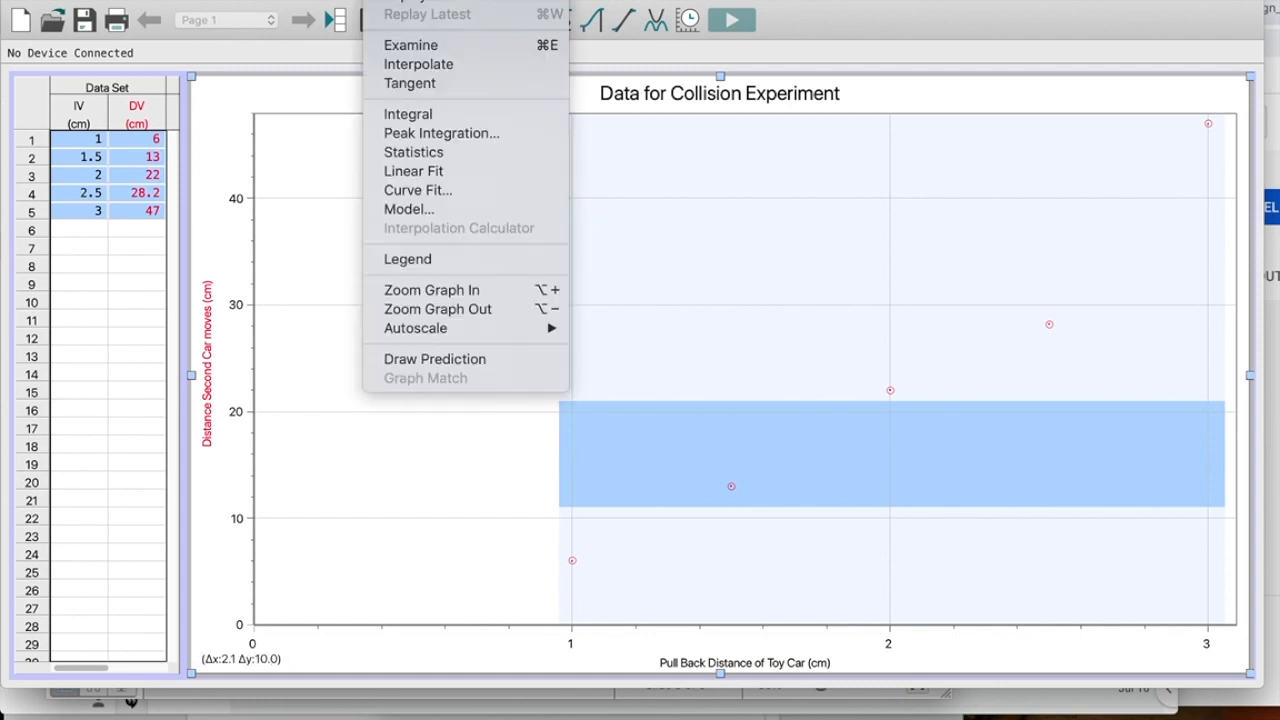
mouse_move(417, 190)
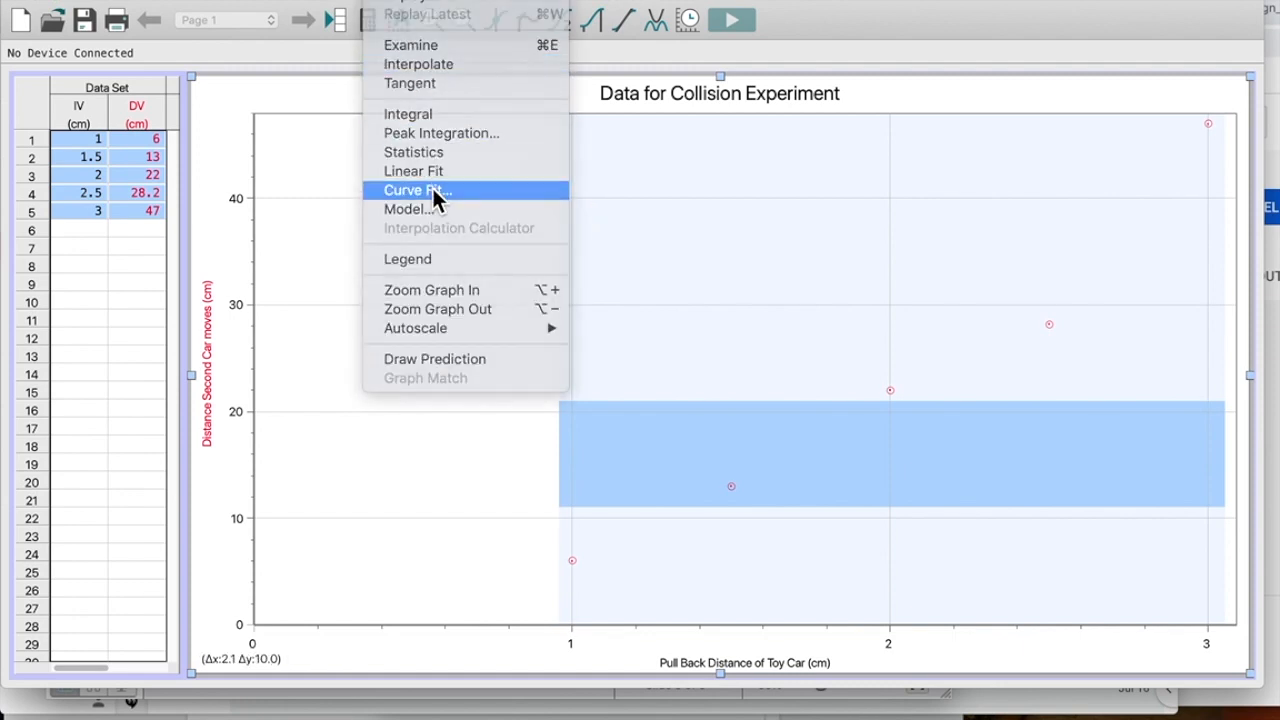
Step: Fit an mx+b line to the collision data: slope 19.44, intercept −15.64, correlation 0.9755
click(413, 190)
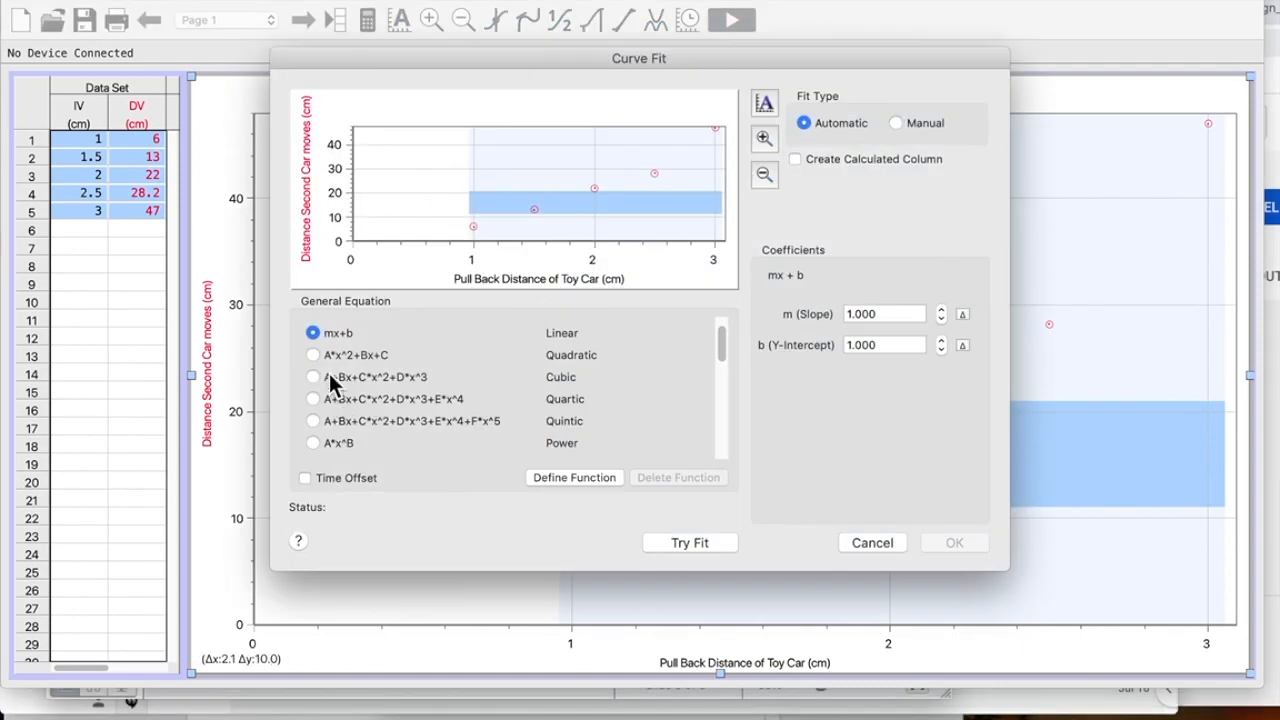
click(690, 543)
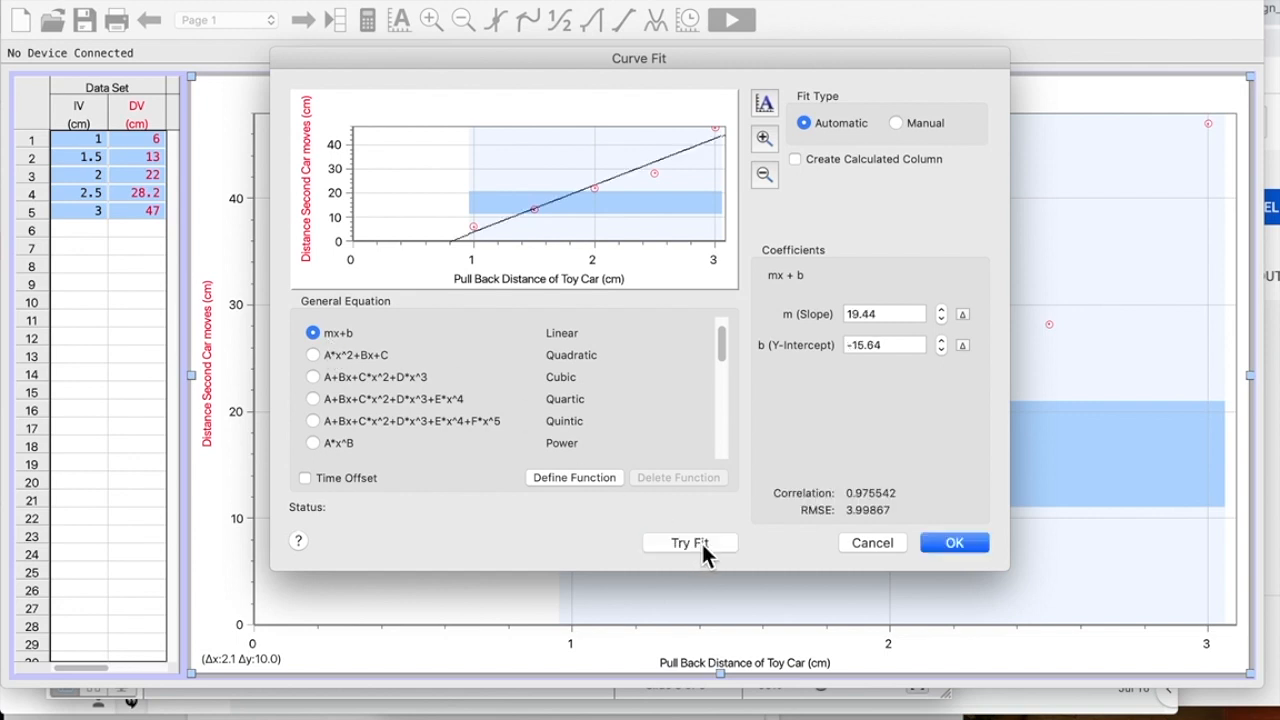
click(954, 542)
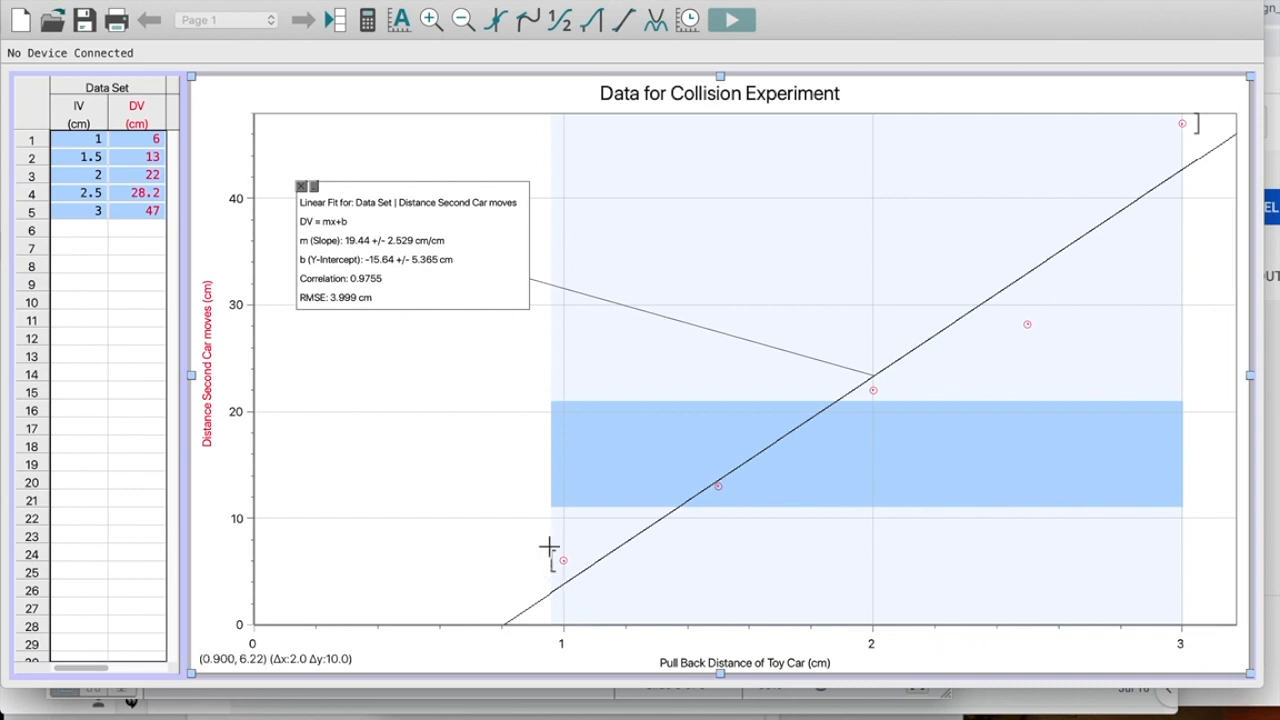
mouse_move(701, 489)
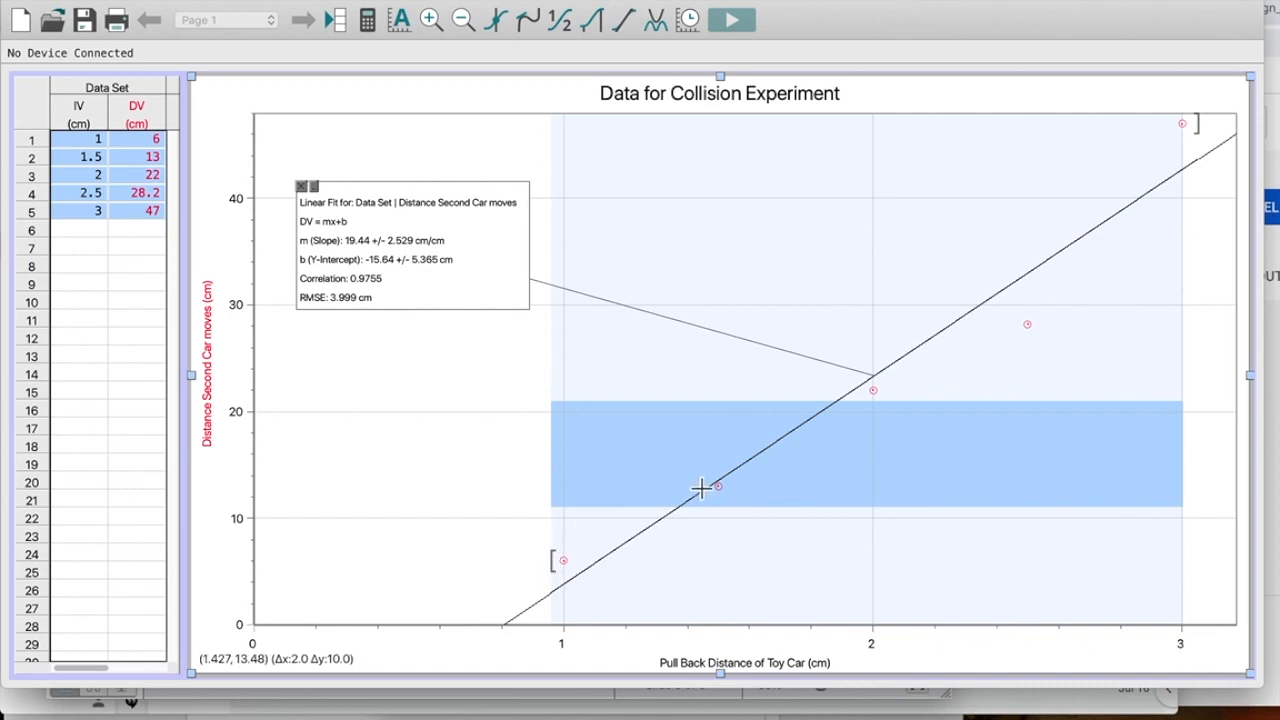
mouse_move(1020, 335)
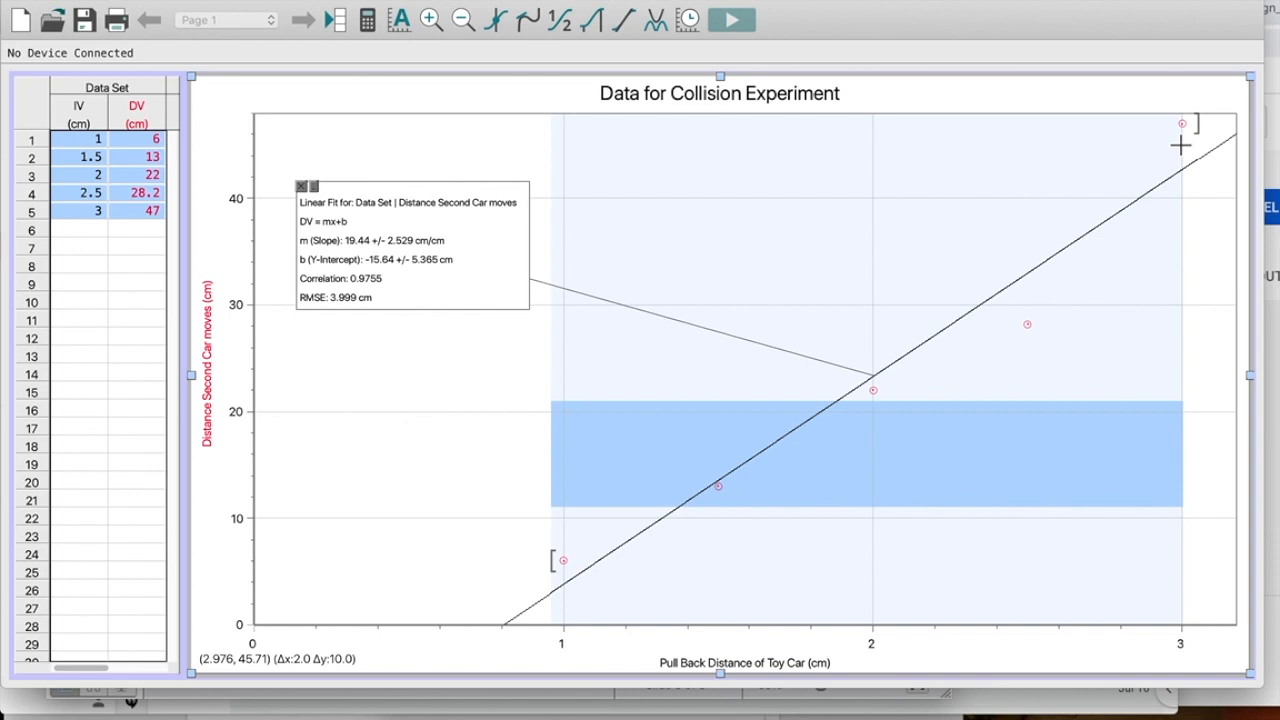
mouse_move(1200, 127)
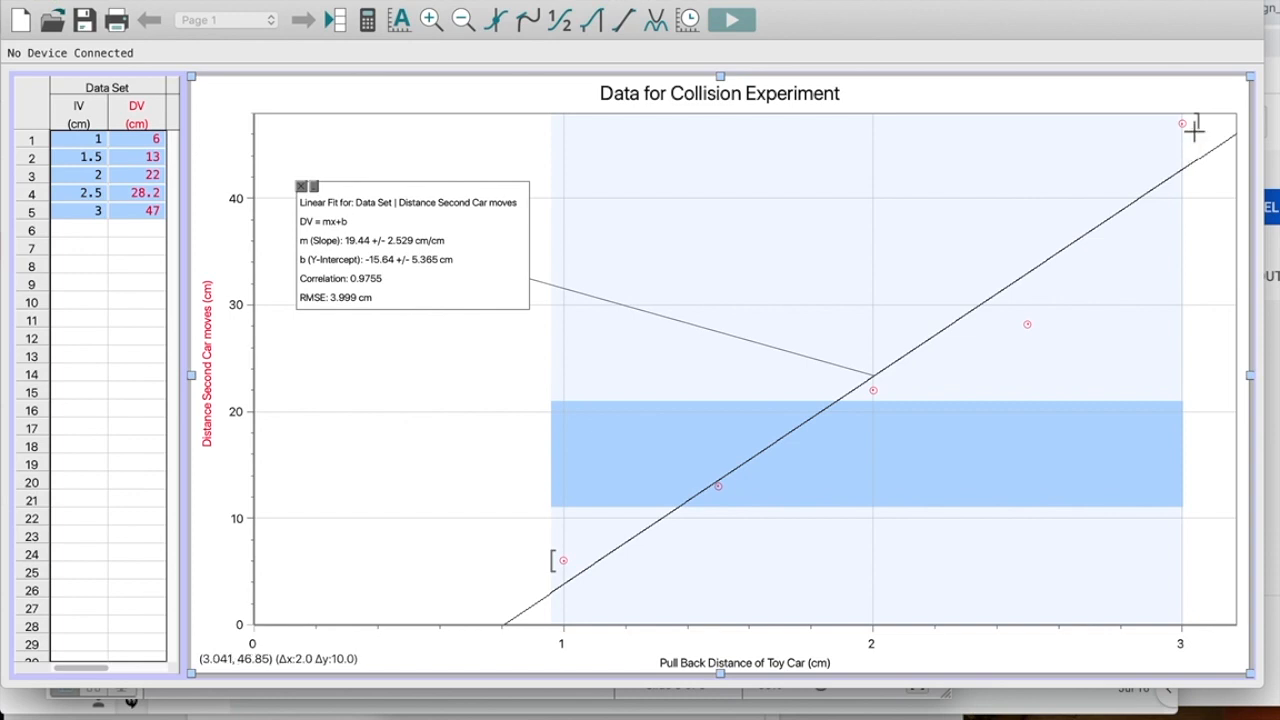
mouse_move(1100, 305)
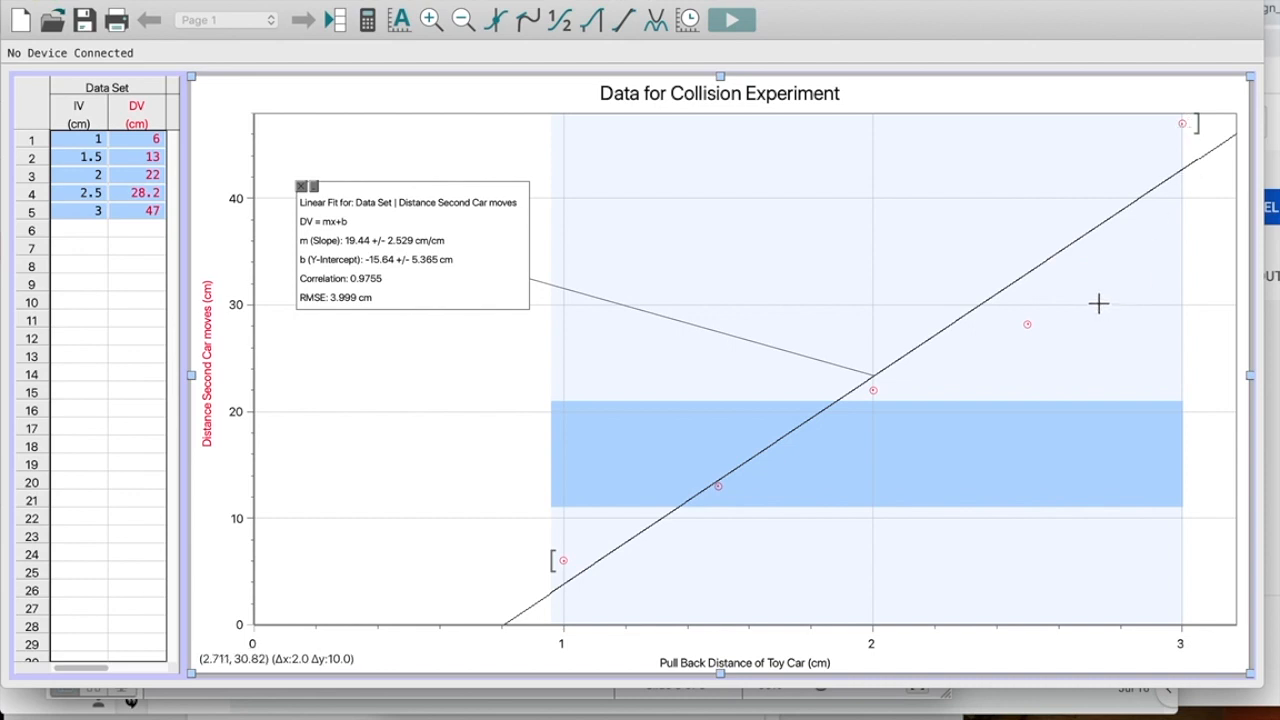
Step: Remove the linear fit and bring up Curve Fit for the reselected collision points
click(301, 186)
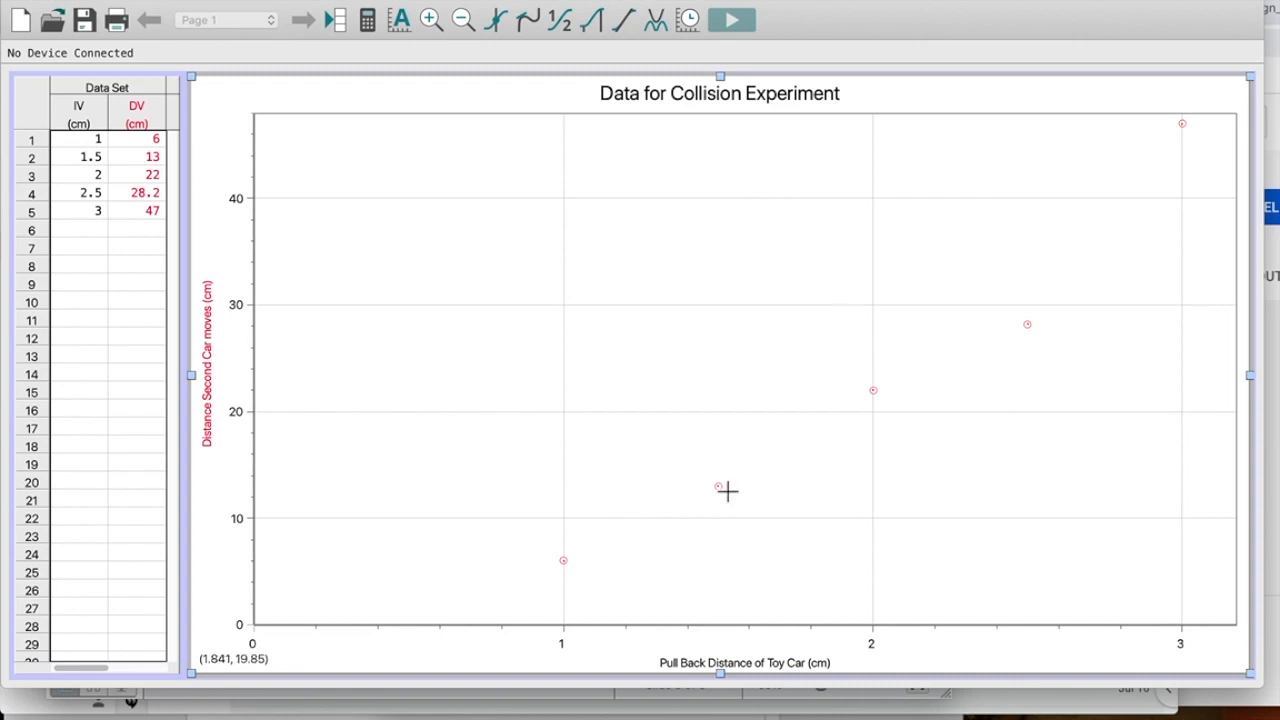
mouse_move(919, 443)
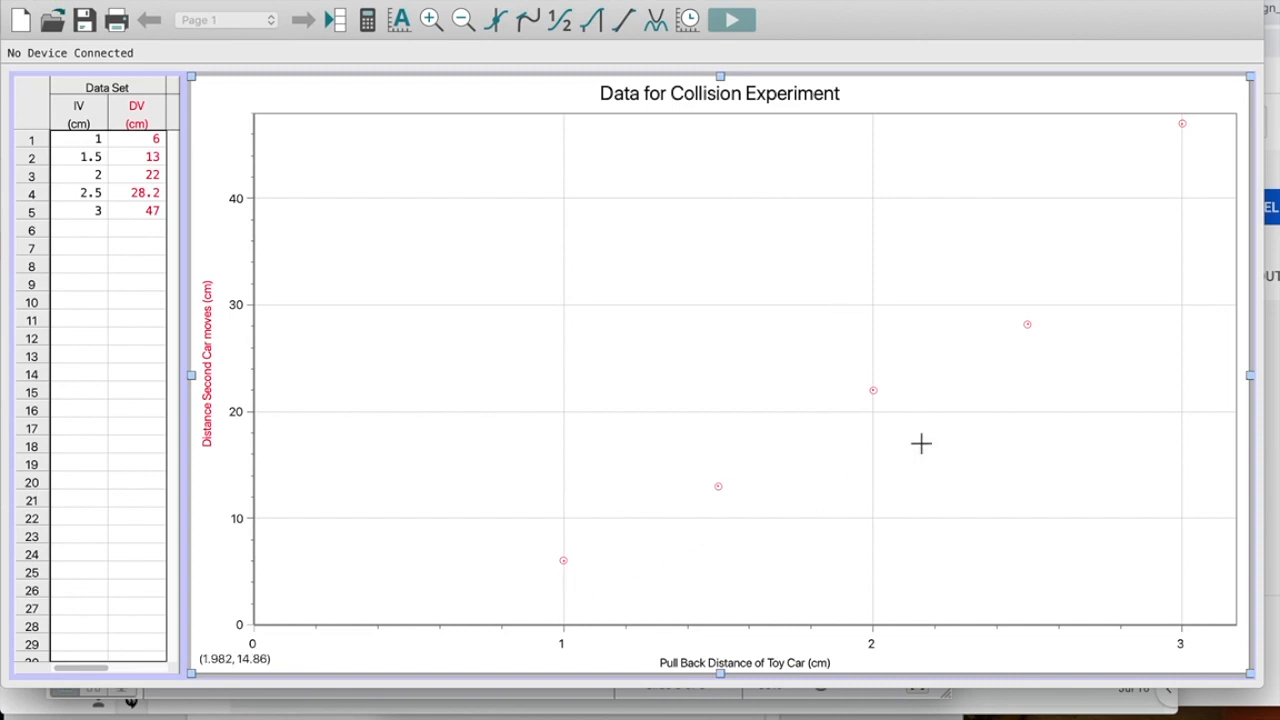
mouse_move(1151, 136)
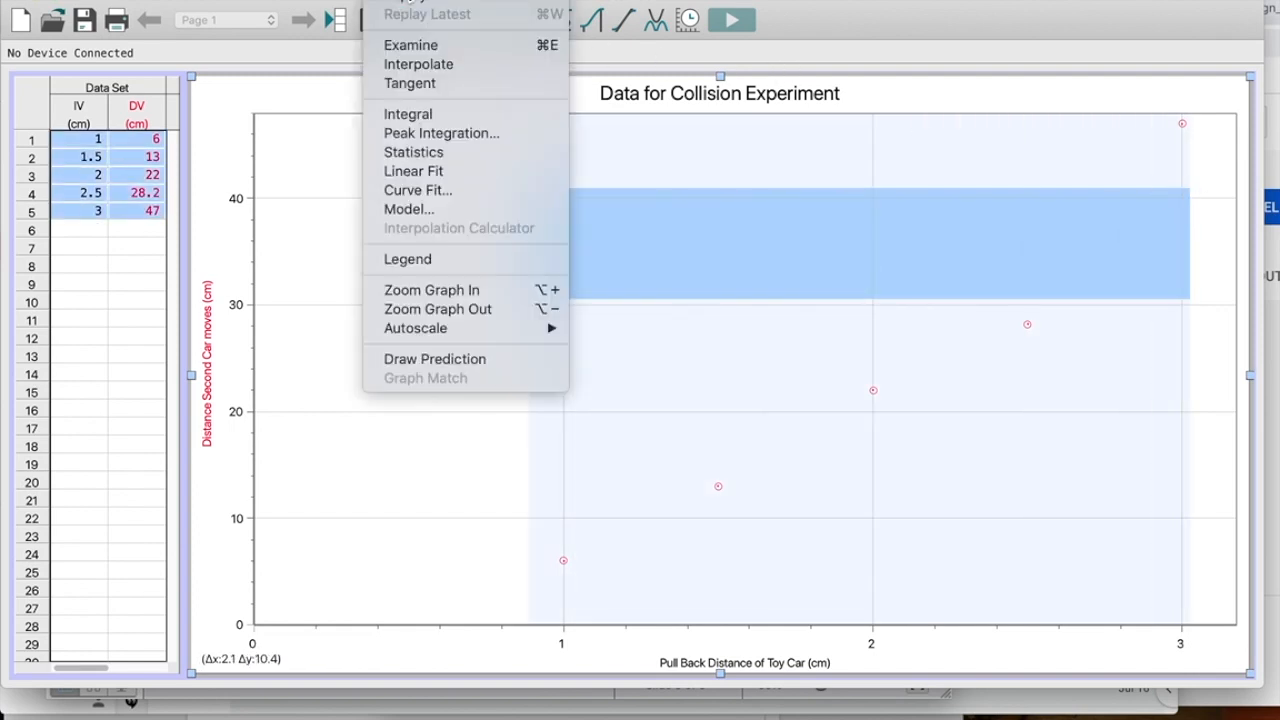
mouse_move(417, 190)
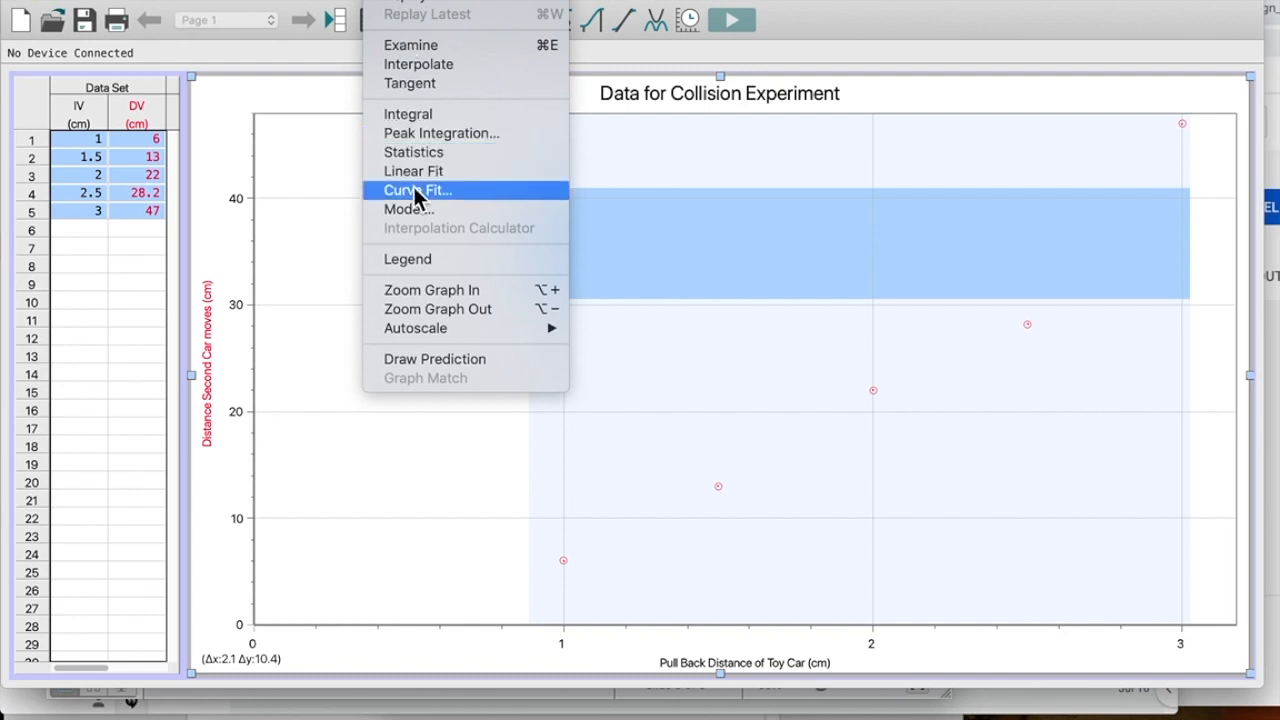
click(415, 190)
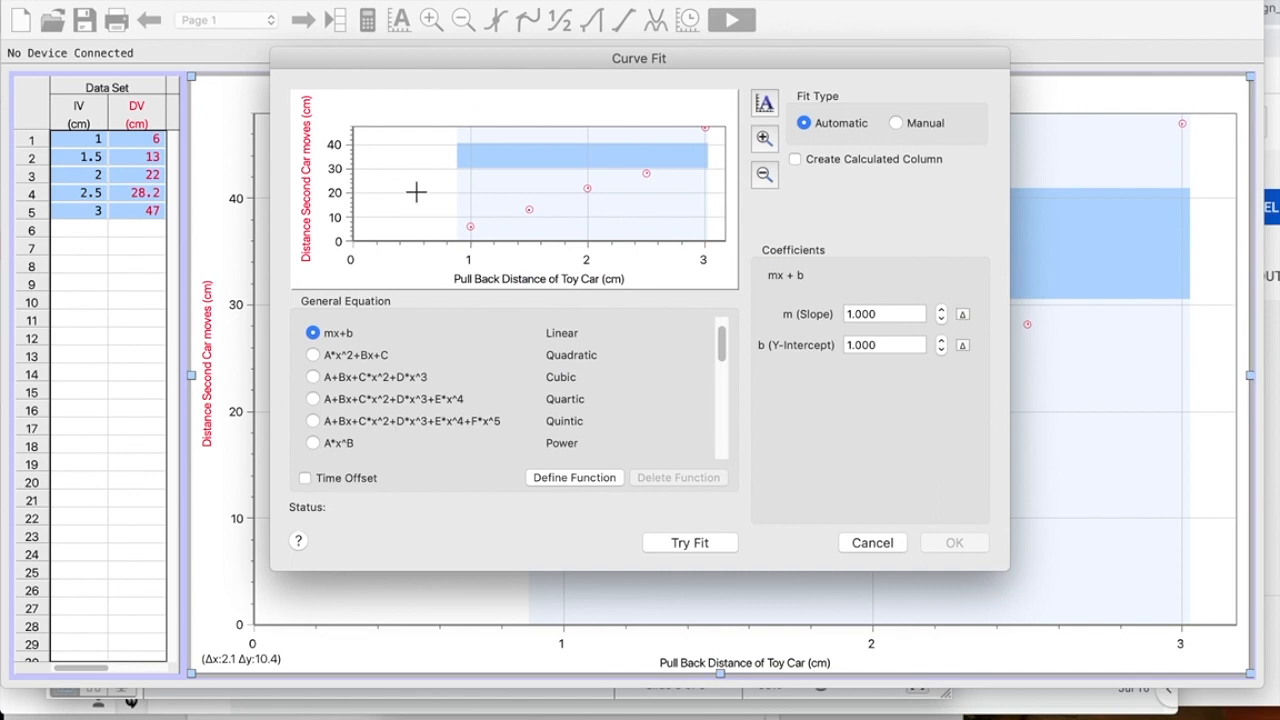
mouse_move(368, 402)
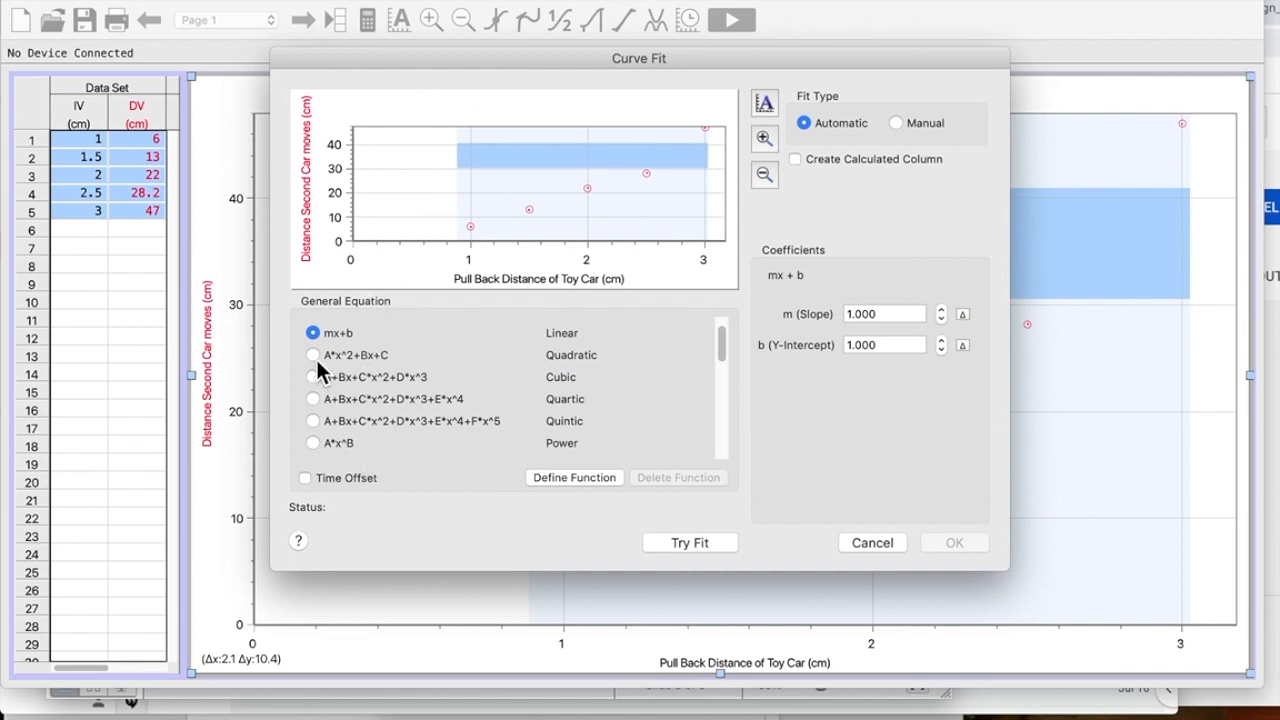
Step: Preview an A*x^2+Bx+C quadratic fit: A 5.943, B −4.331, C 5.160
click(308, 355)
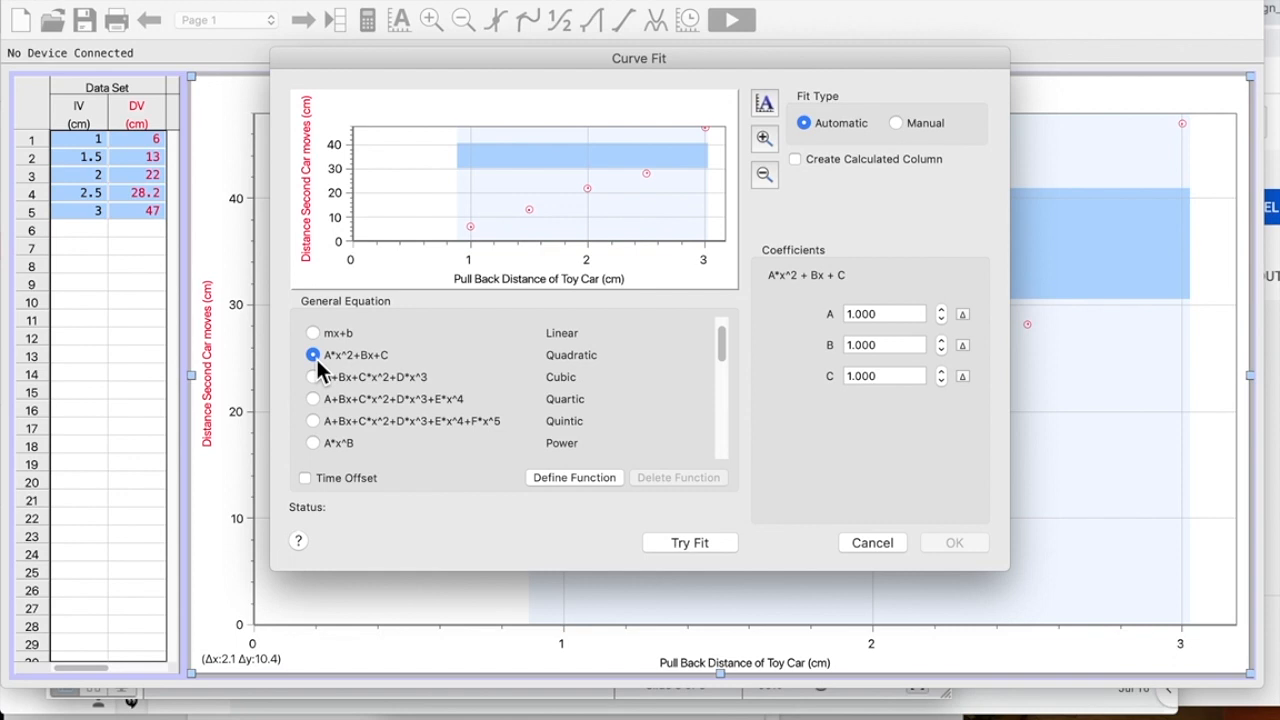
click(690, 542)
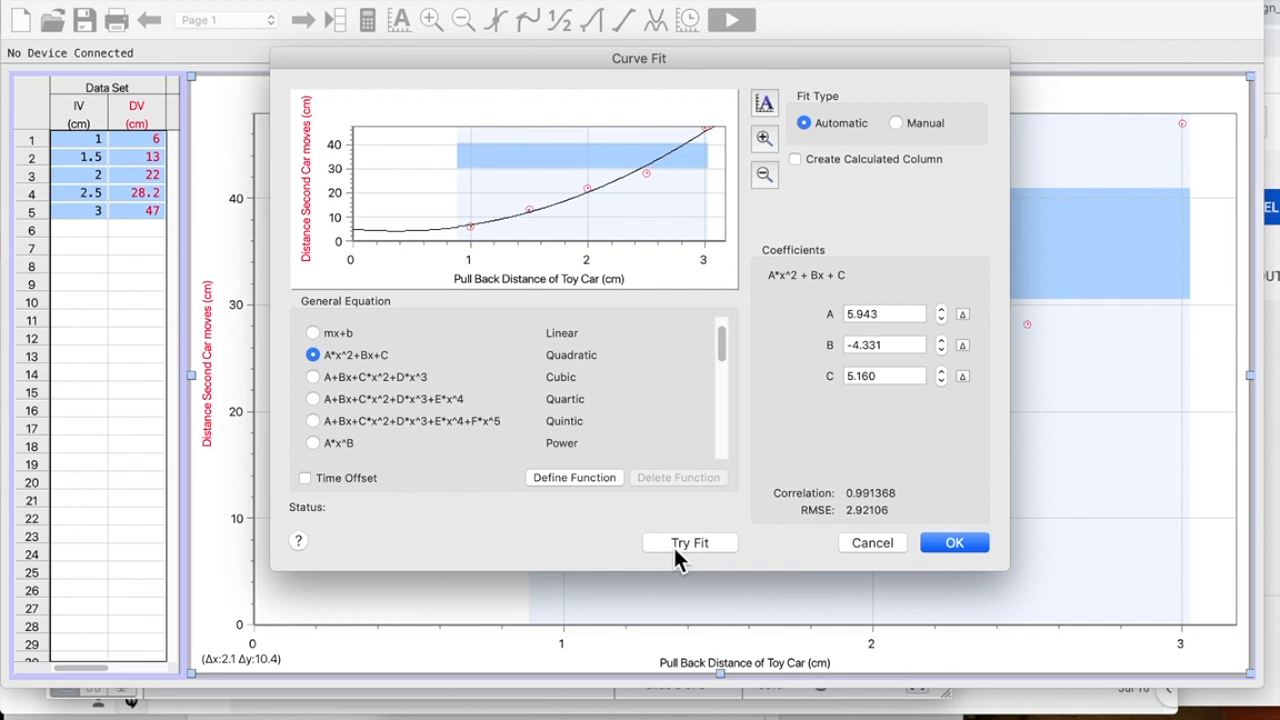
mouse_move(901, 514)
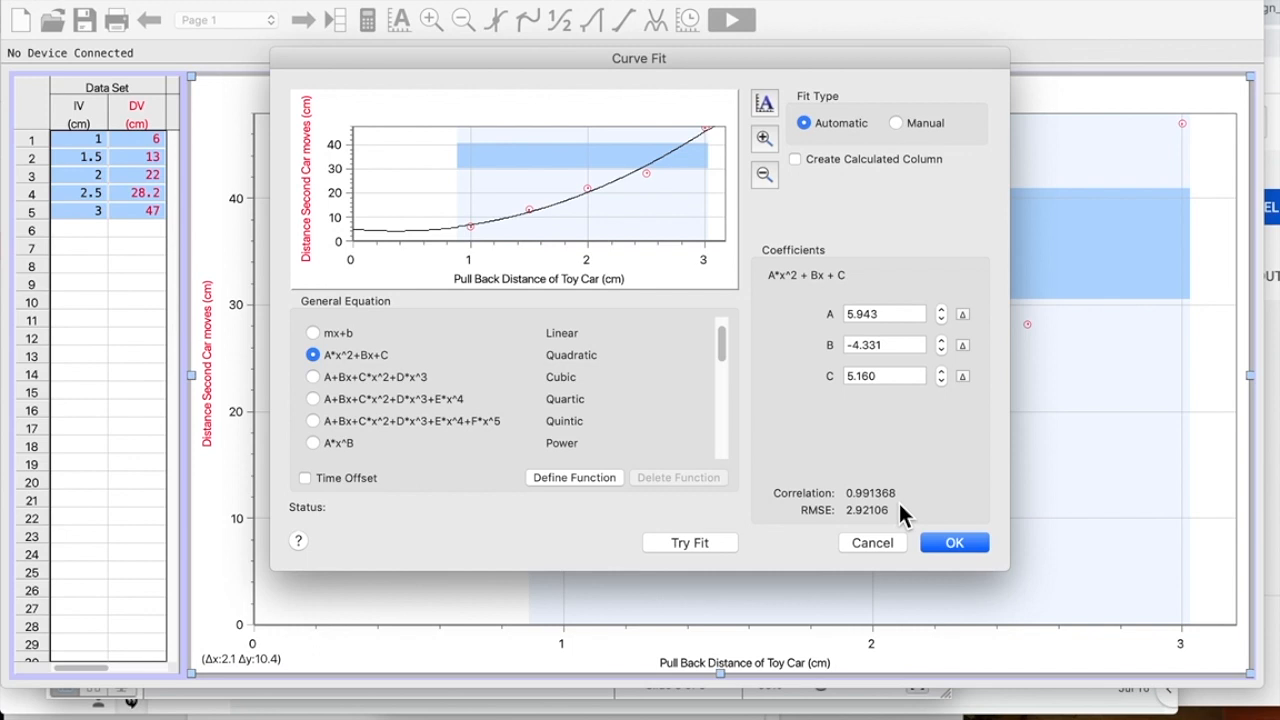
mouse_move(500, 360)
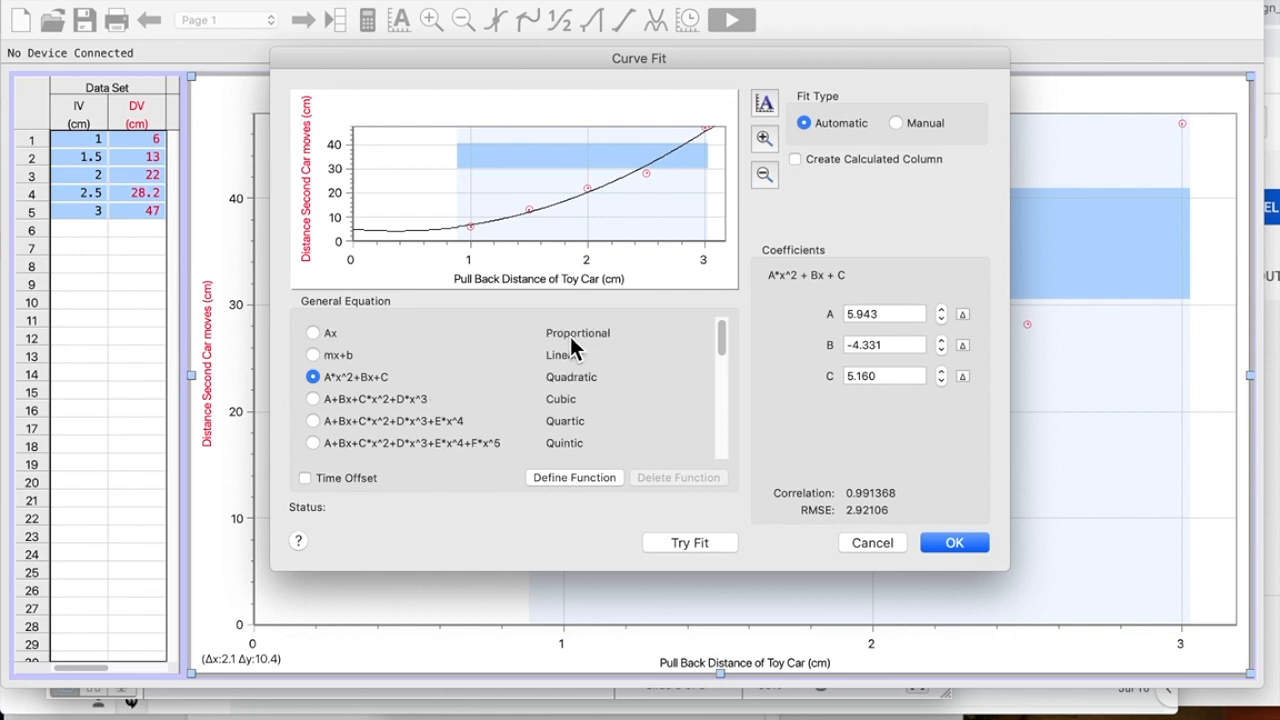
scroll(down, 3)
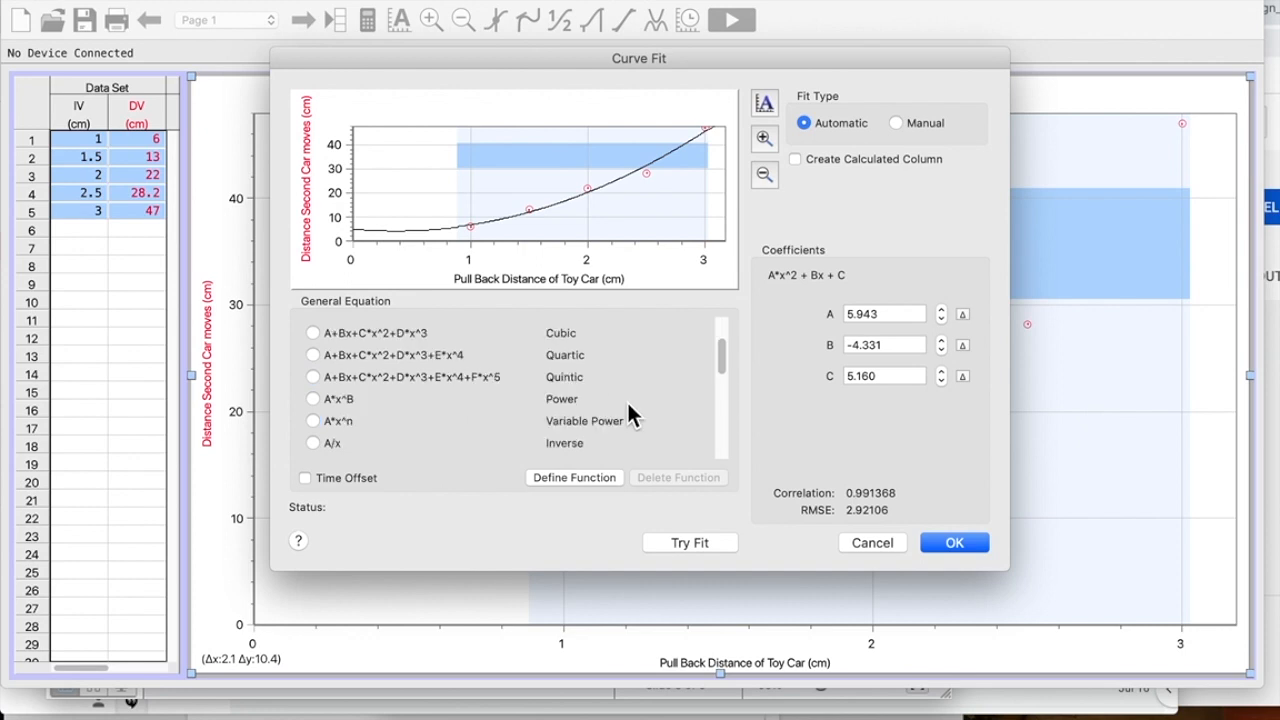
scroll(down, 3)
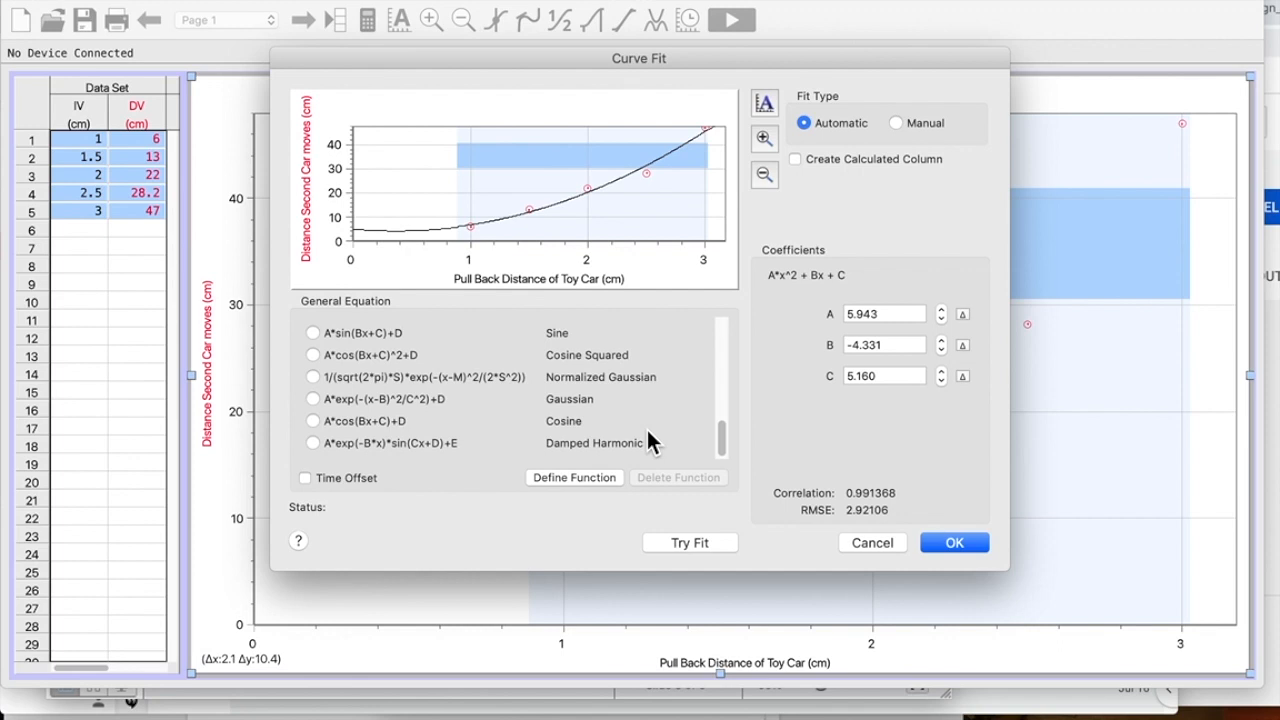
mouse_move(607, 470)
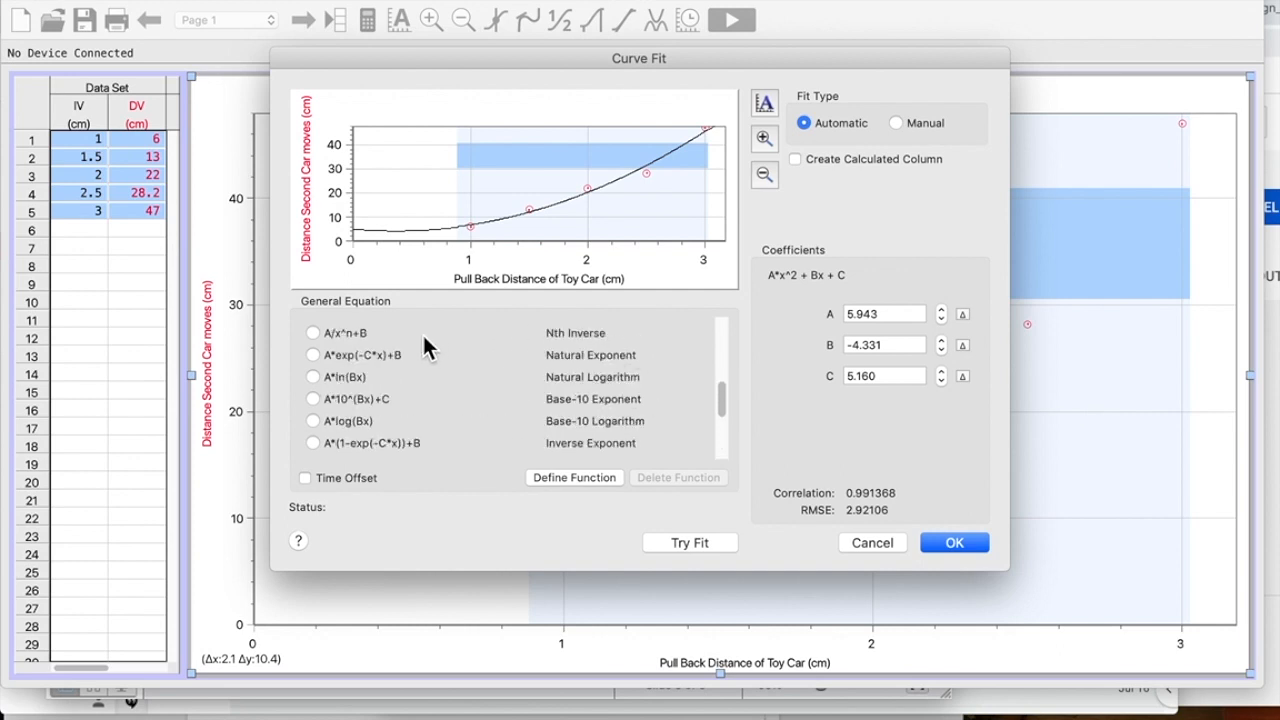
mouse_move(409, 365)
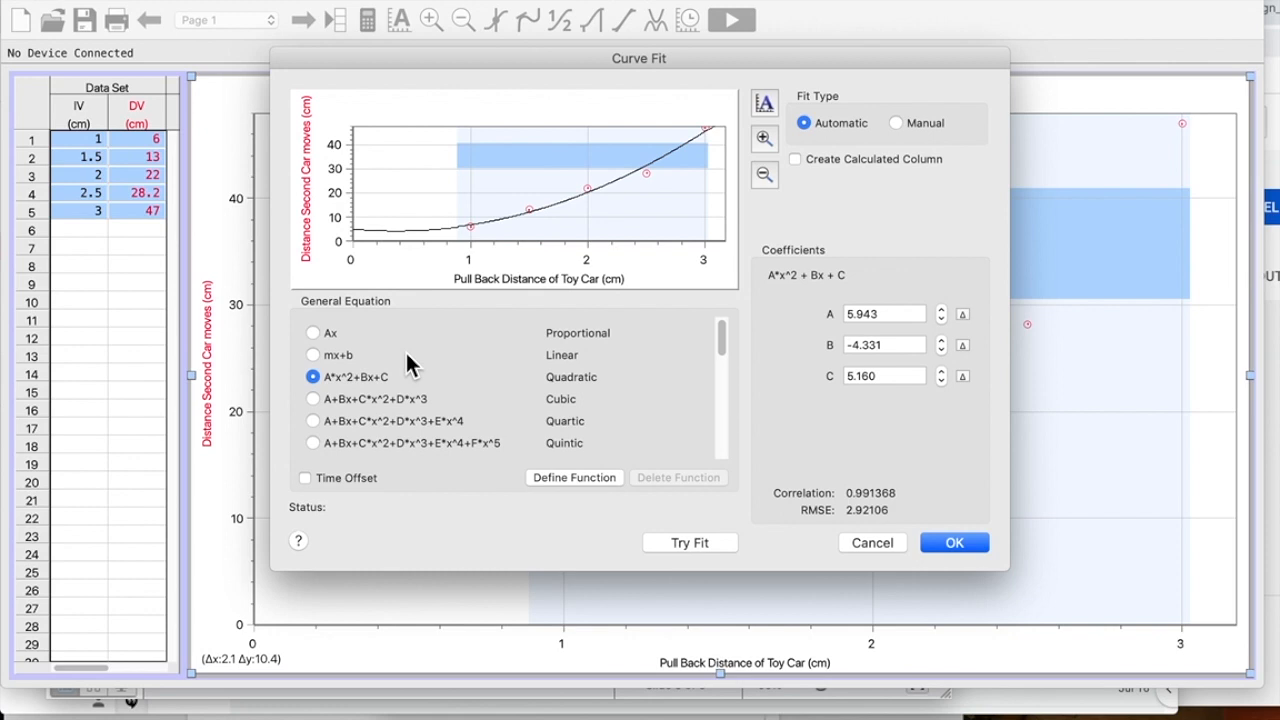
Step: Try cubic and quartic fits on the collision data for comparison
click(309, 399)
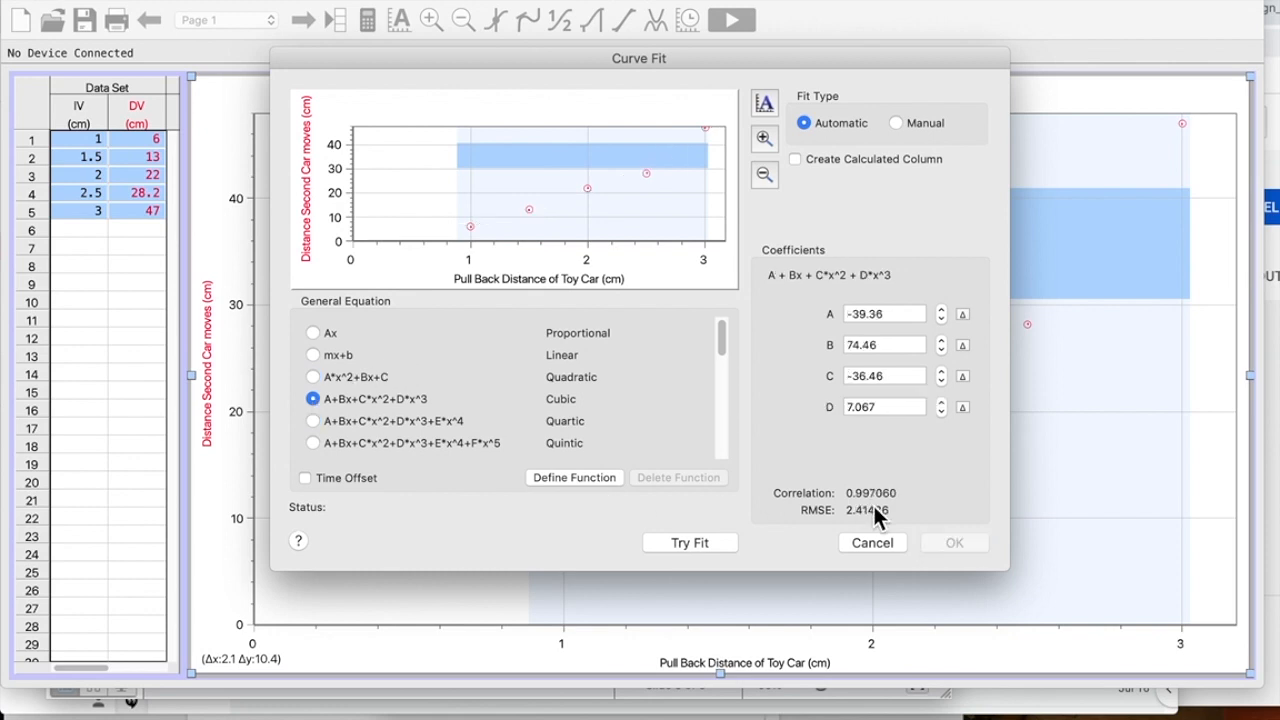
click(690, 542)
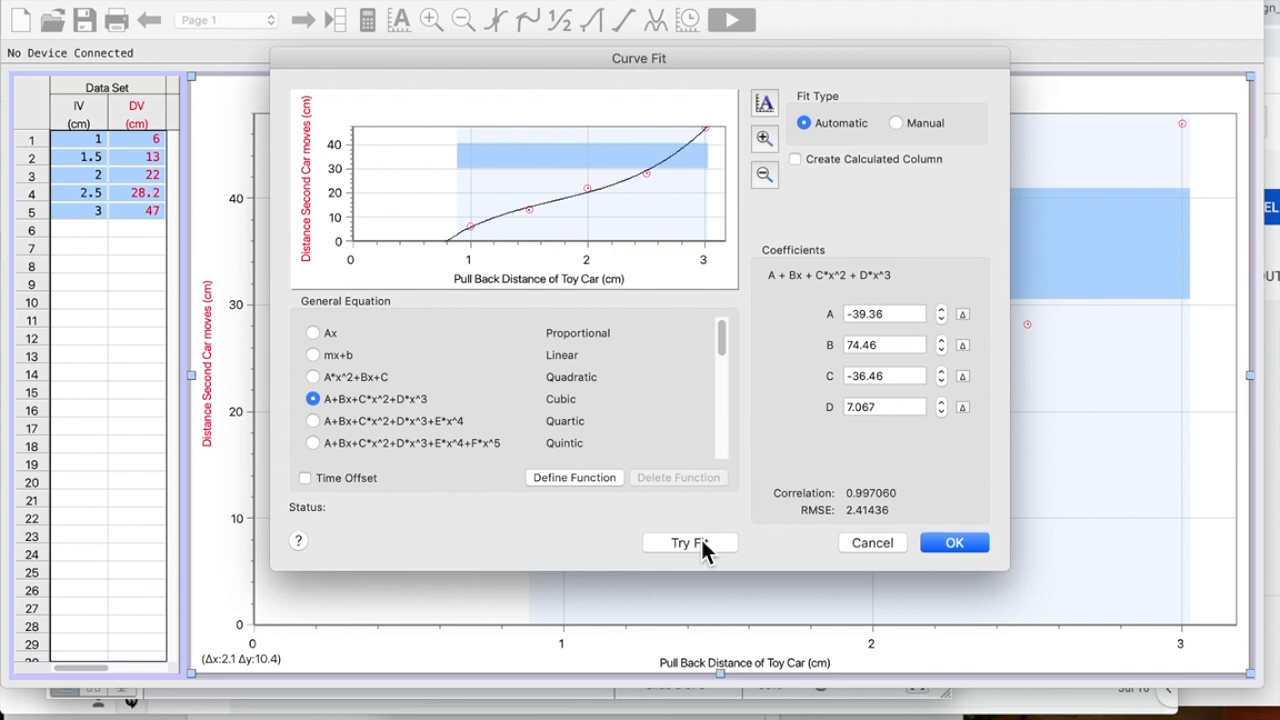
mouse_move(340, 450)
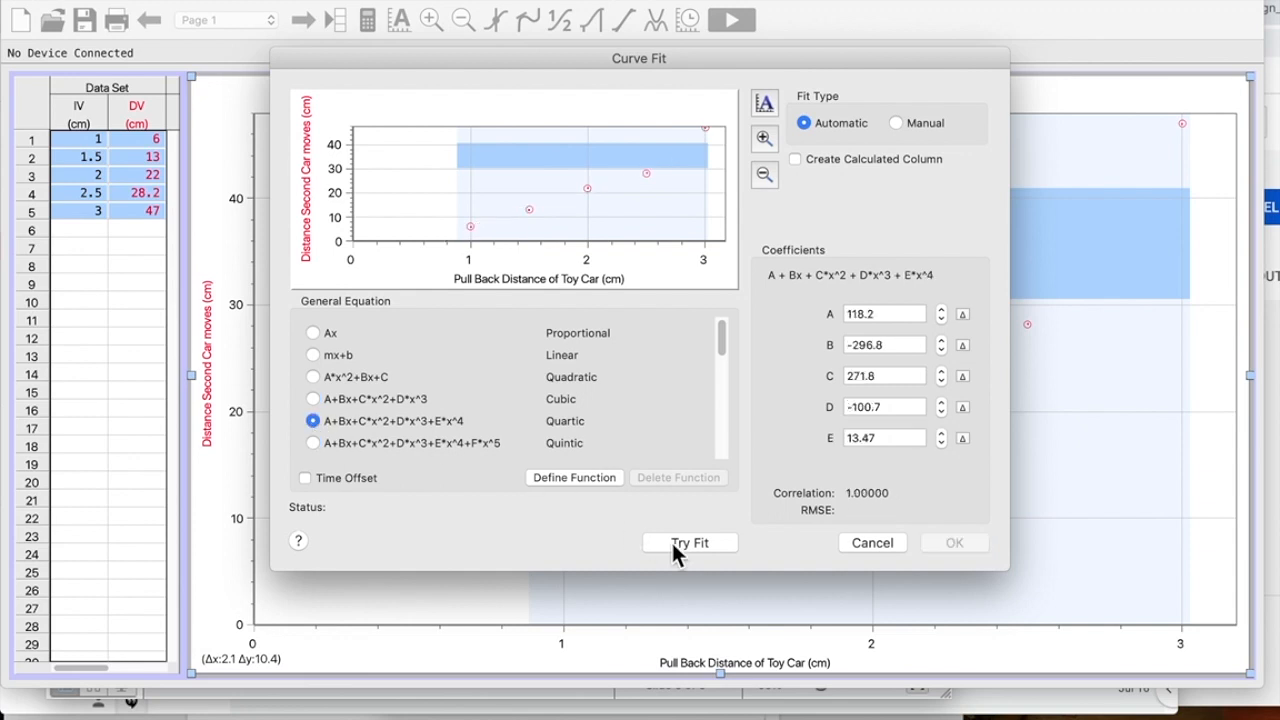
click(689, 542)
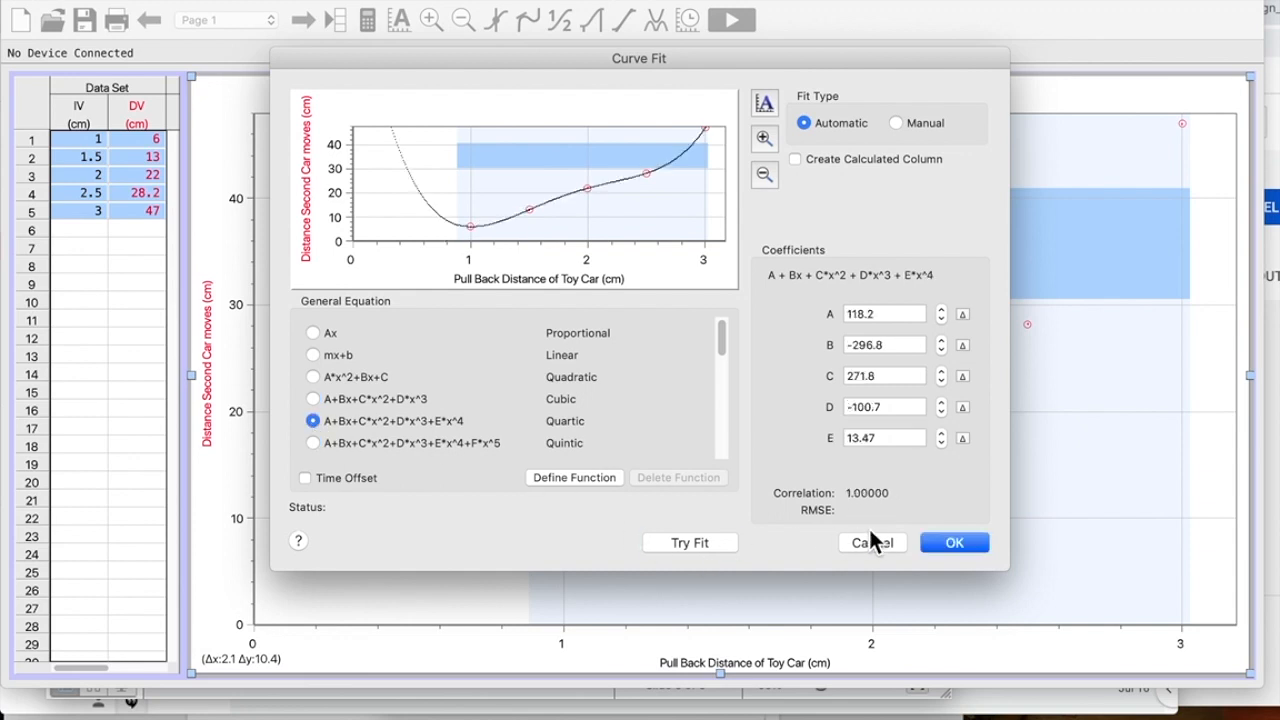
mouse_move(680, 403)
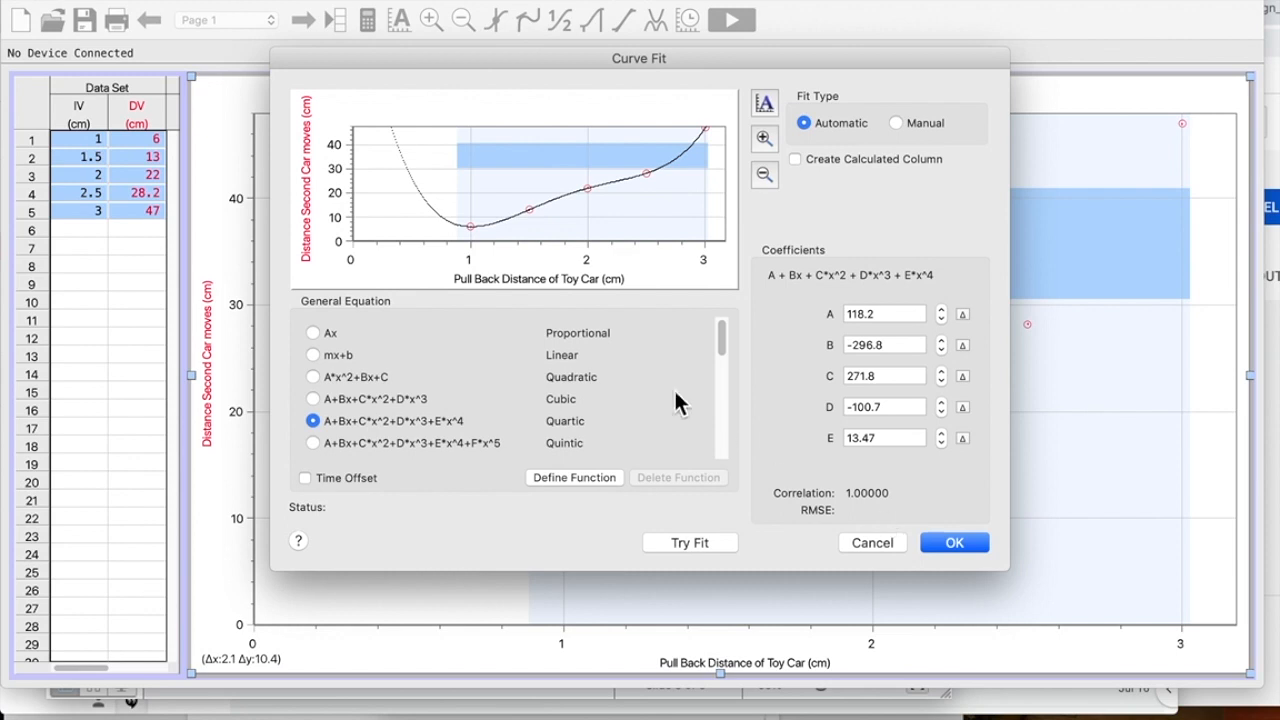
mouse_move(531, 224)
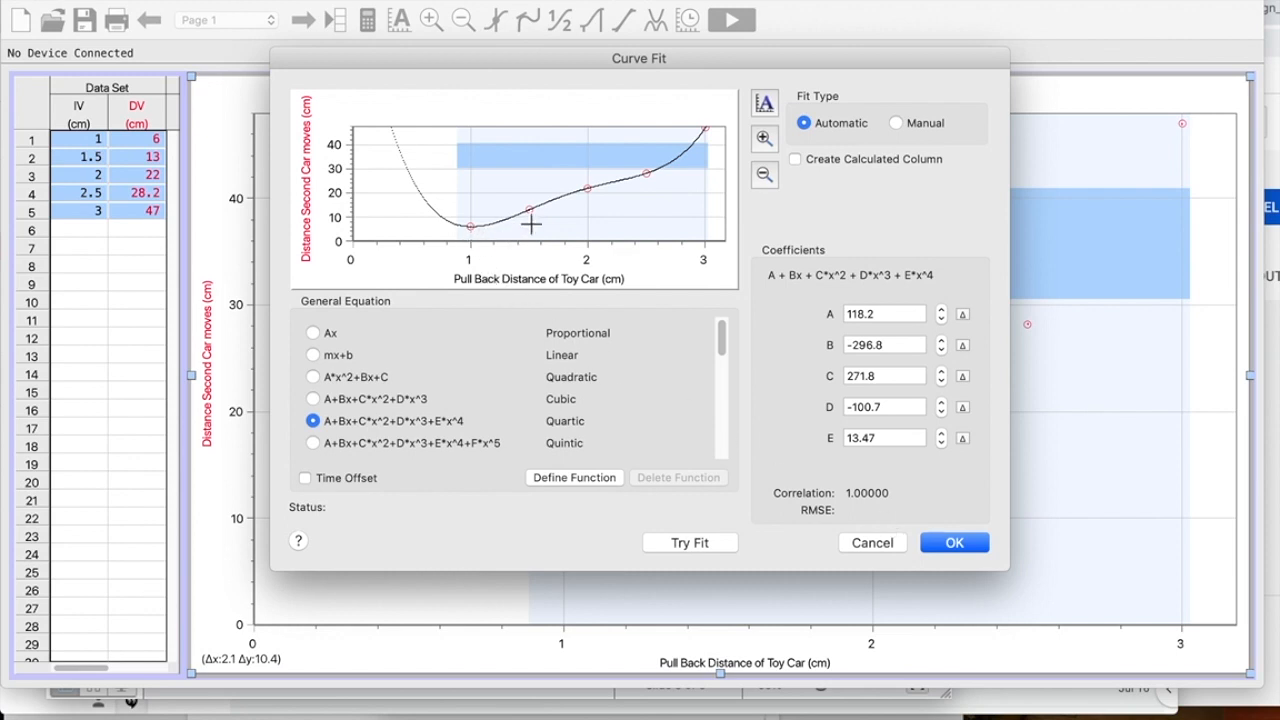
mouse_move(640, 191)
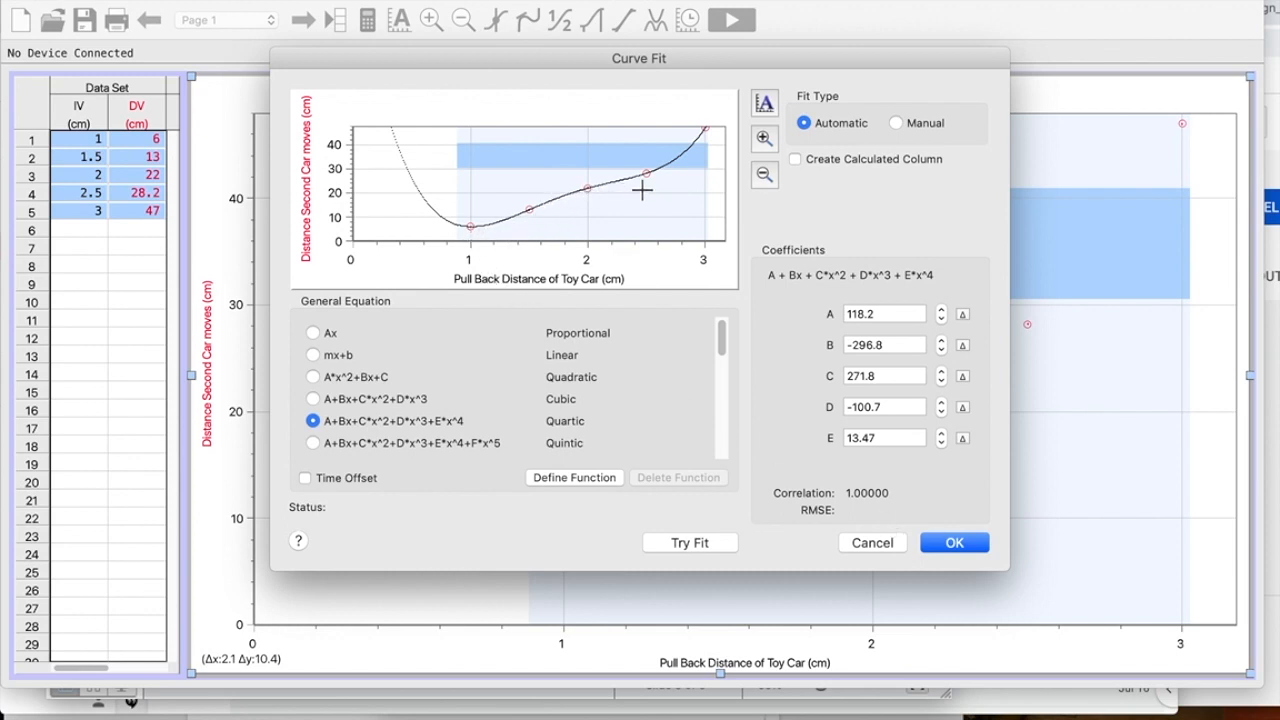
mouse_move(710, 159)
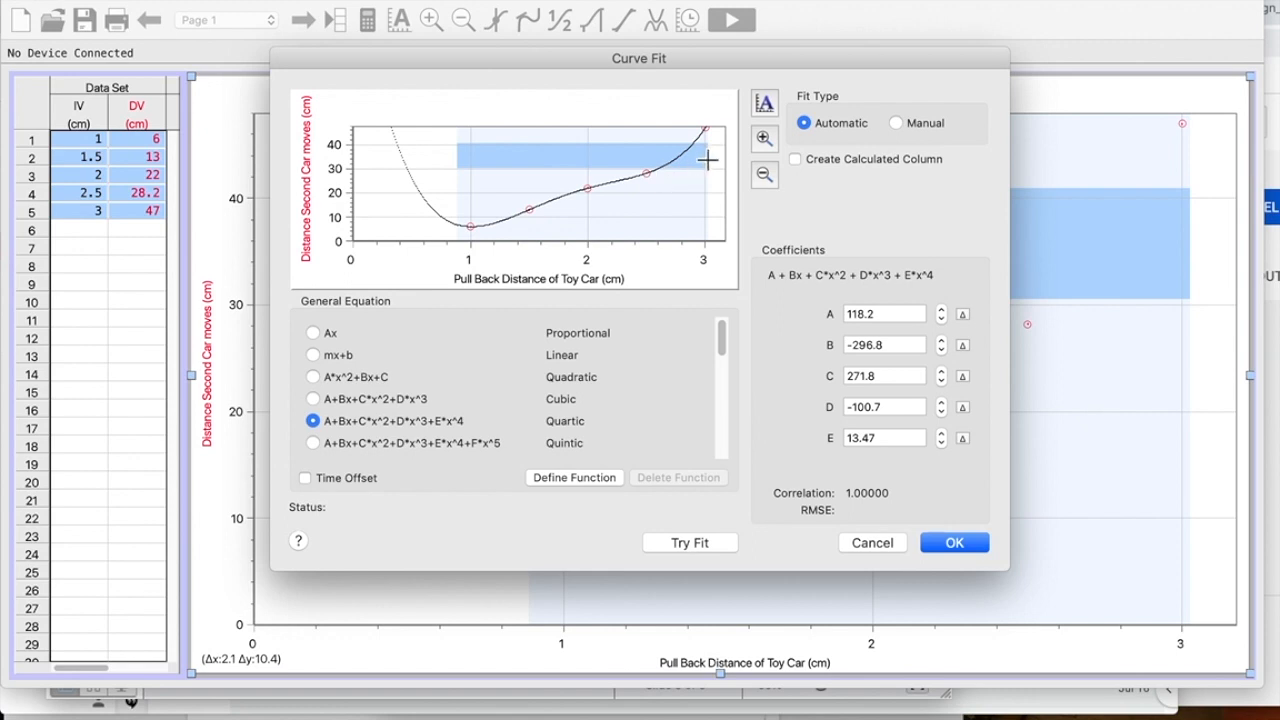
mouse_move(712, 140)
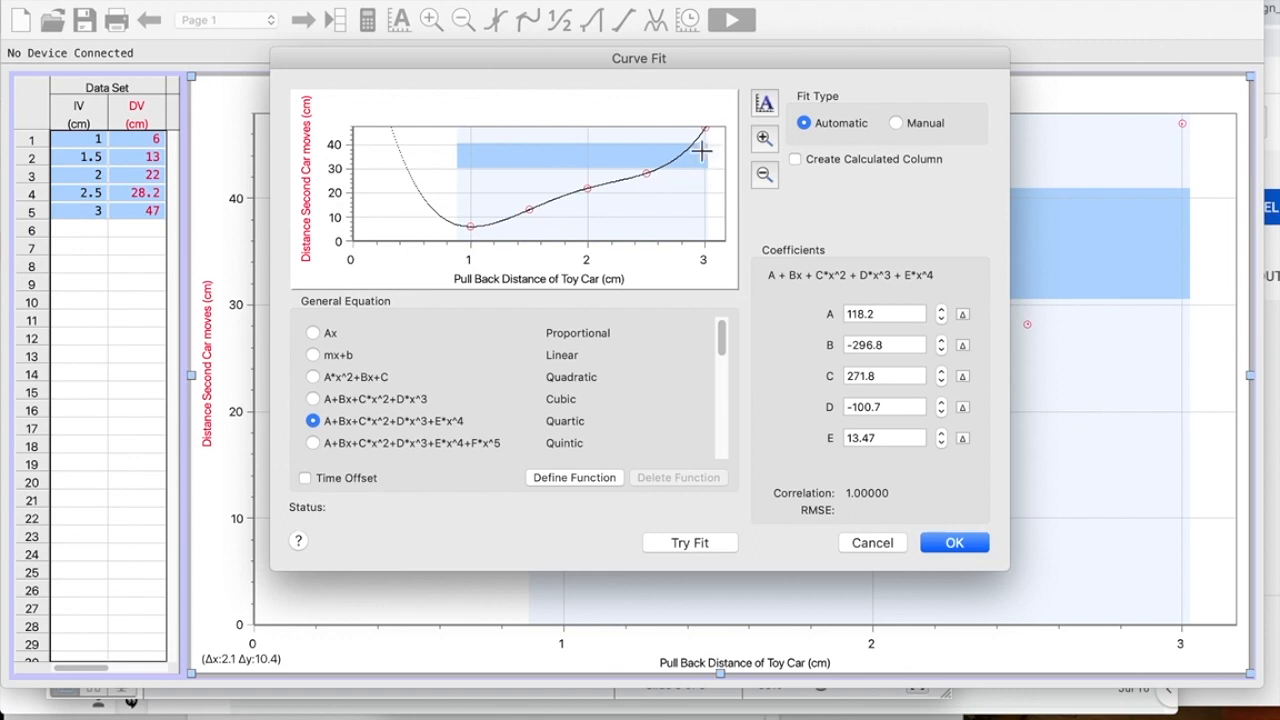
mouse_move(653, 193)
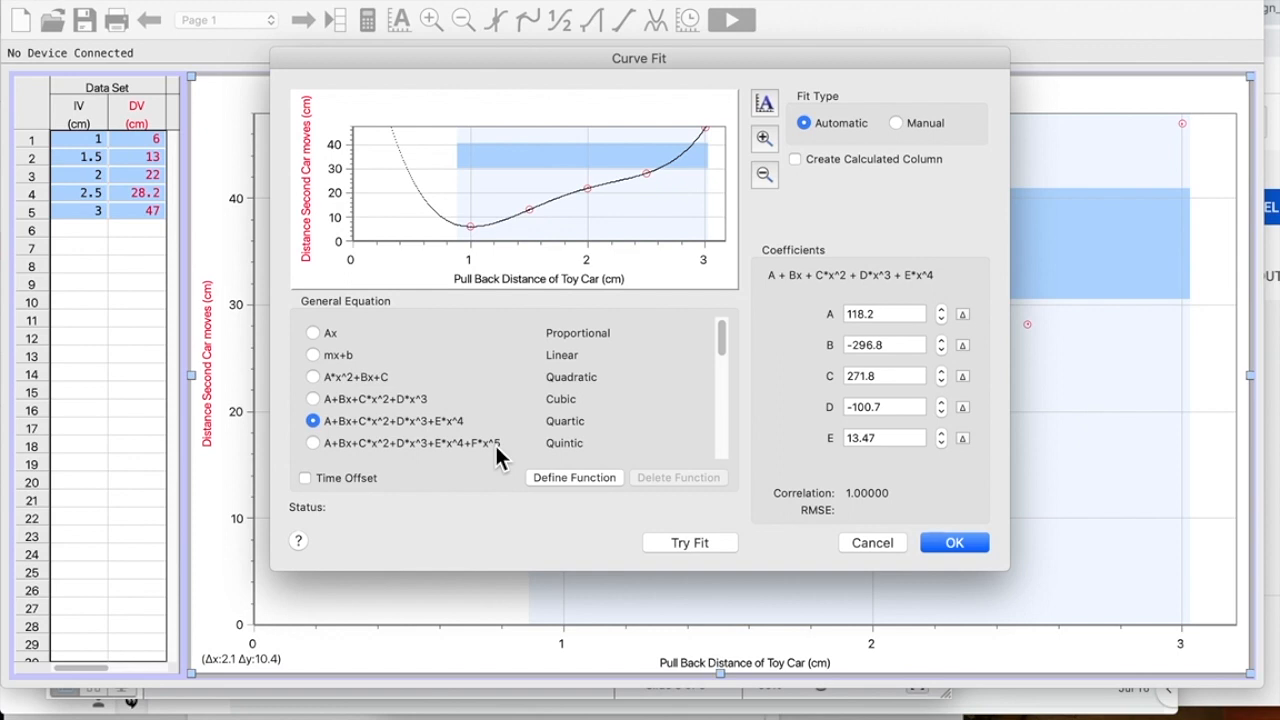
Step: Refit and apply the quadratic curve (A 5.943, B −4.331, C 5.160)
click(311, 377)
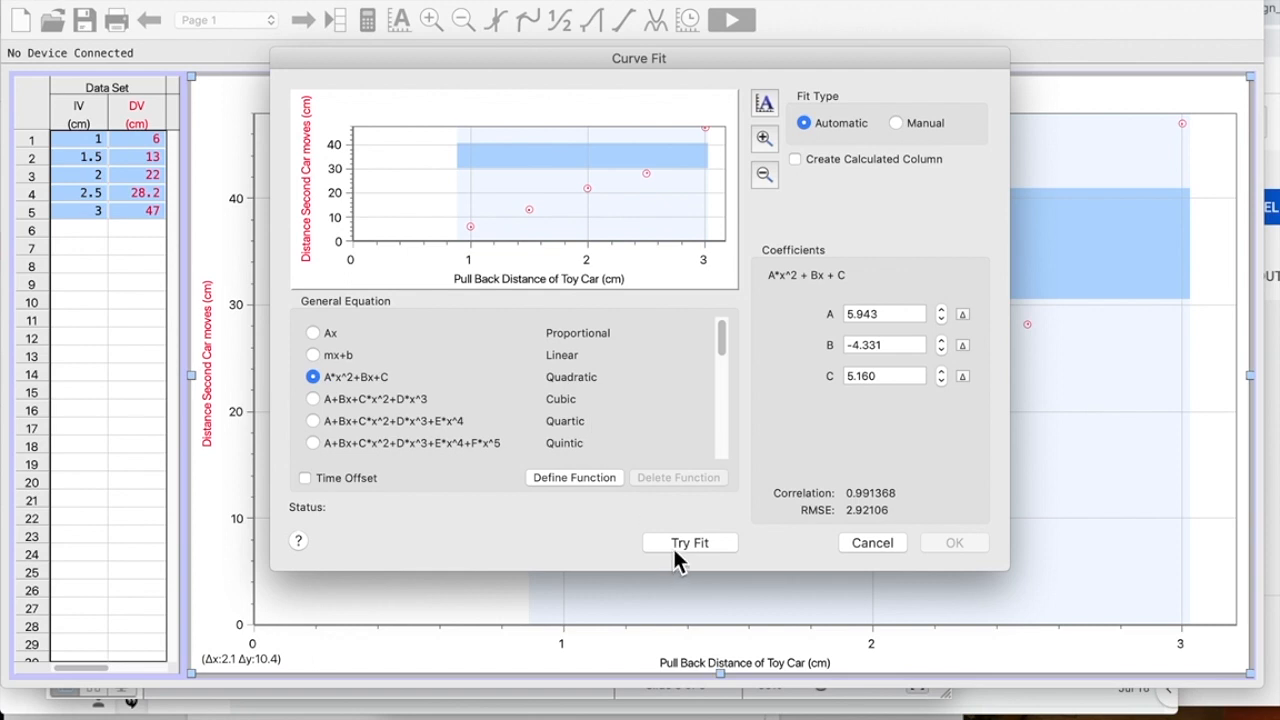
click(689, 542)
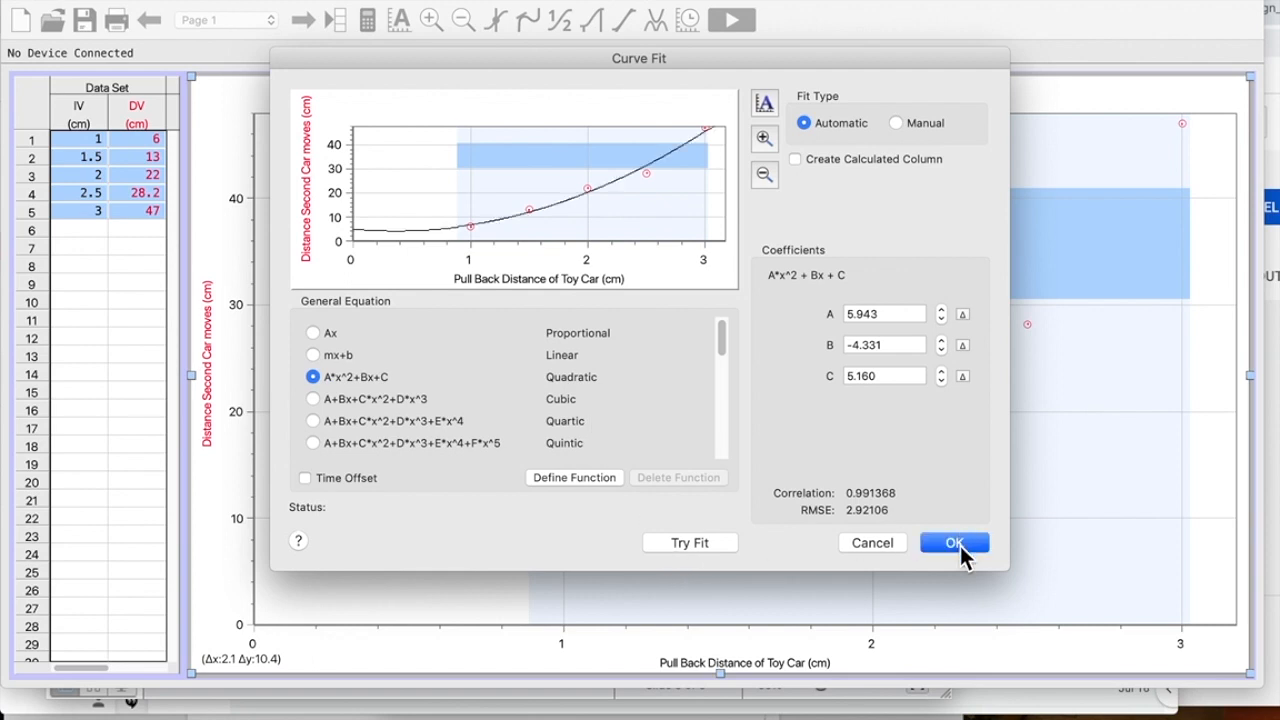
click(953, 542)
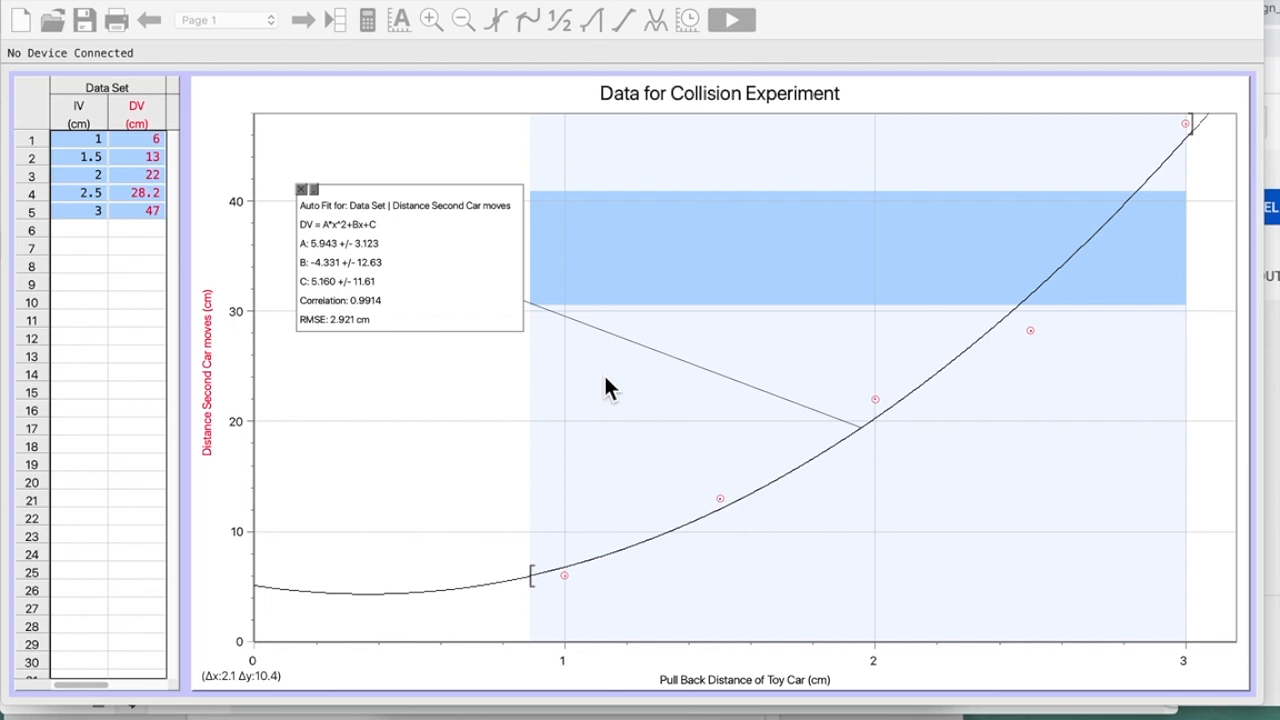
mouse_move(298, 176)
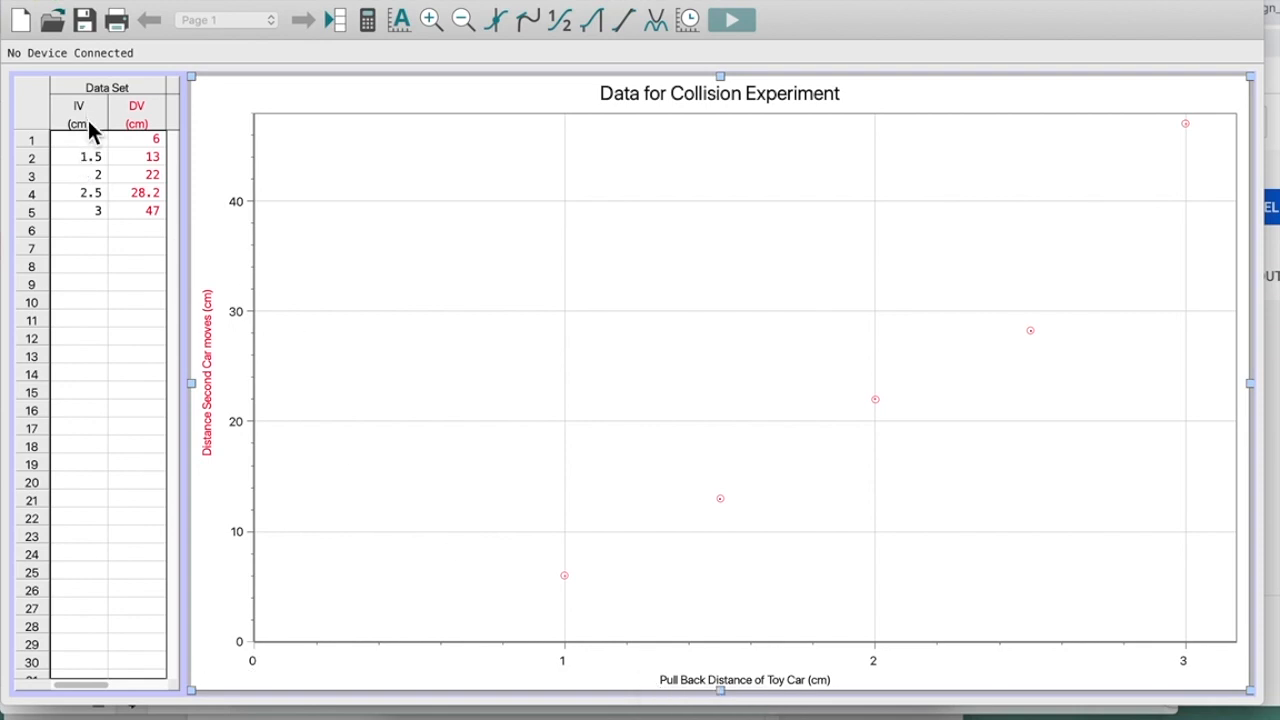
mouse_move(92, 128)
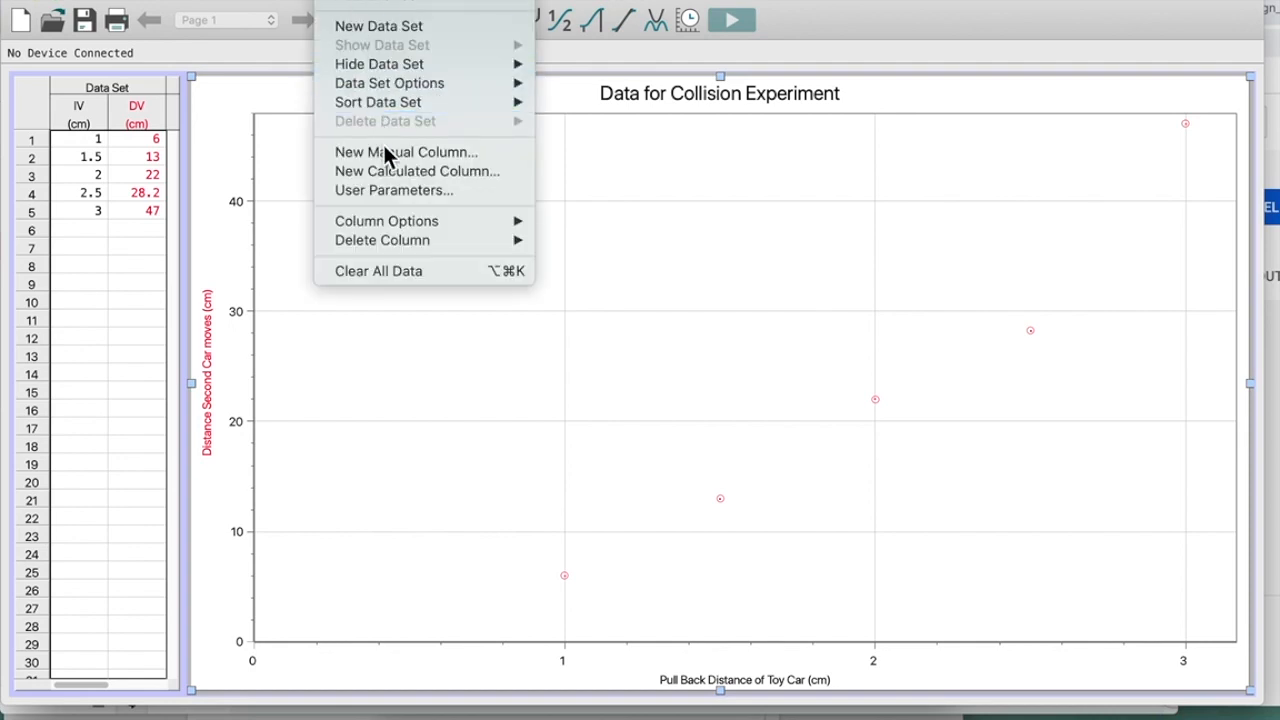
Step: Define calculated column x^2 (short name x^2) as Pull Back Distance of Toy Car^2
click(419, 171)
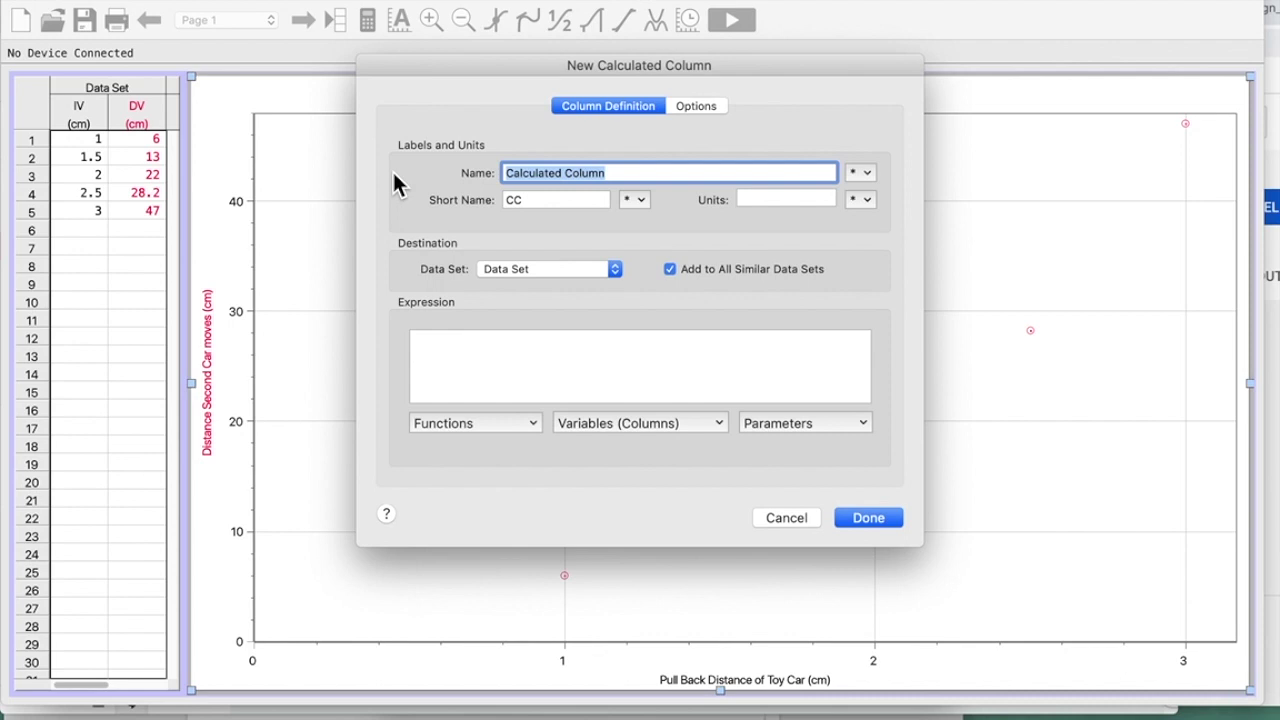
text(x^)
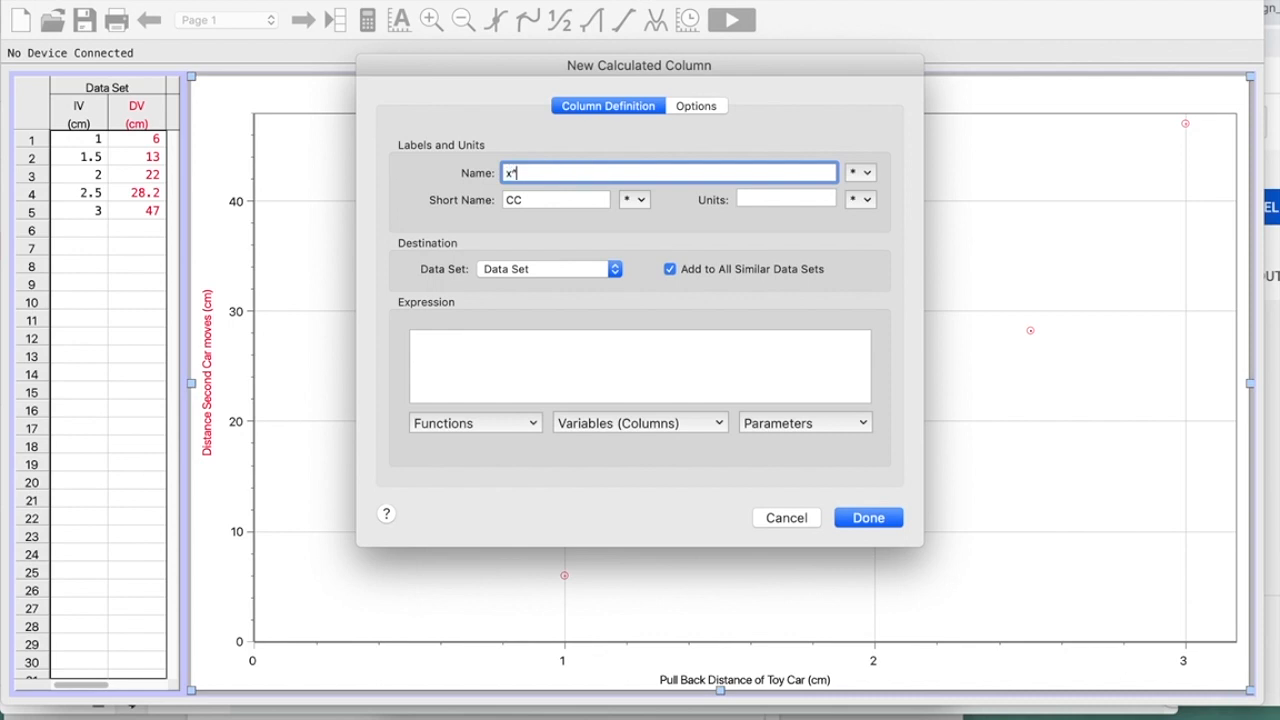
click(545, 199)
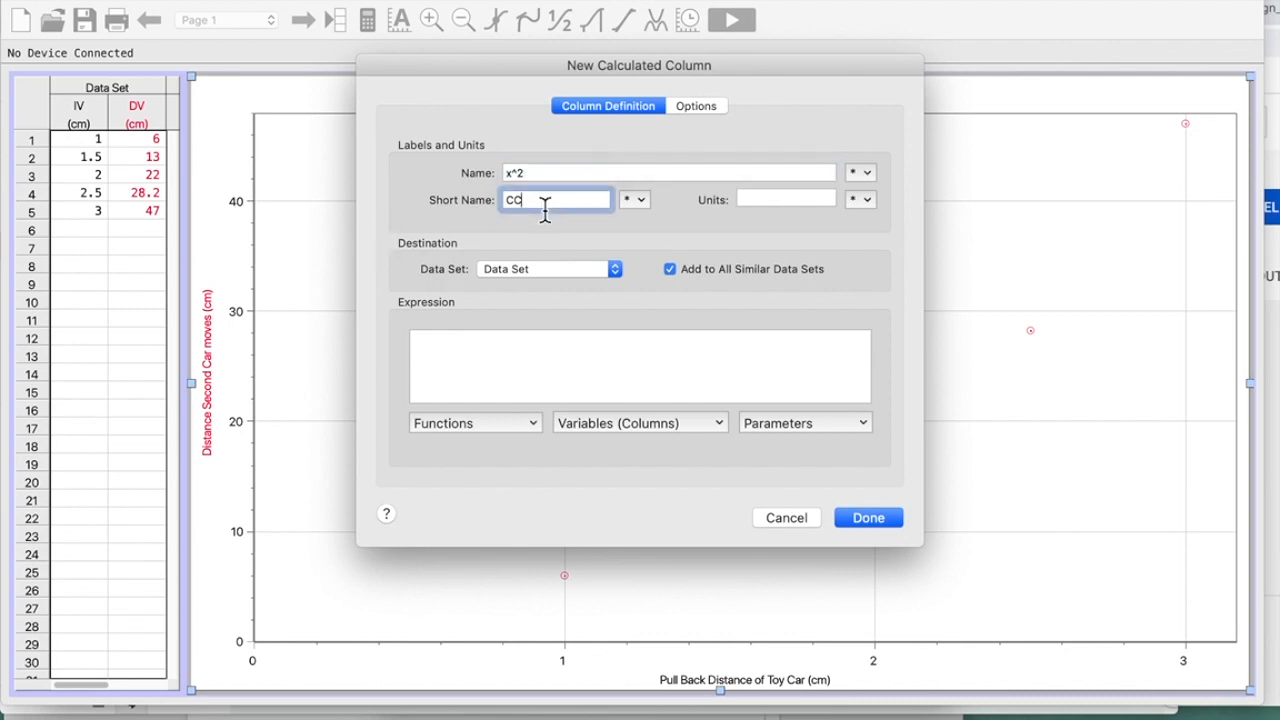
text(x)
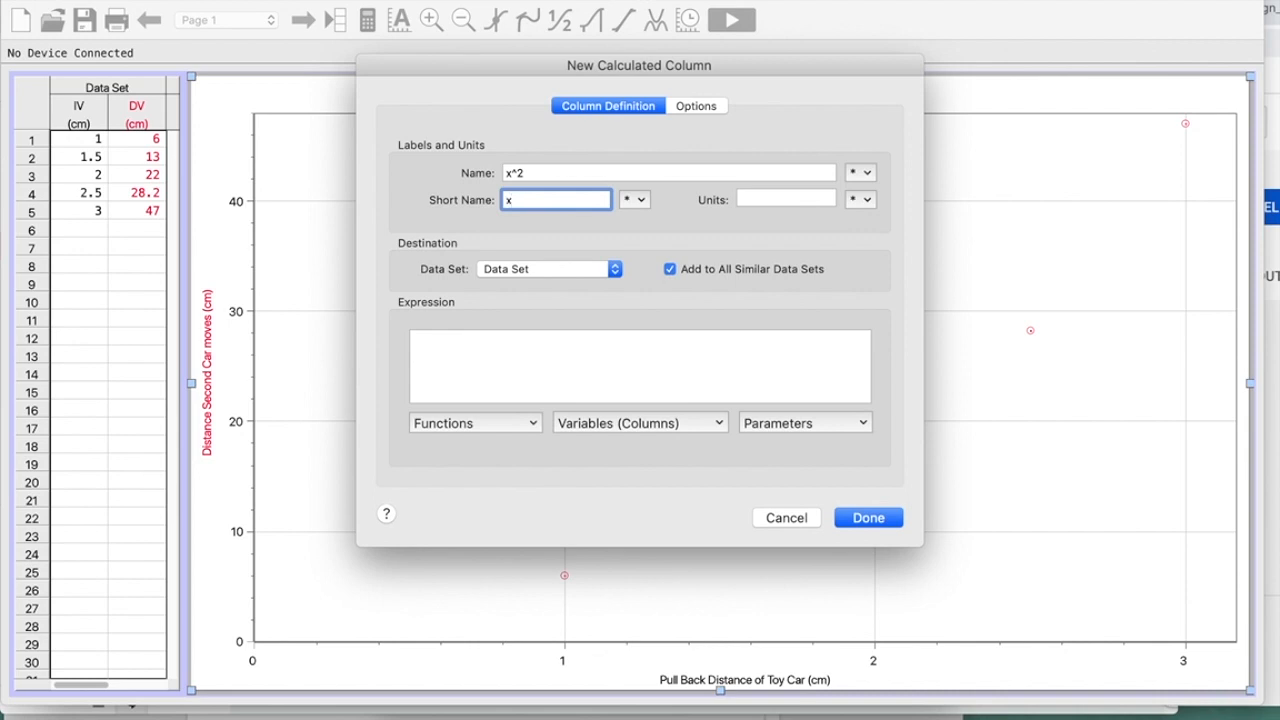
text(^2)
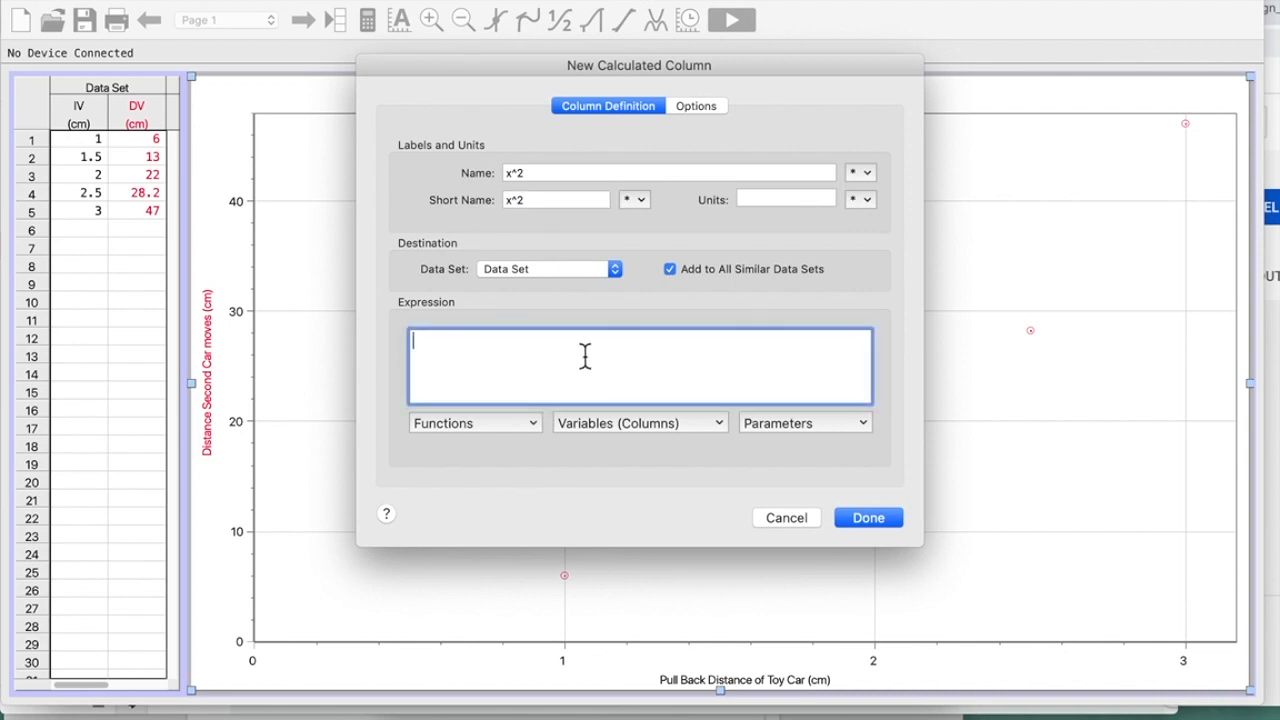
click(639, 422)
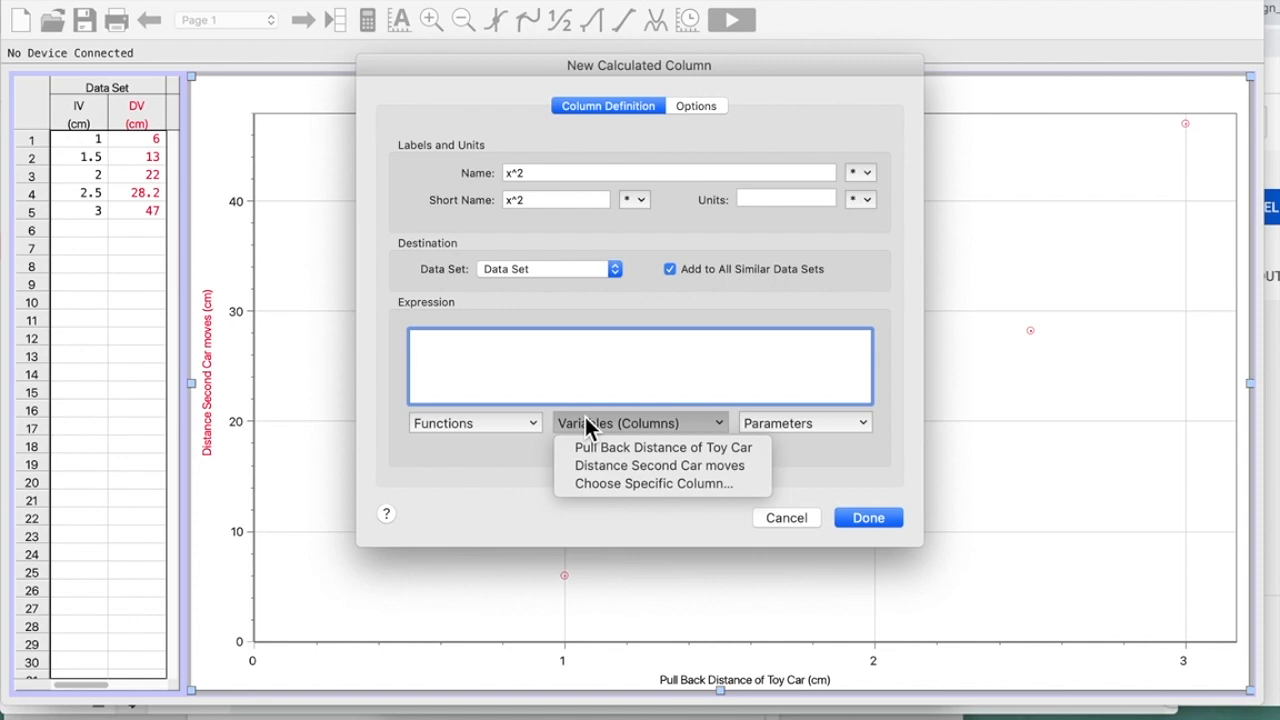
click(656, 447)
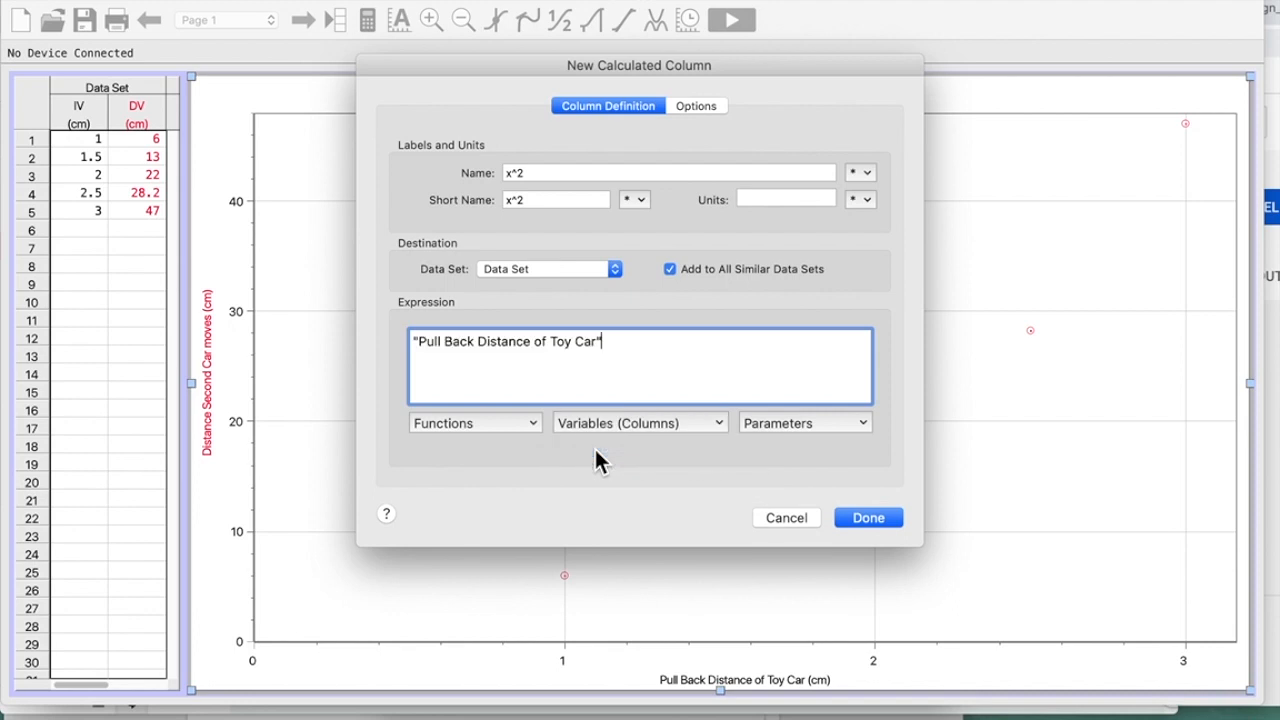
text(^)
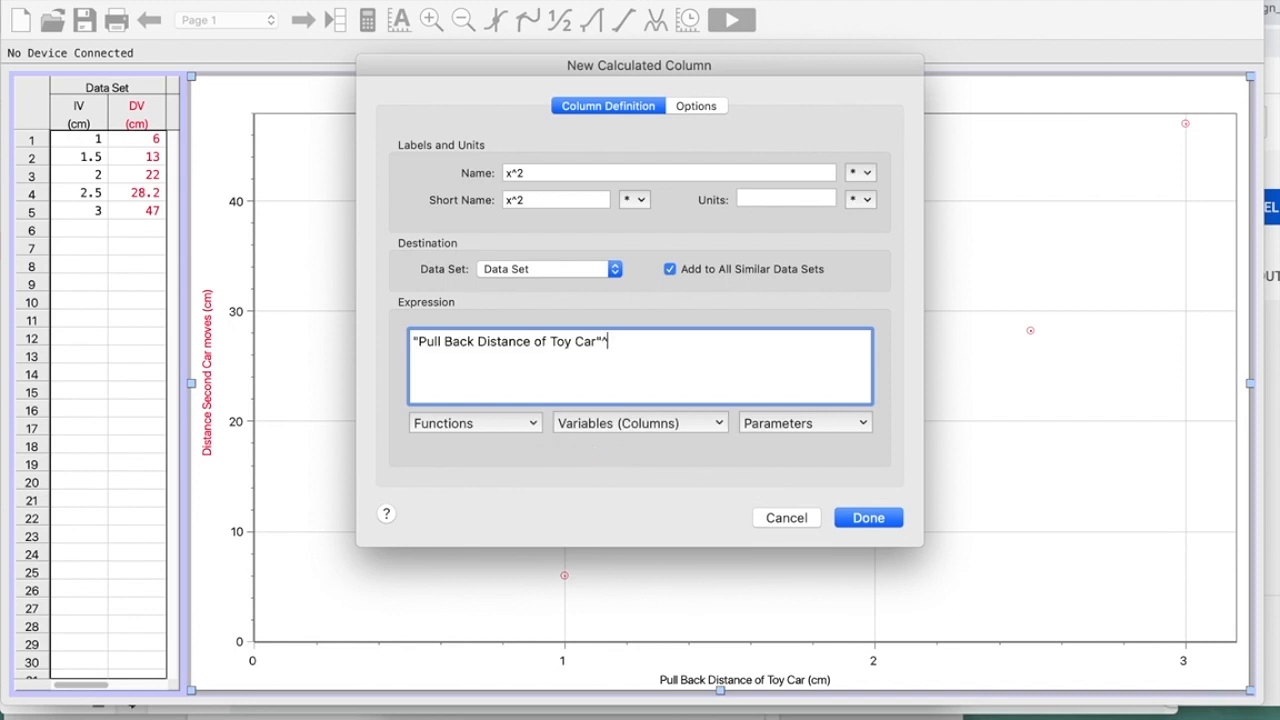
text(2)
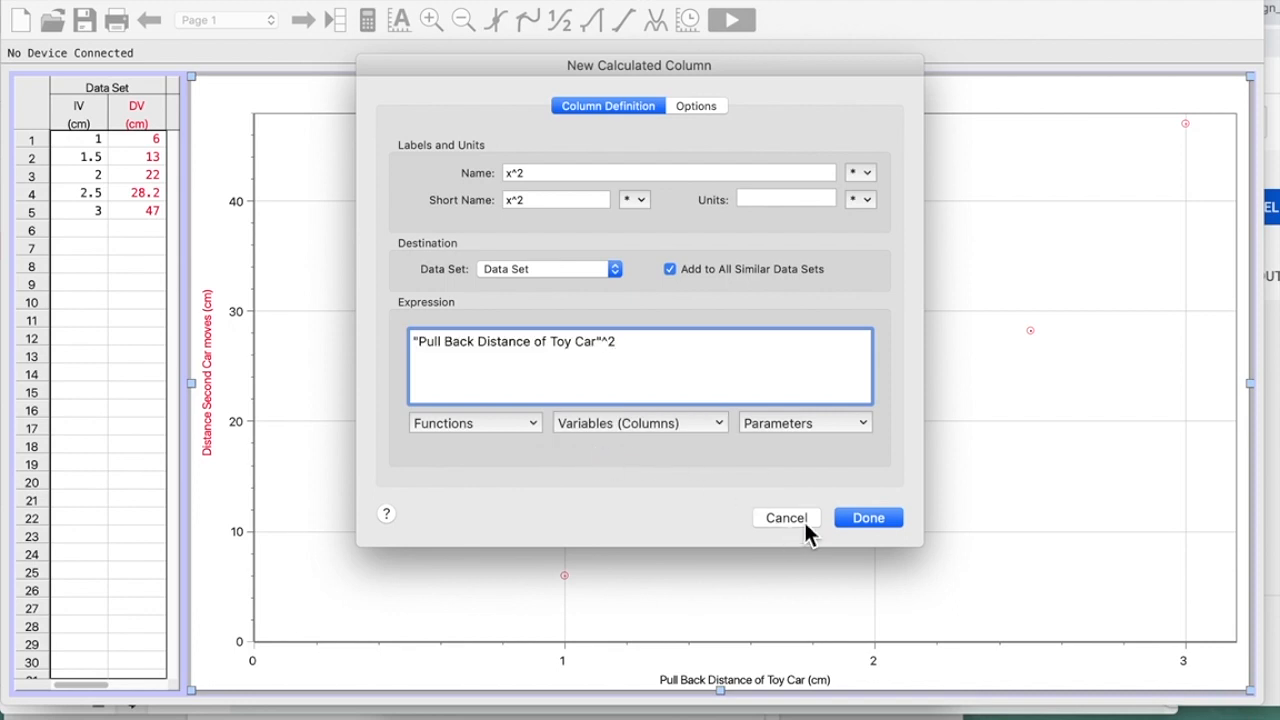
click(869, 517)
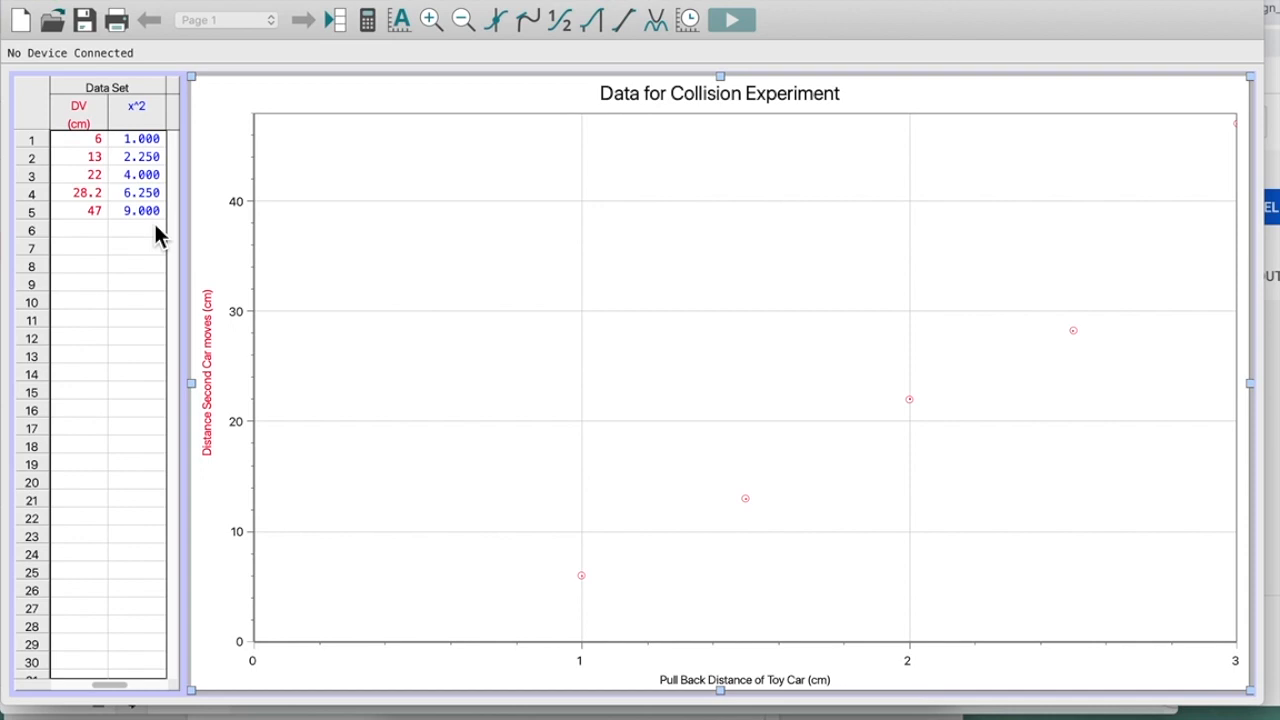
mouse_move(500, 360)
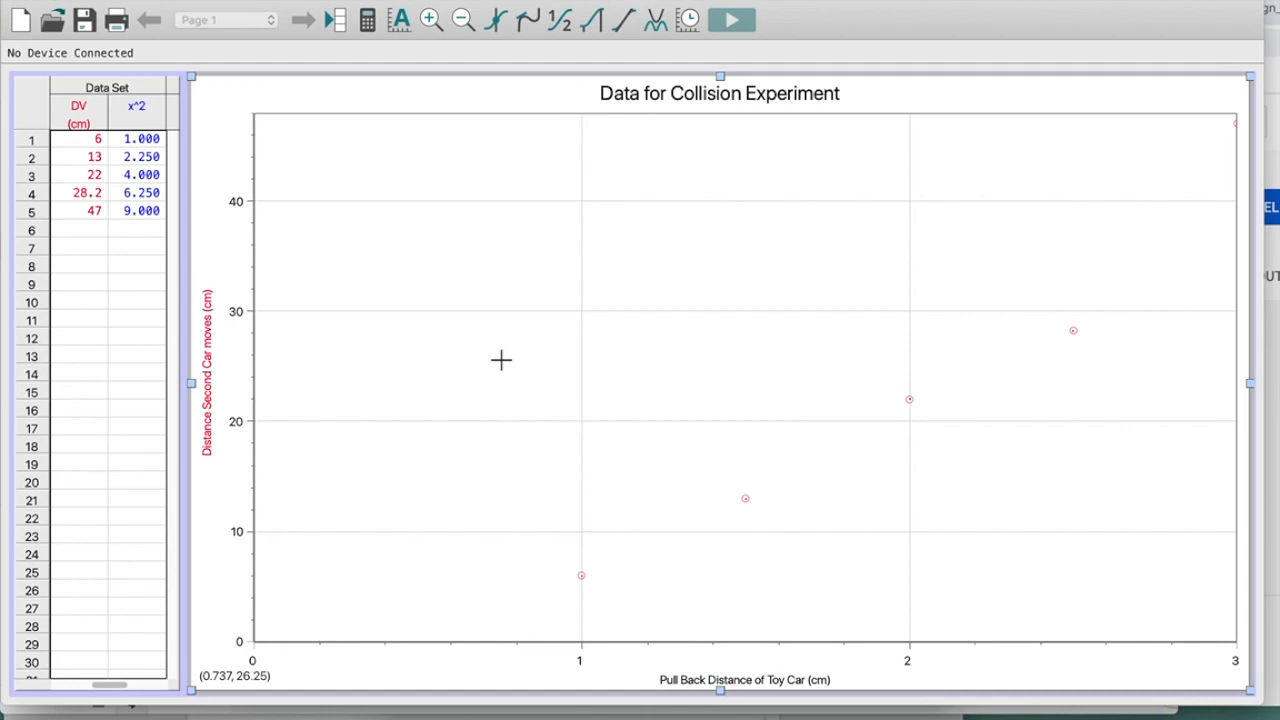
mouse_move(473, 246)
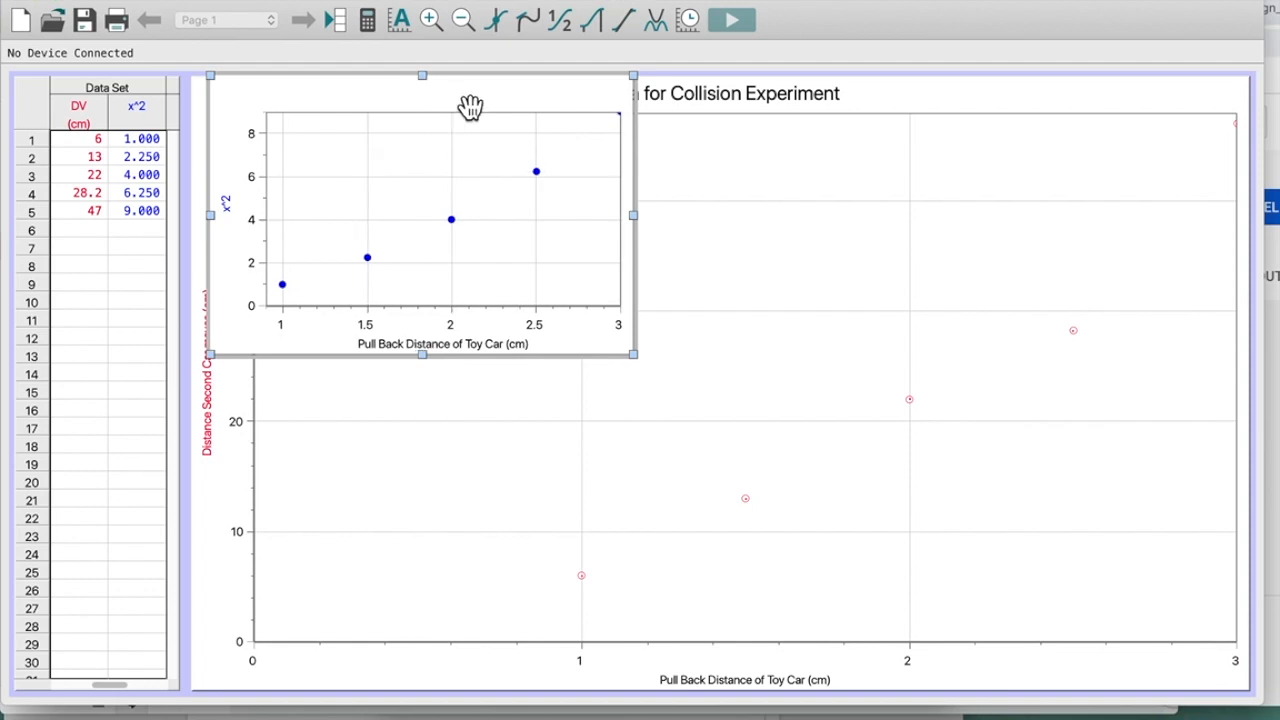
right_click(462, 108)
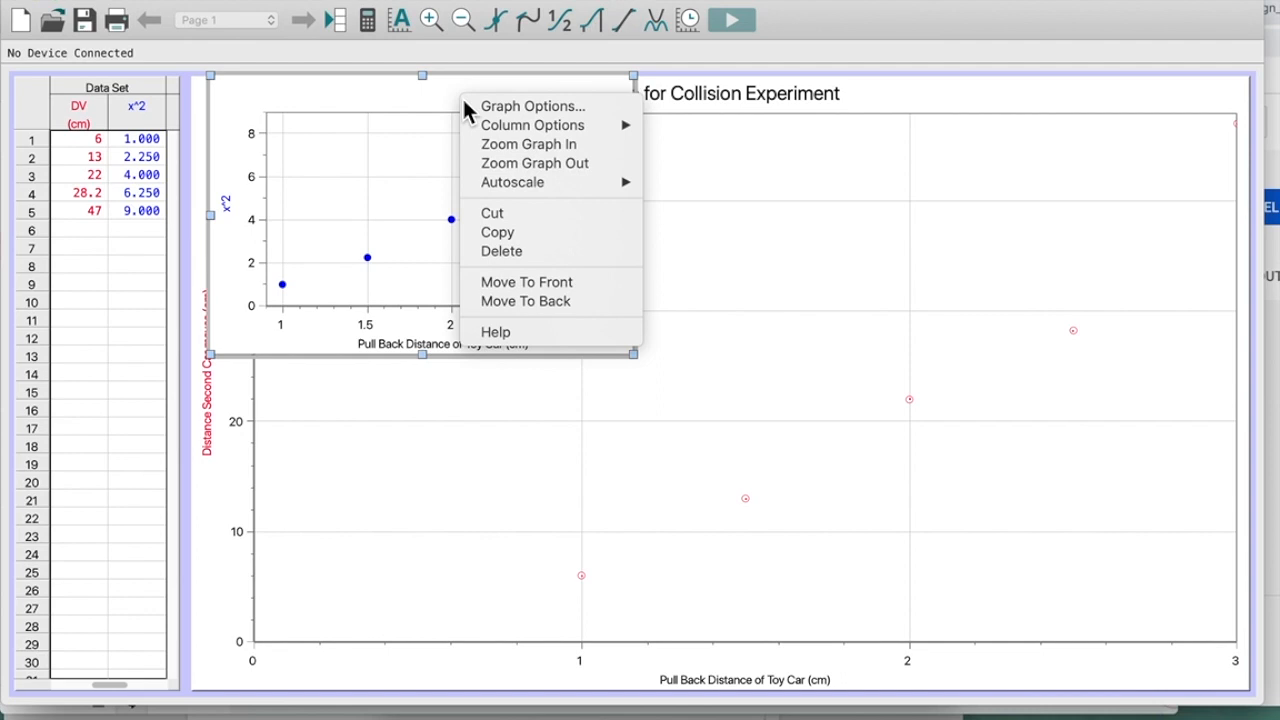
mouse_move(535, 310)
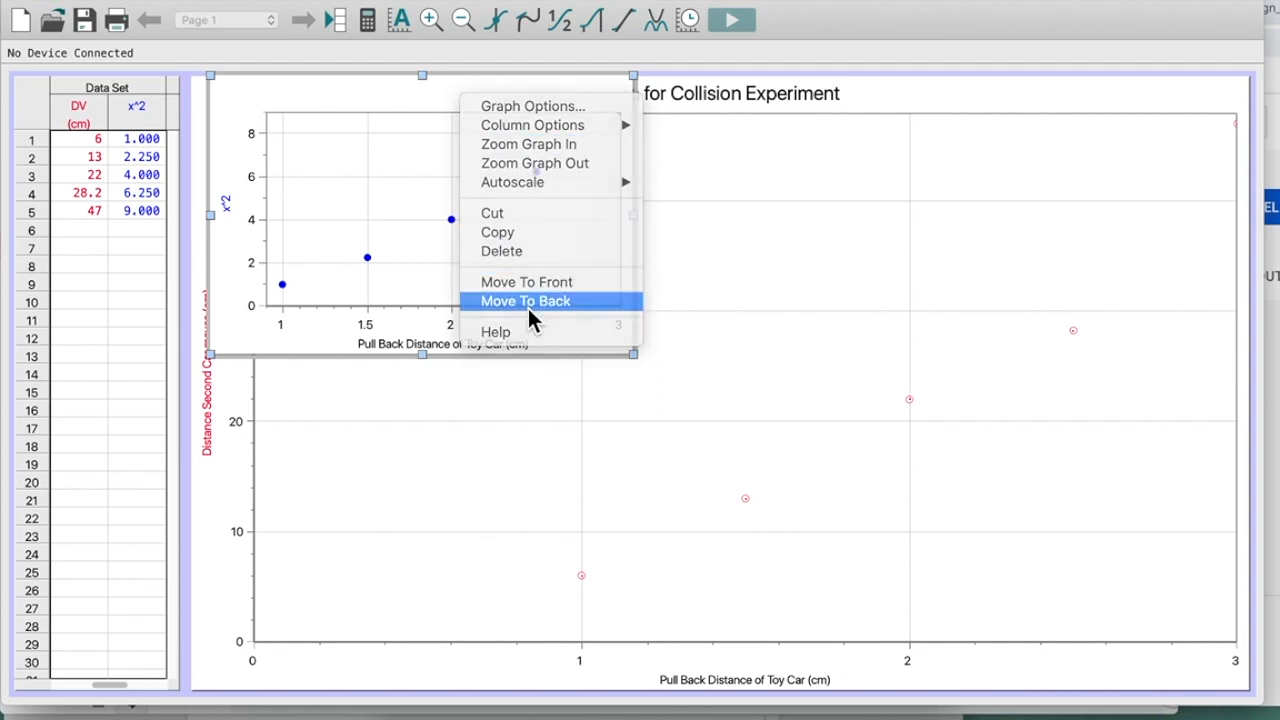
click(527, 301)
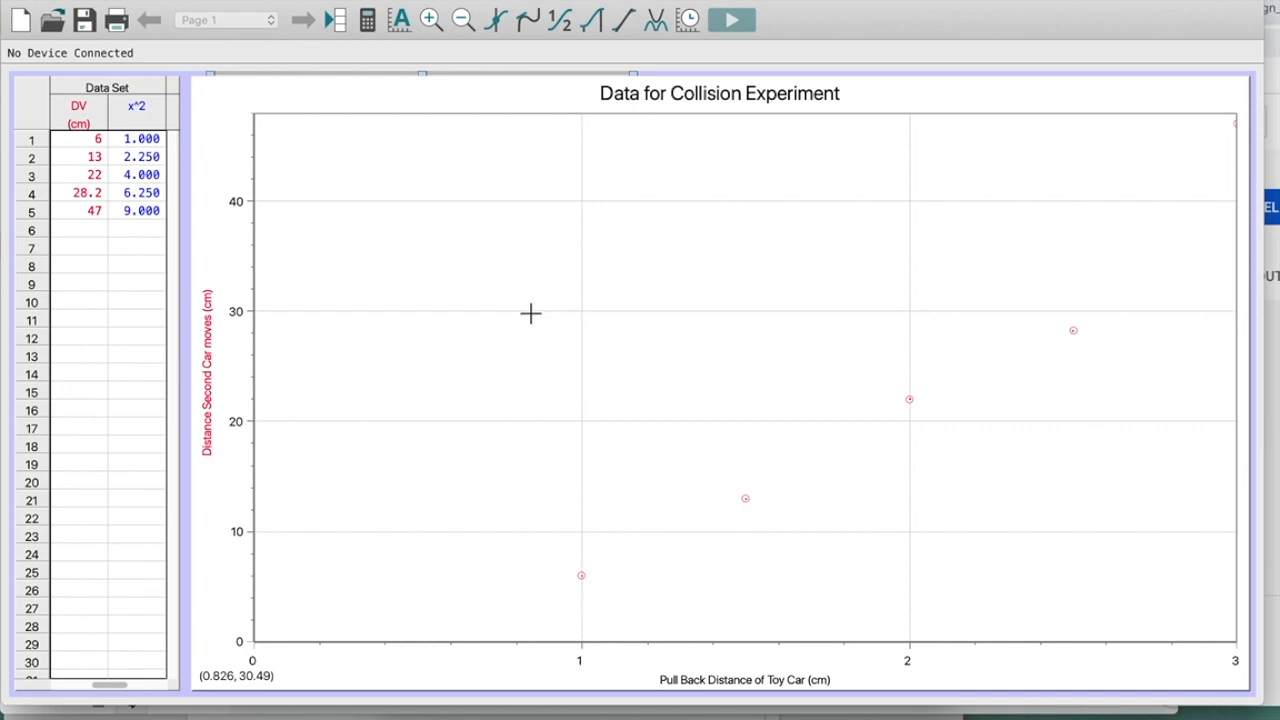
click(720, 93)
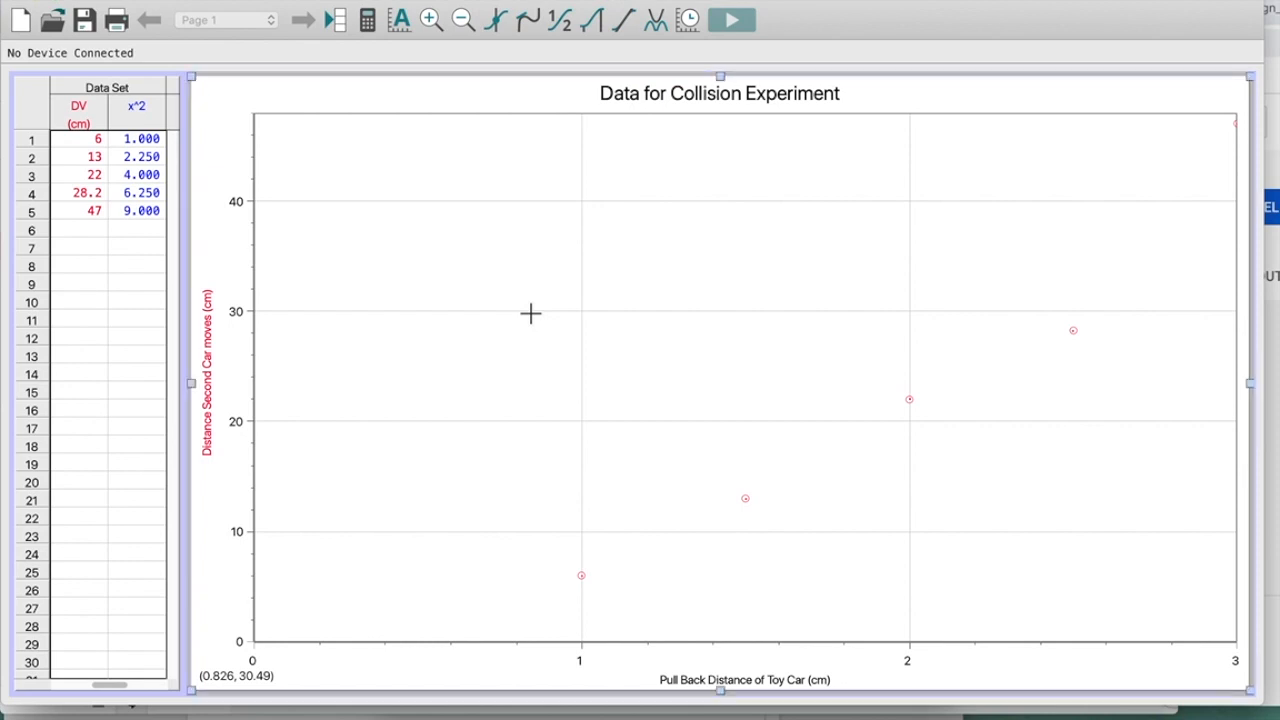
right_click(530, 313)
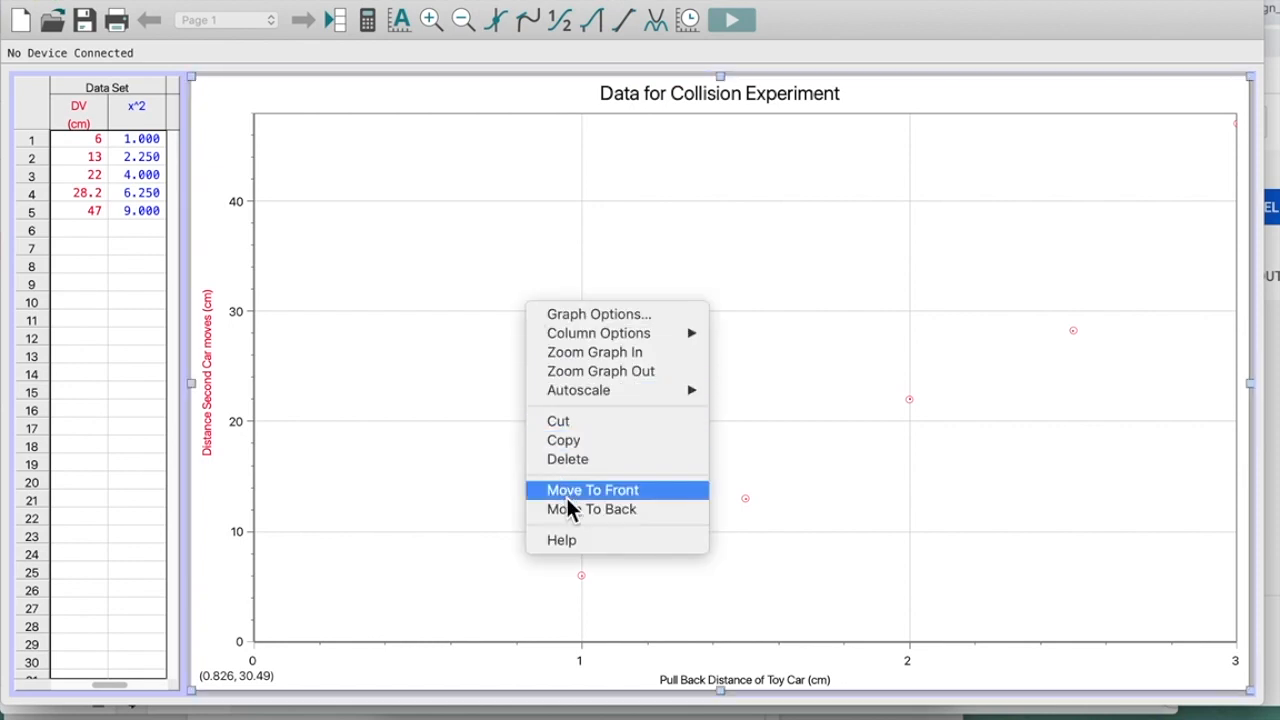
click(594, 489)
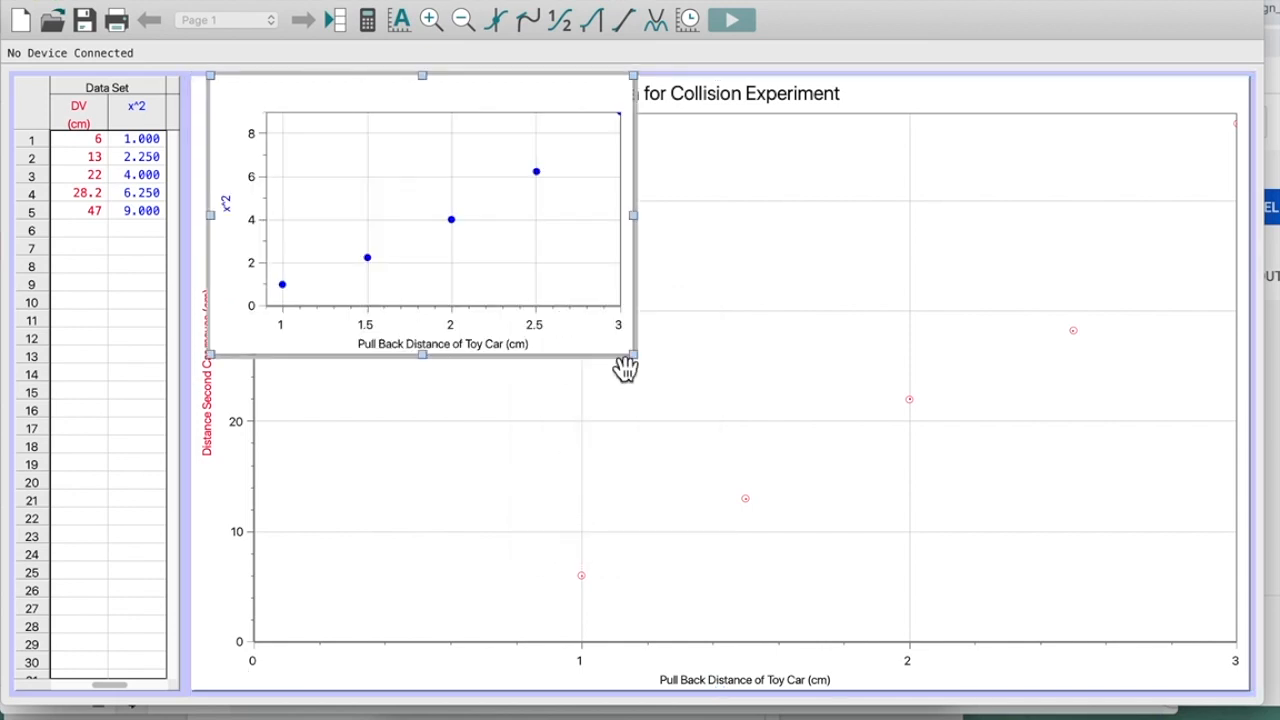
drag(632, 355, 1060, 497)
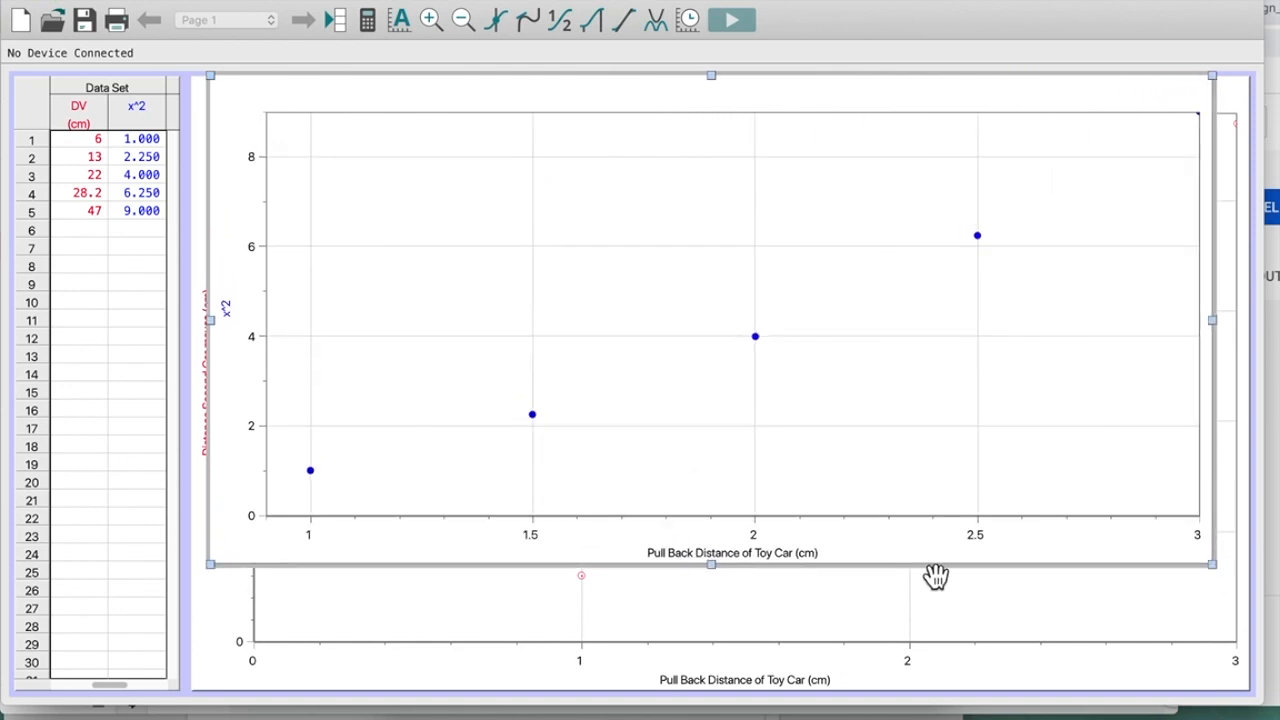
Step: Plot x^2 along the second graph's horizontal axis
click(734, 553)
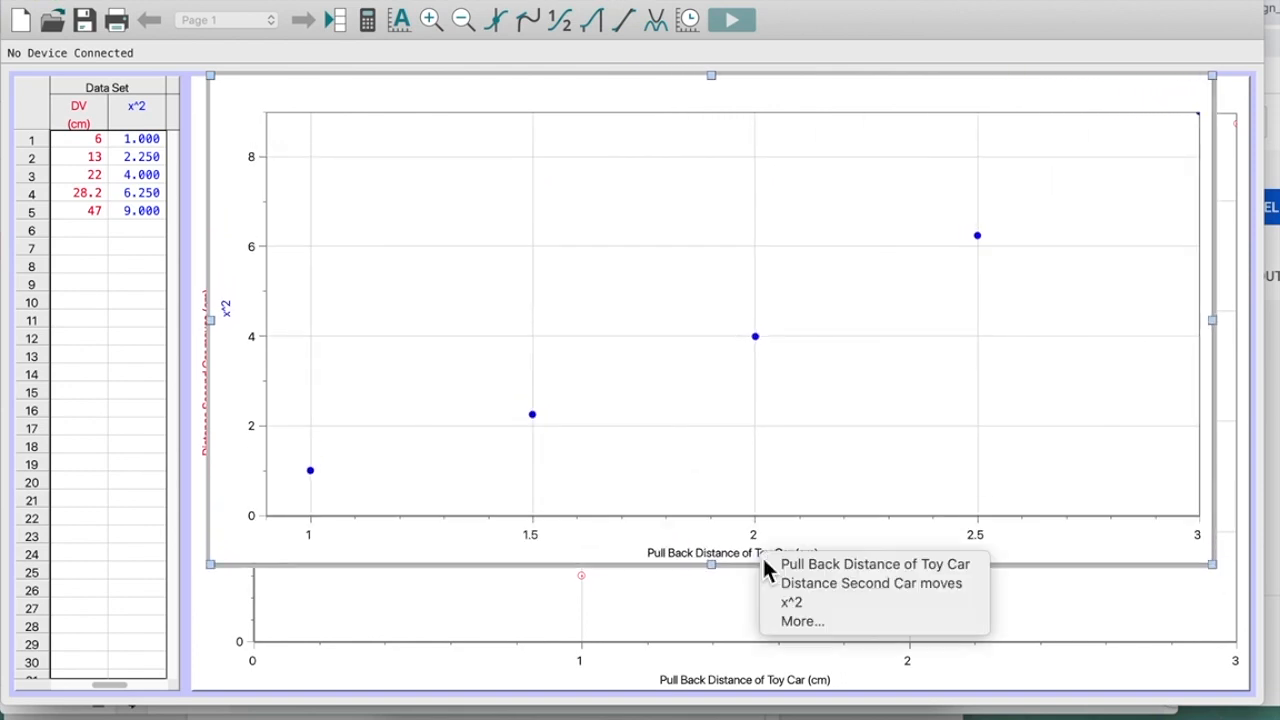
click(788, 601)
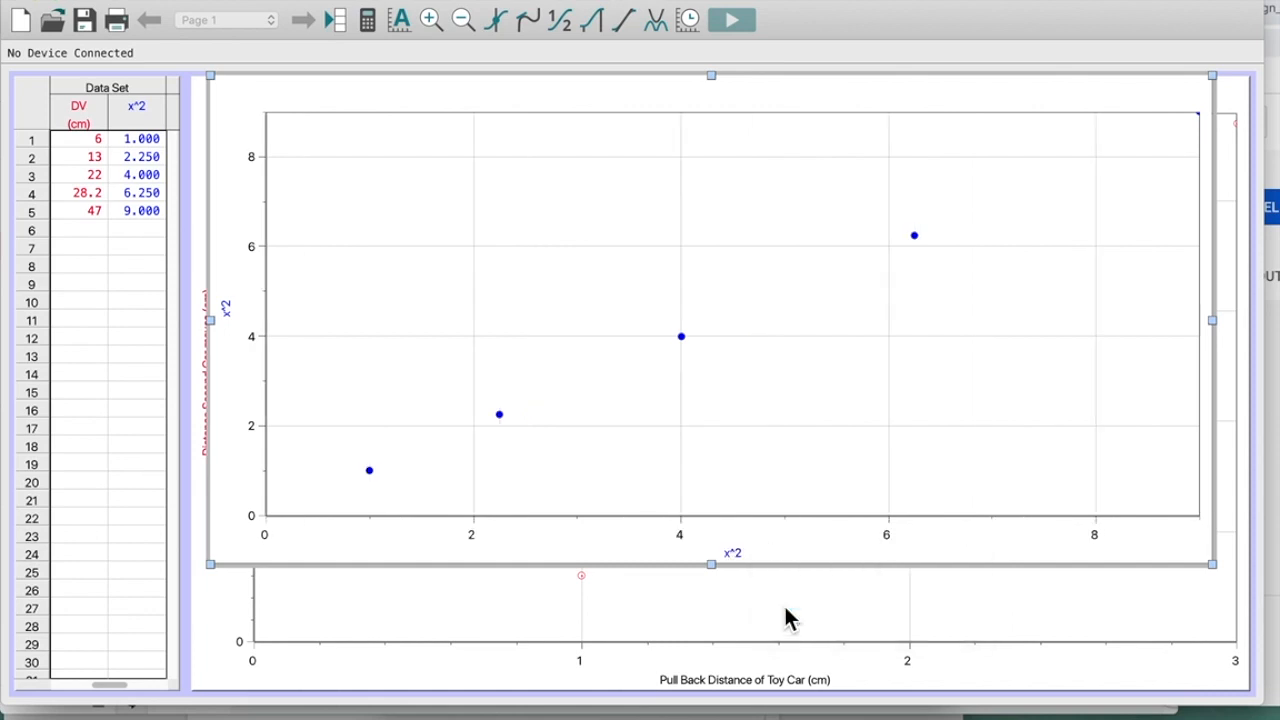
mouse_move(1175, 538)
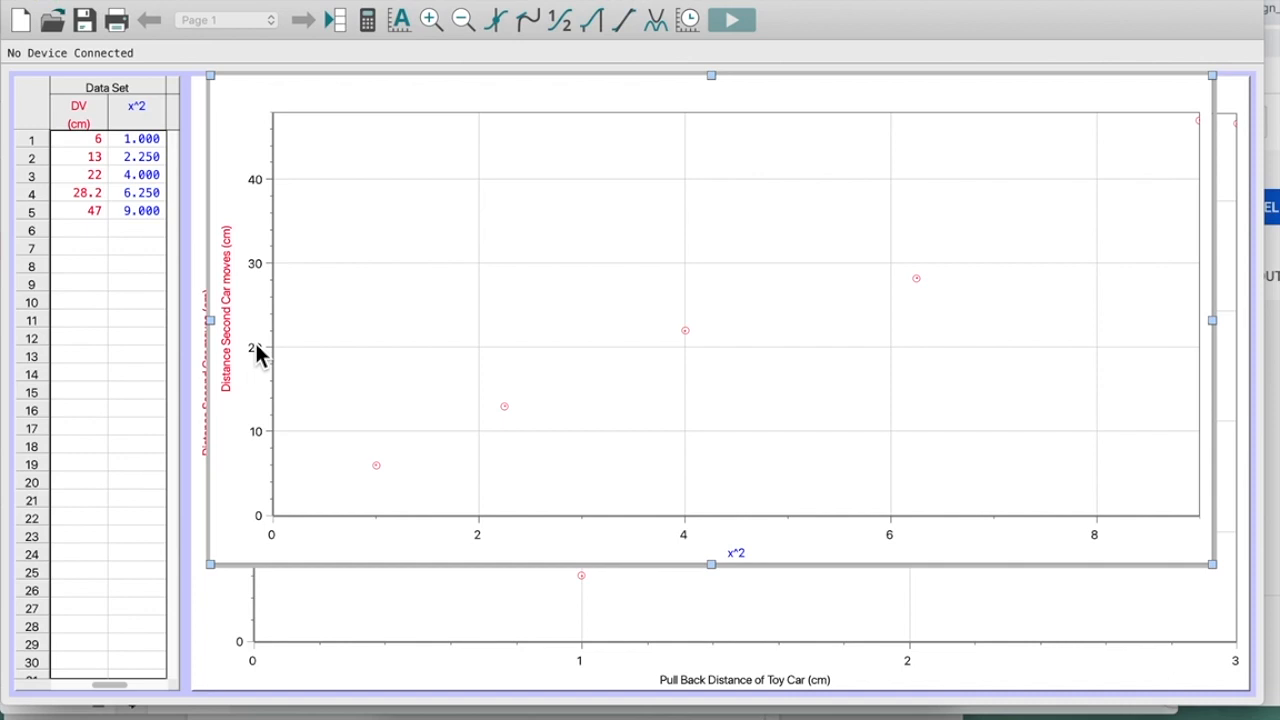
mouse_move(238, 350)
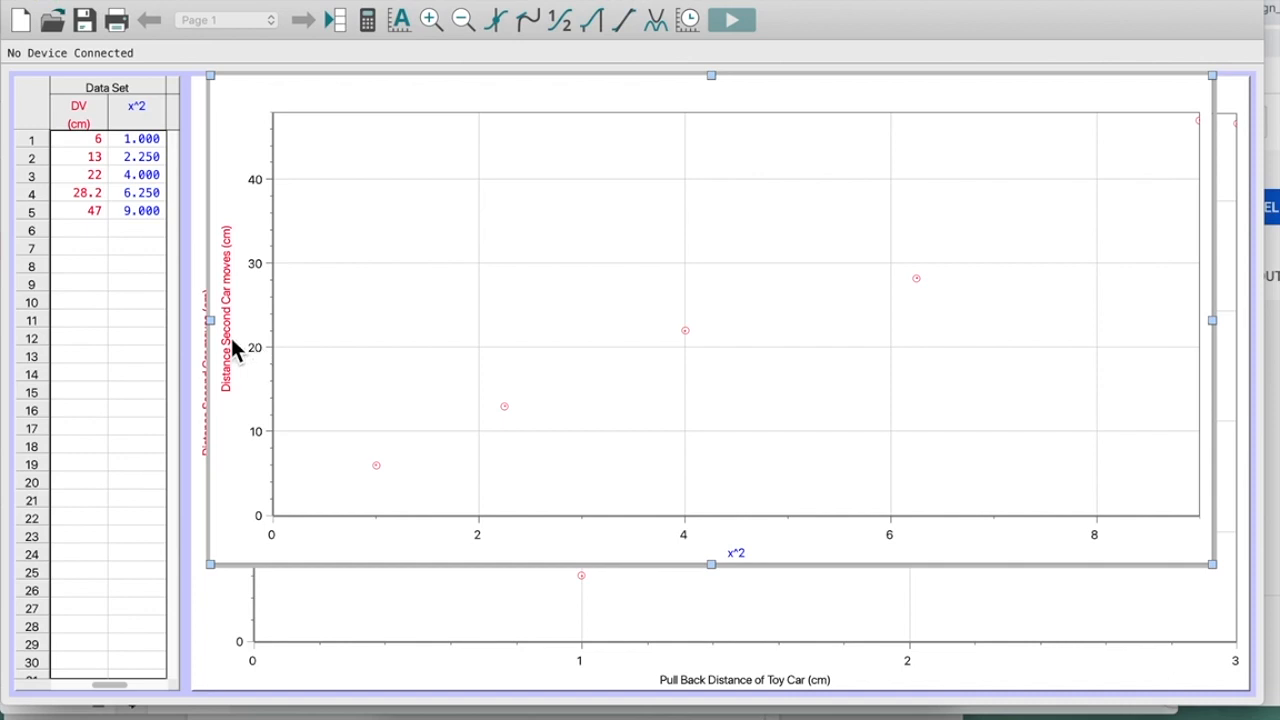
mouse_move(583, 461)
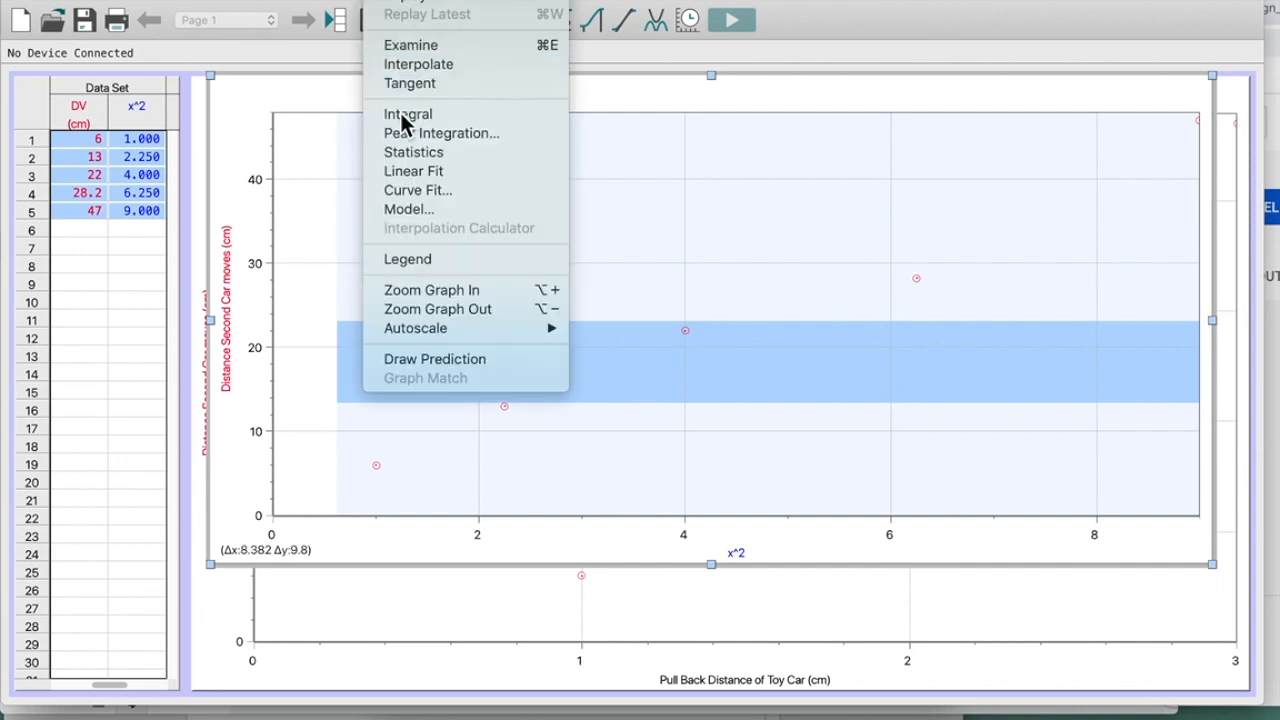
Step: Fit an mx+b line to distance vs x^2: slope 4.883, intercept 1.266
click(418, 190)
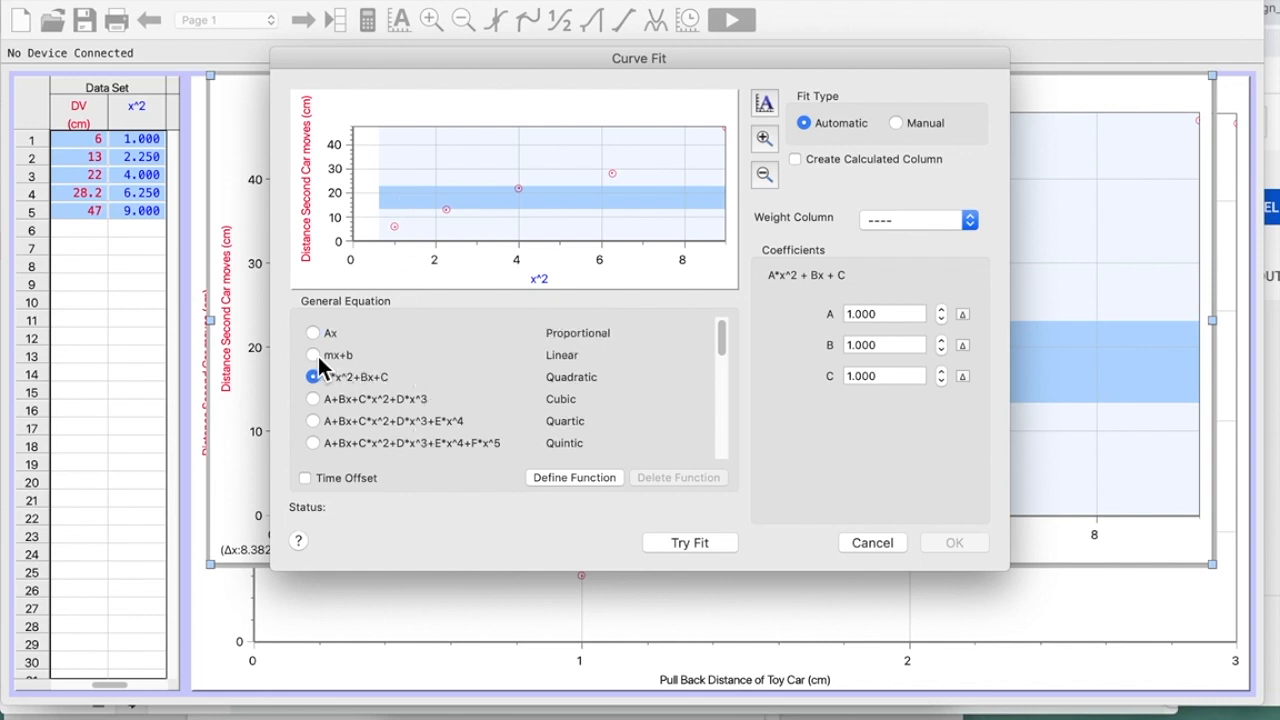
click(311, 355)
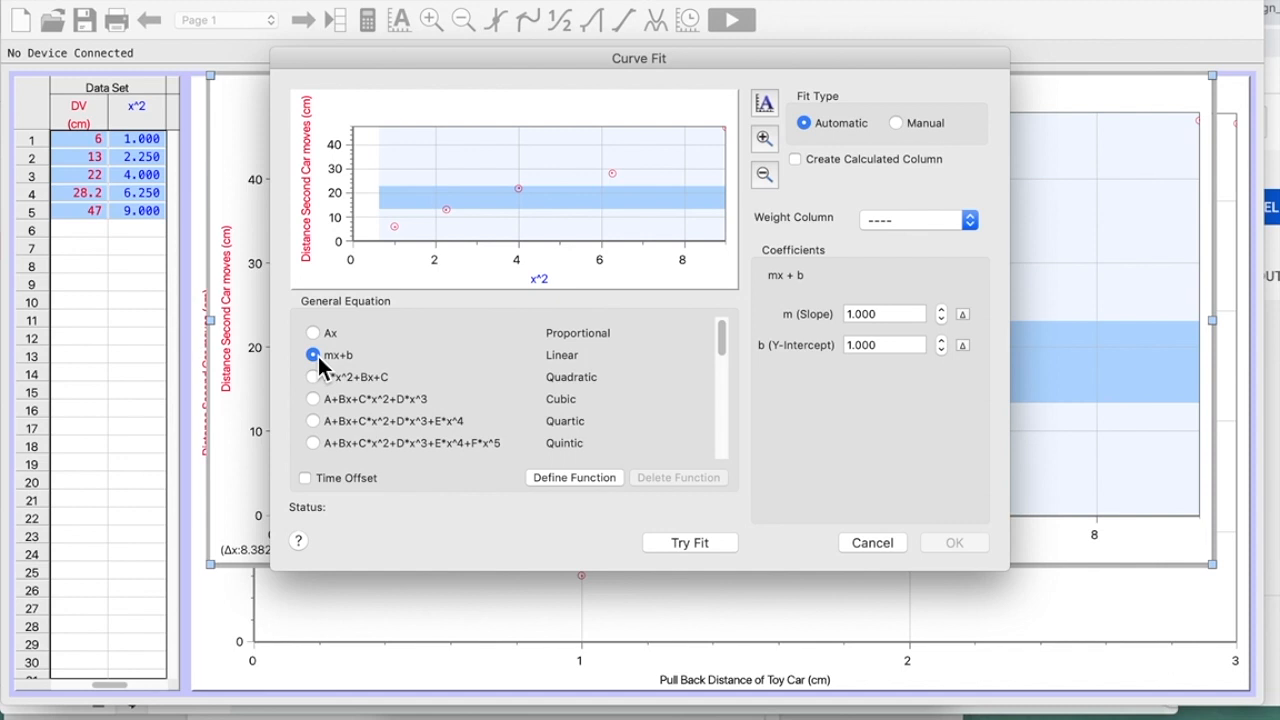
click(690, 542)
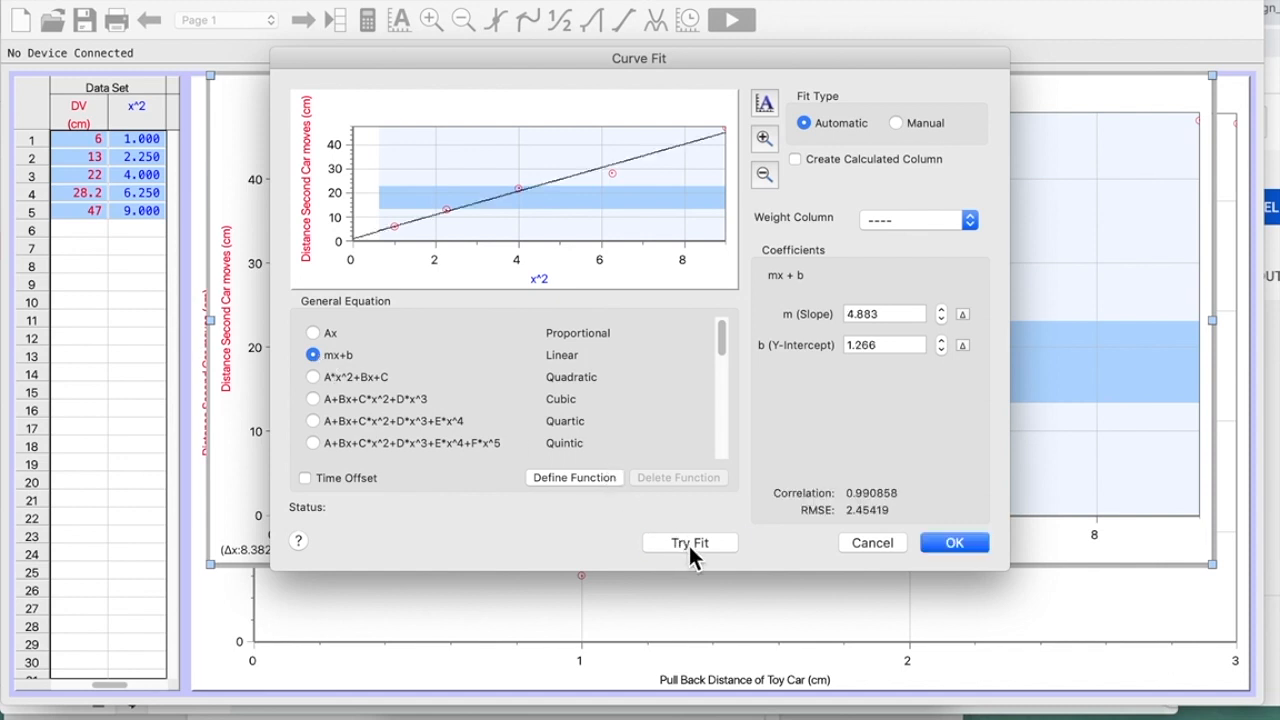
mouse_move(878, 404)
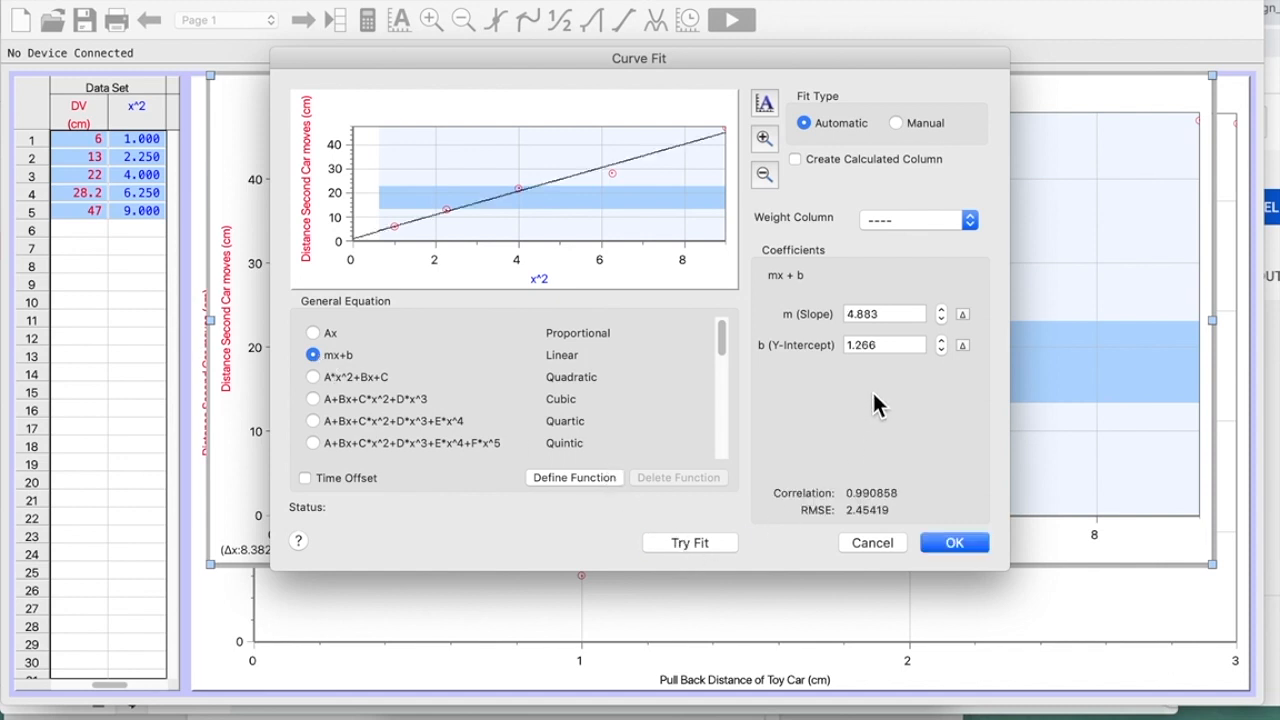
mouse_move(862, 367)
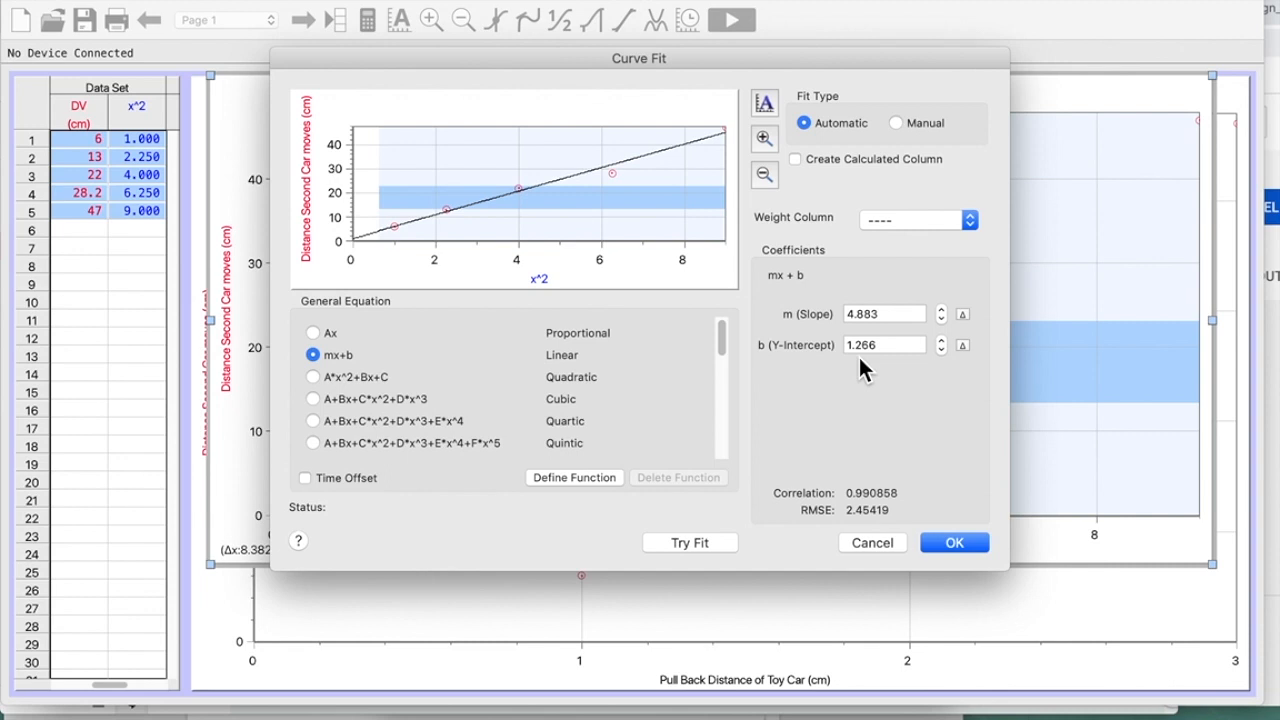
click(955, 542)
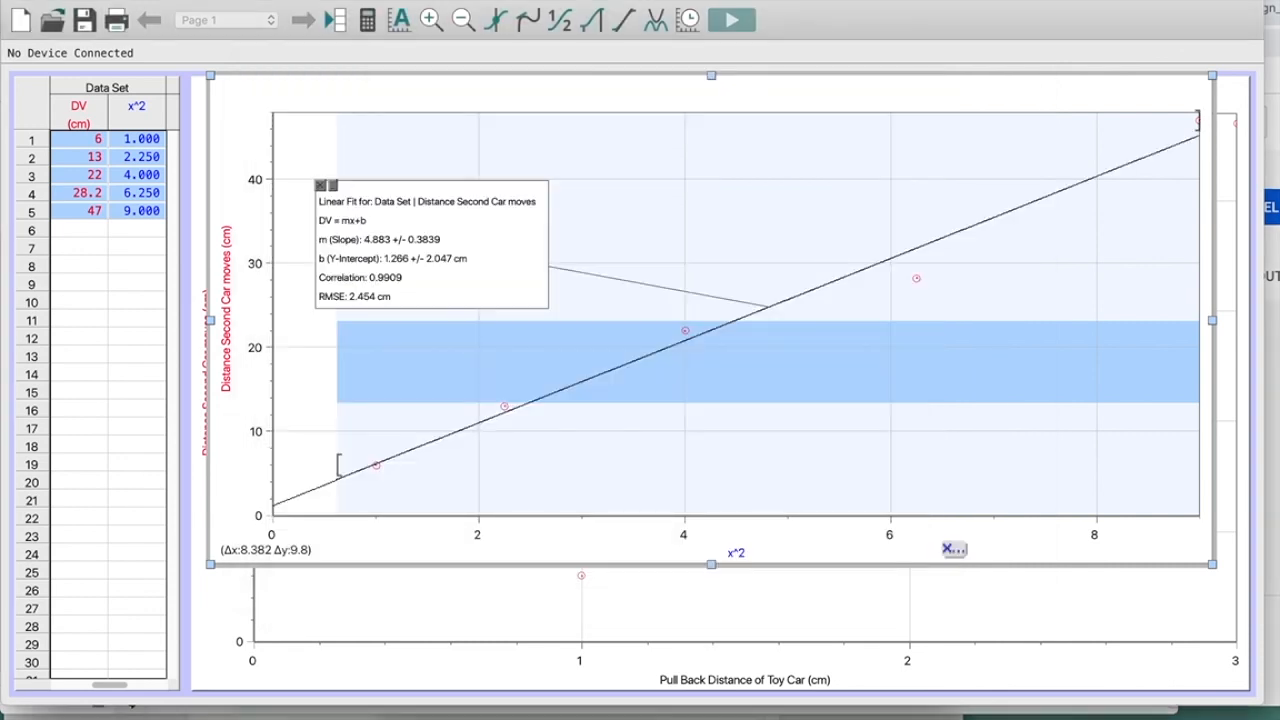
mouse_move(946, 573)
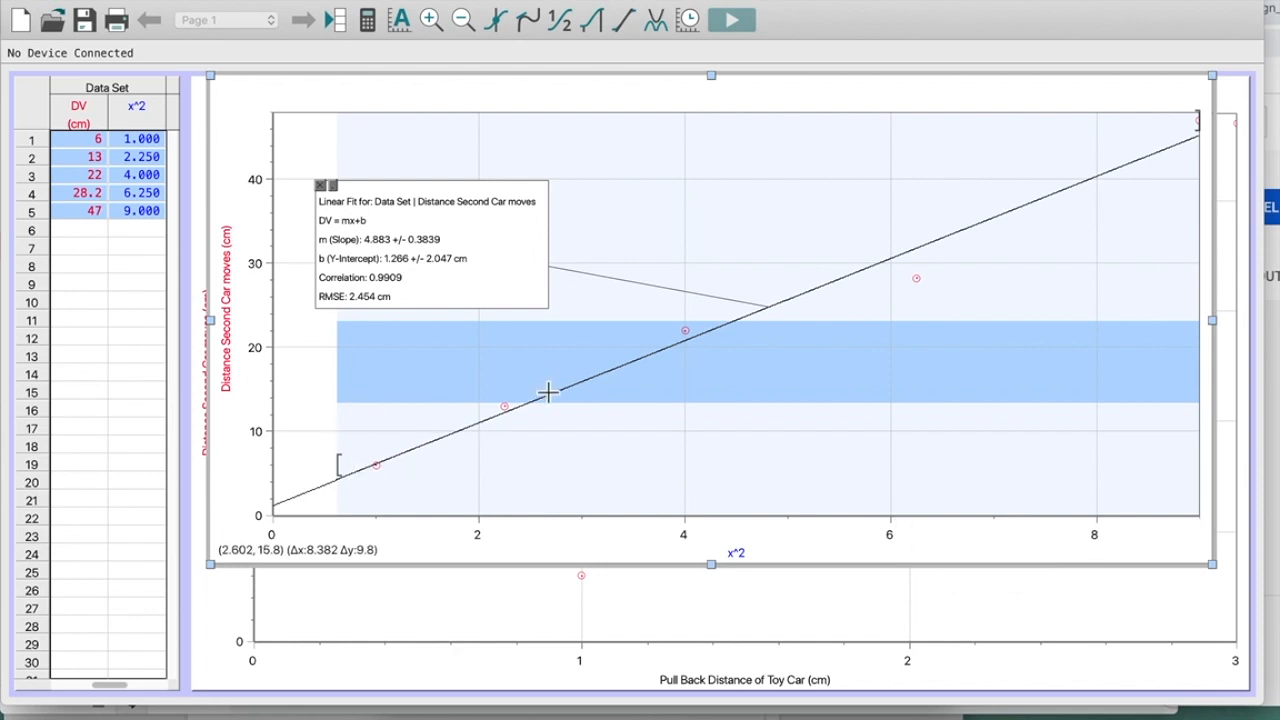
mouse_move(1170, 122)
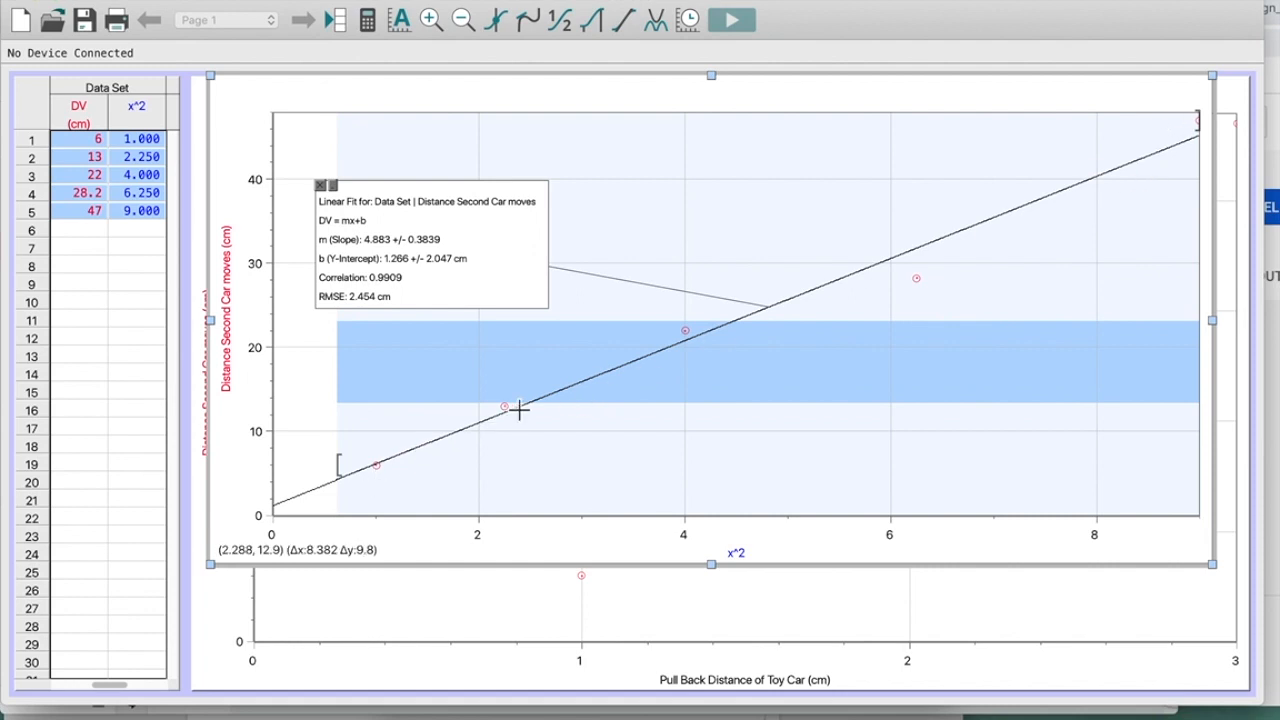
mouse_move(1165, 161)
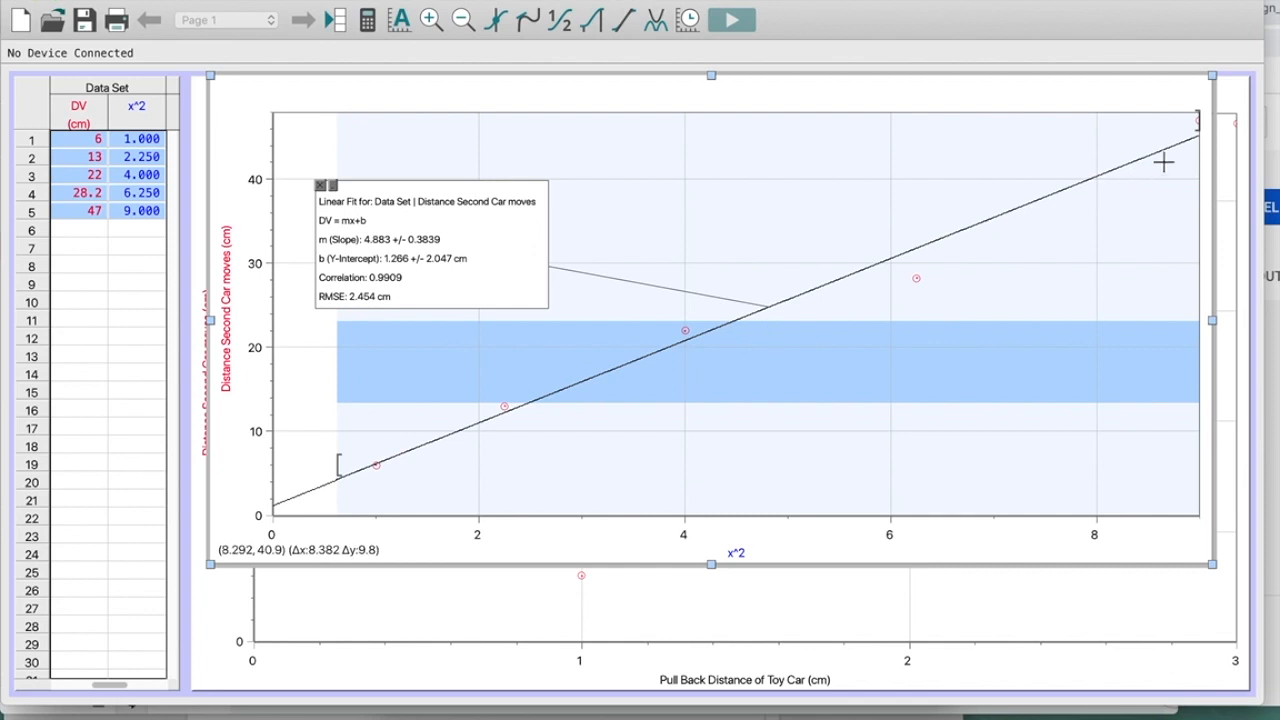
mouse_move(1190, 155)
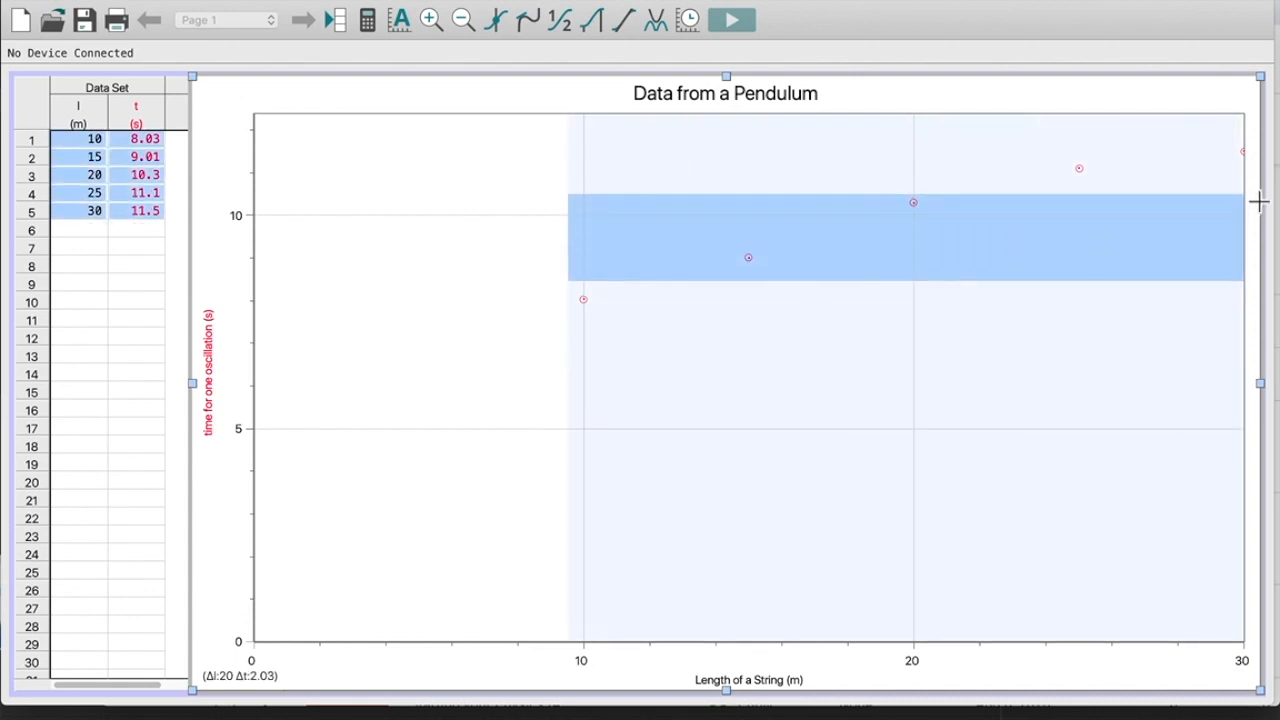
mouse_move(644, 56)
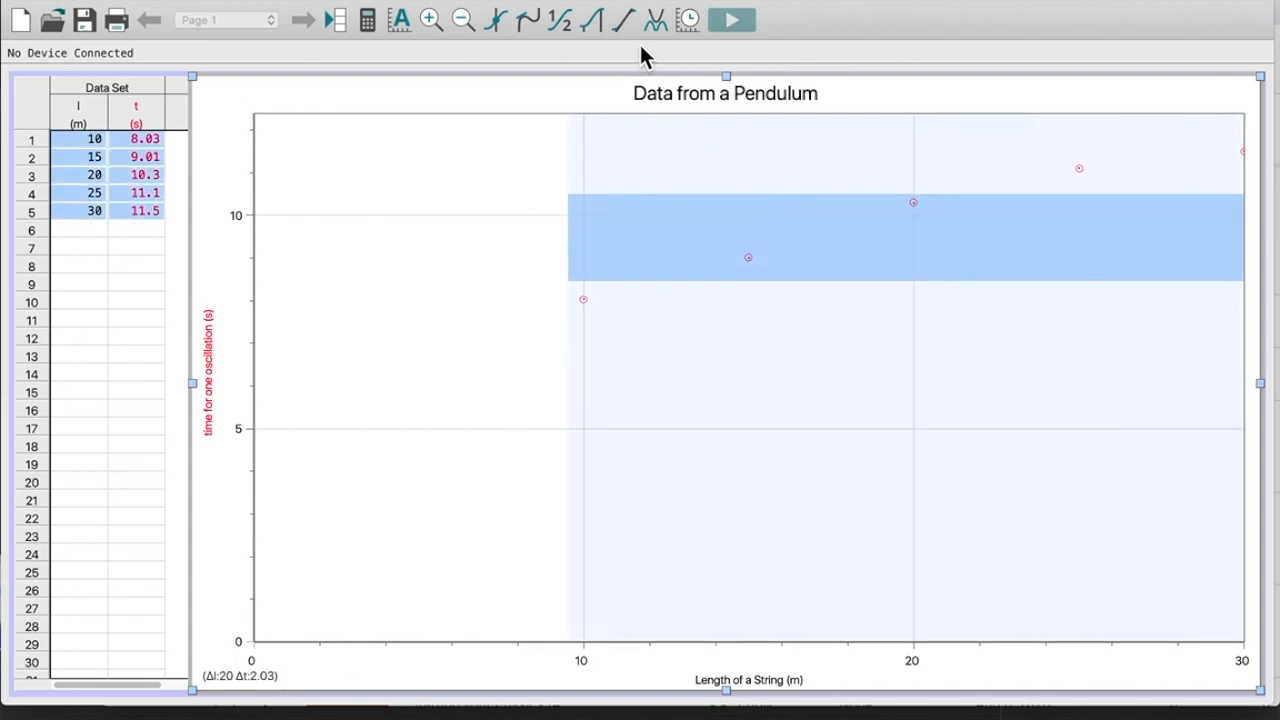
Step: Apply the toolbar Linear Fit to the pendulum data (slope 0.1806 s/m, intercept 6.376 s)
click(619, 22)
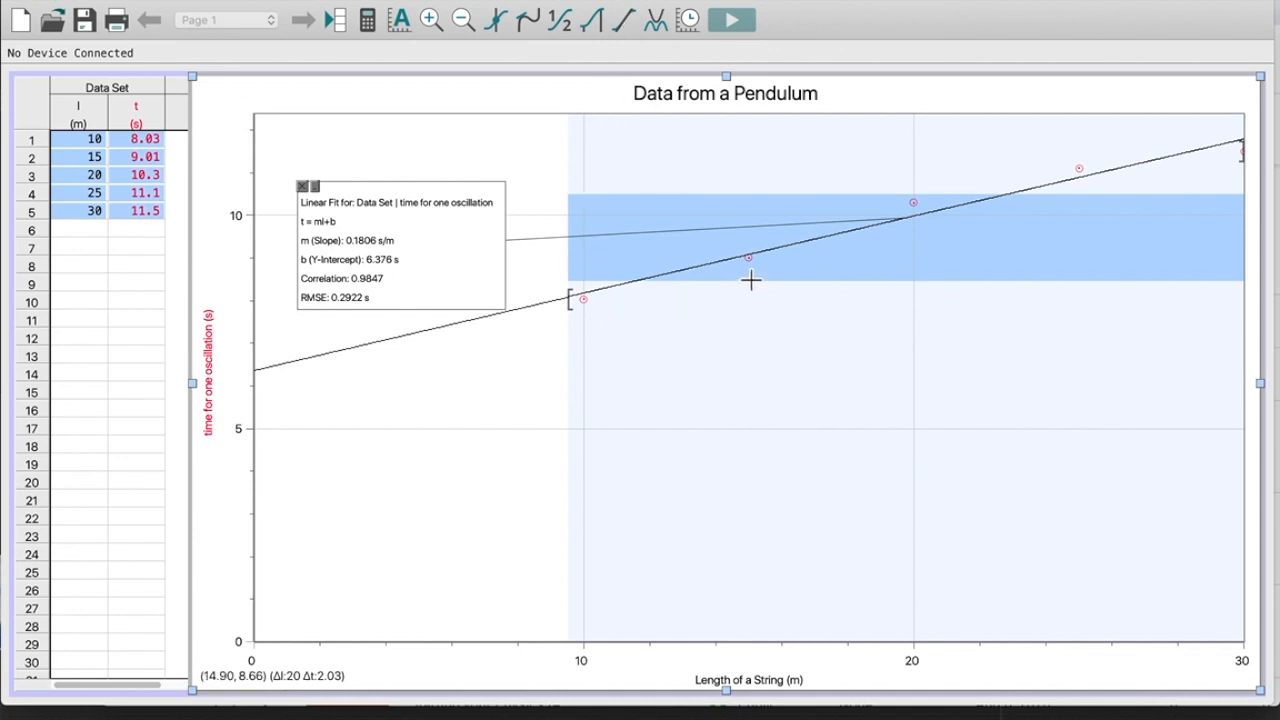
mouse_move(1075, 176)
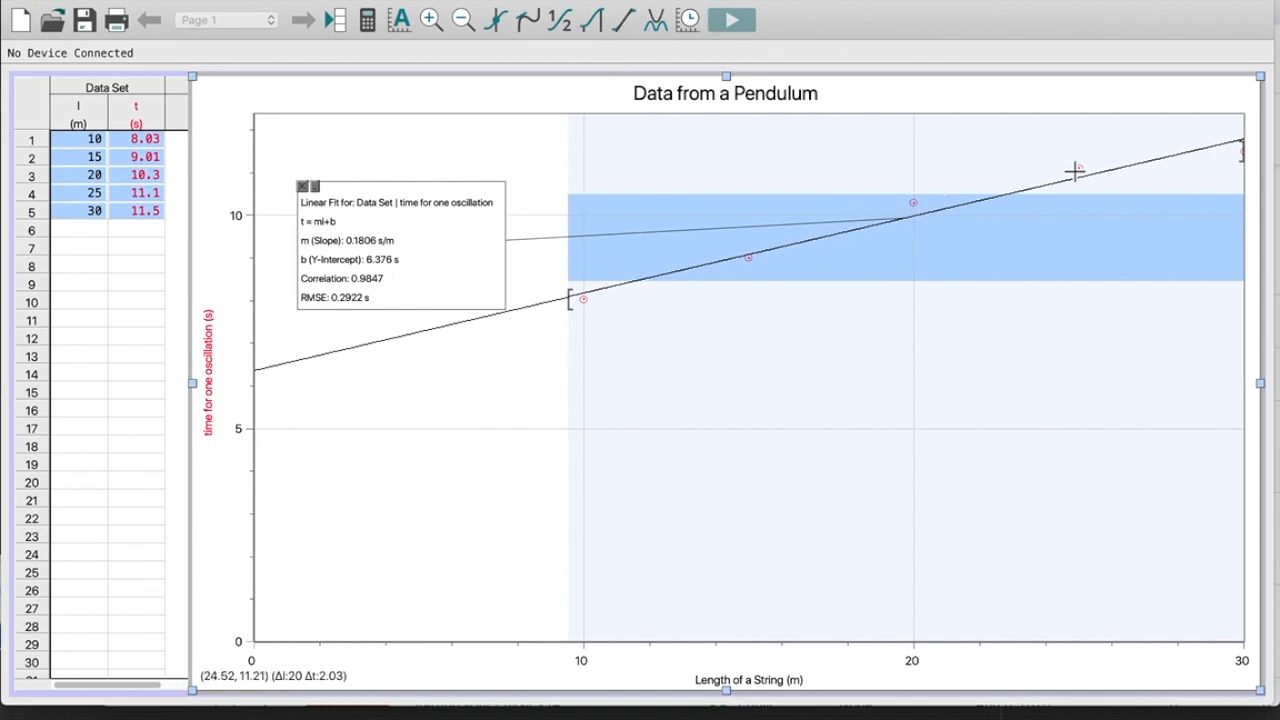
mouse_move(1250, 185)
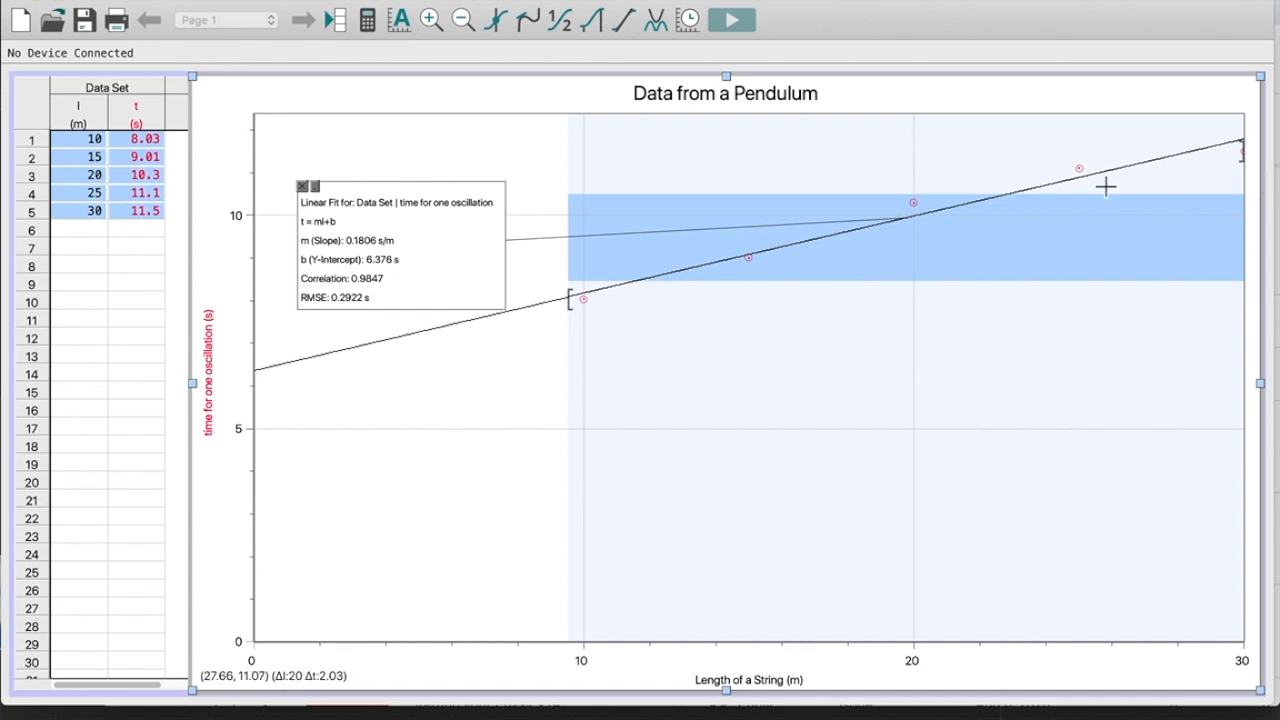
mouse_move(862, 201)
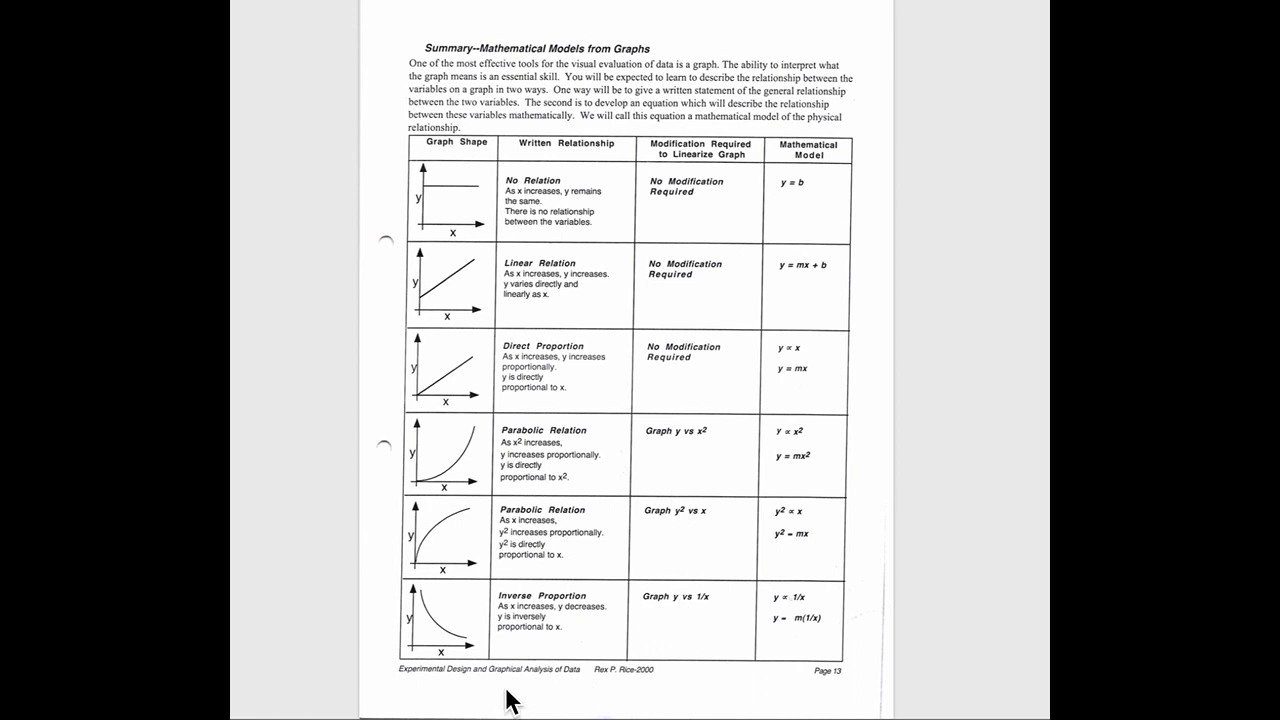
mouse_move(618, 212)
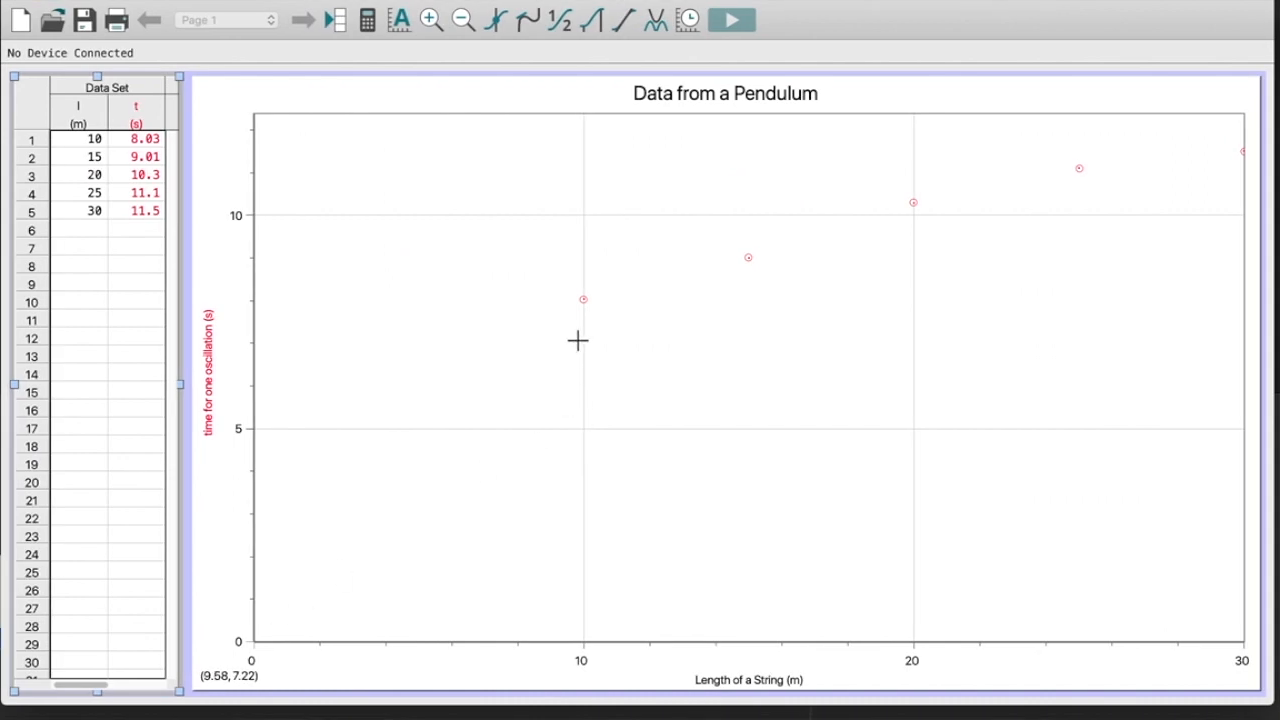
mouse_move(600, 320)
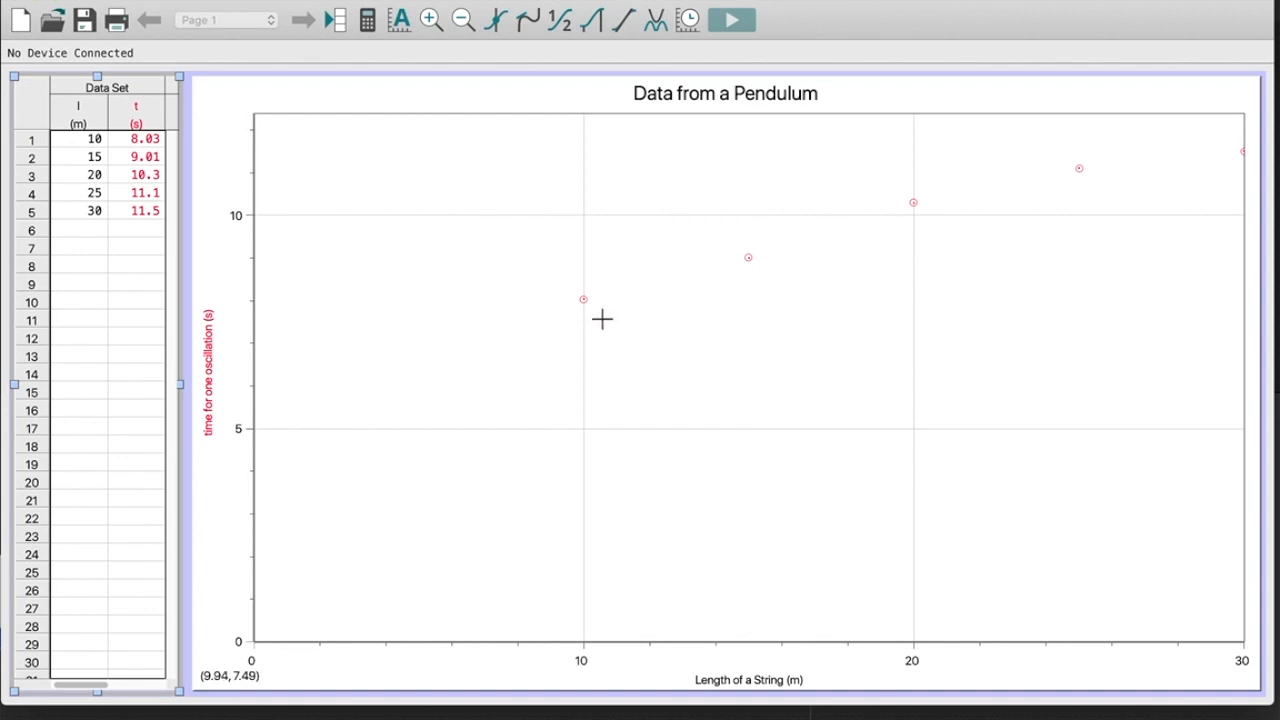
mouse_move(945, 184)
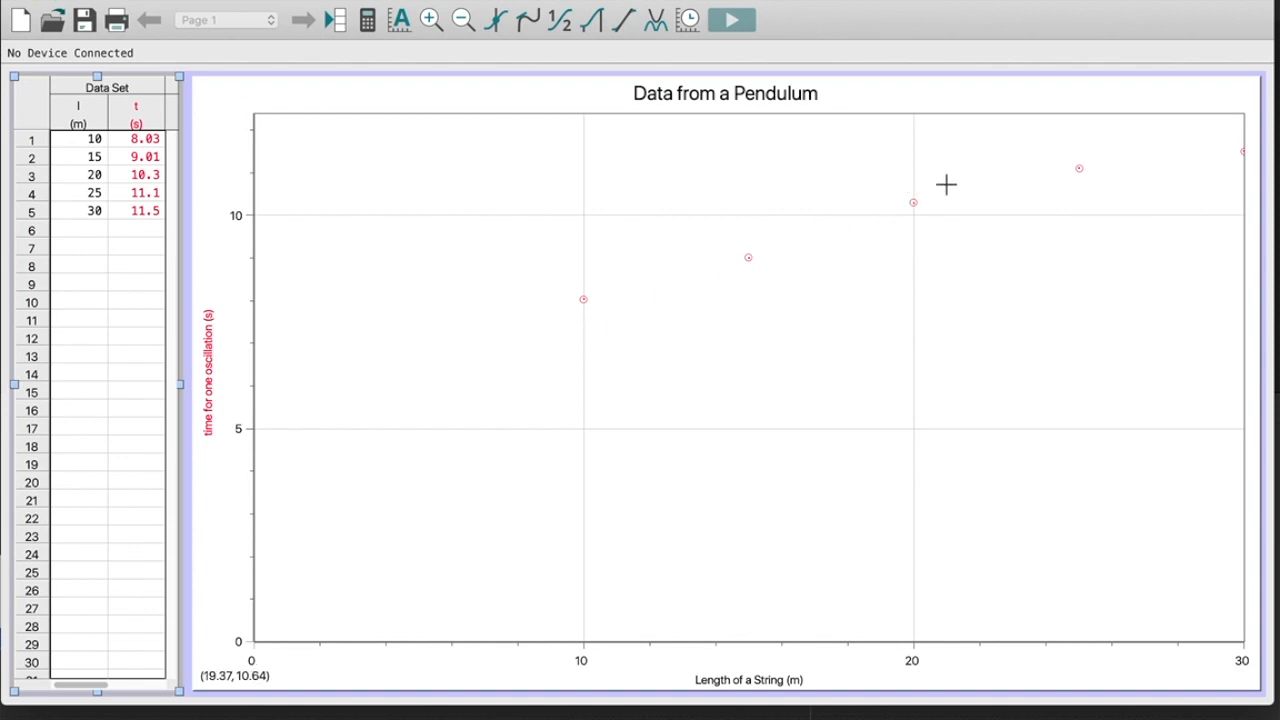
mouse_move(1221, 151)
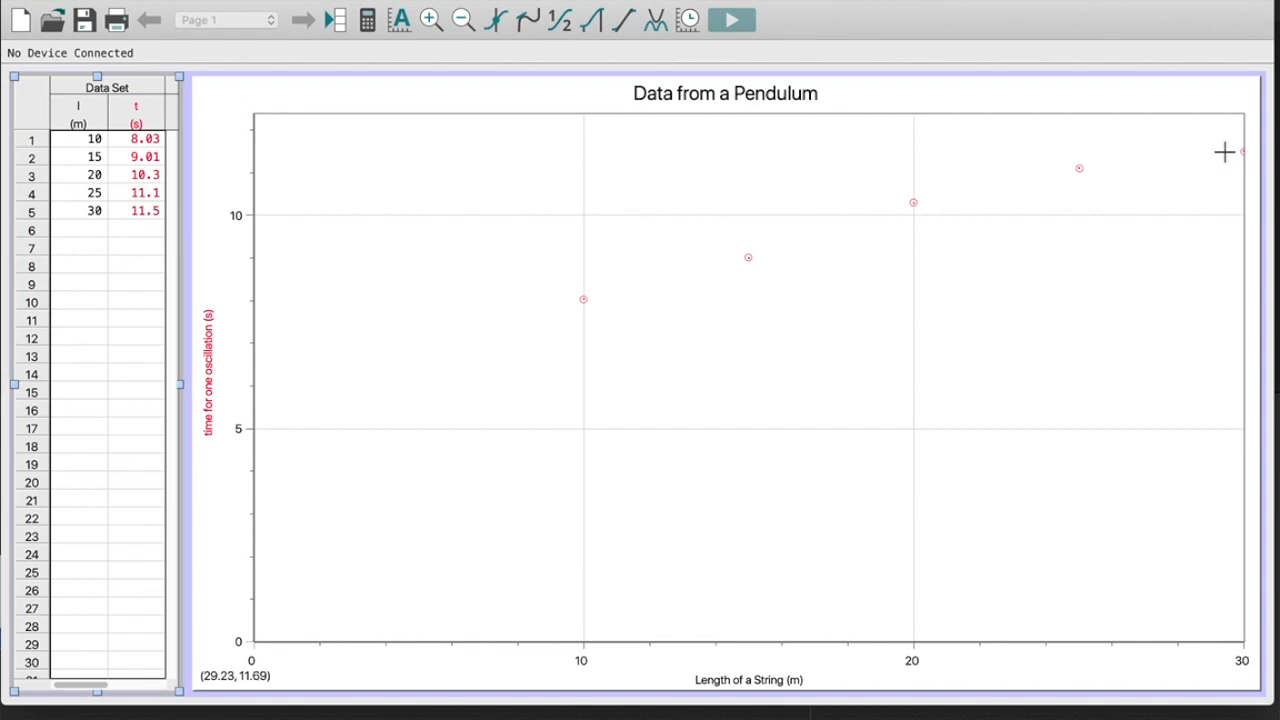
mouse_move(975, 274)
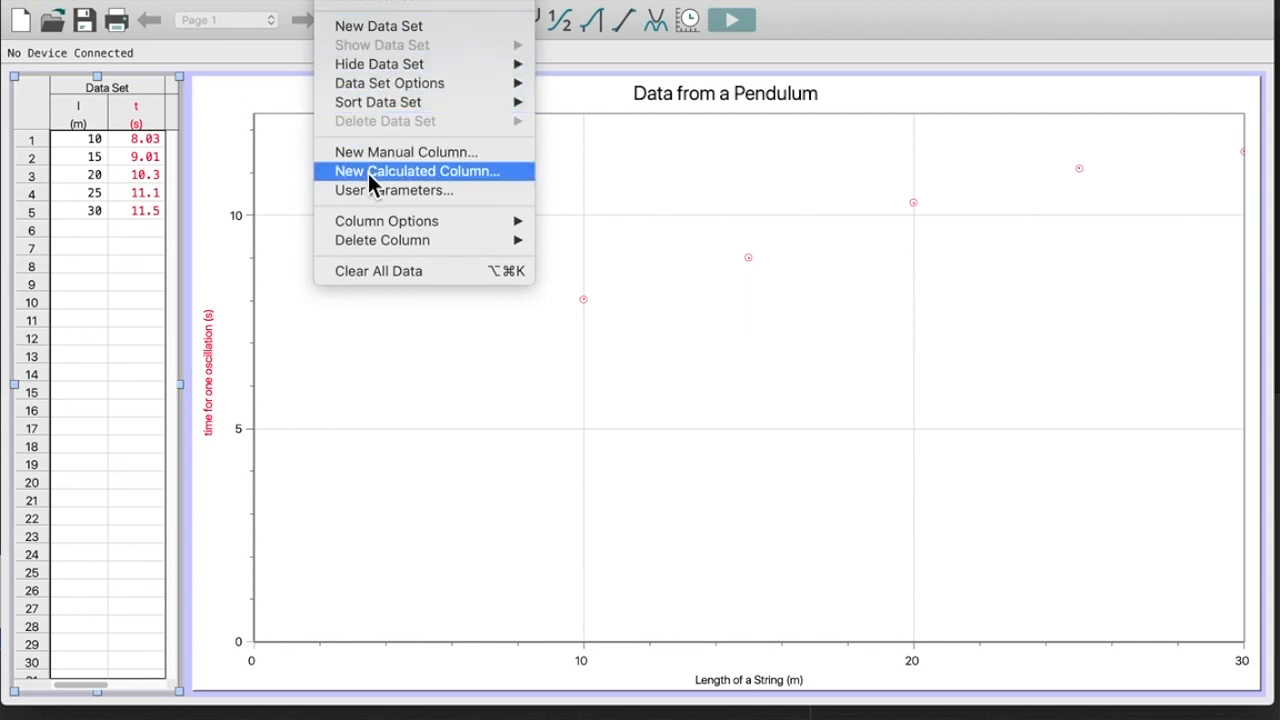
Step: Add a calculated column of time for one oscillation ^2 (64.481 to 132.250)
click(420, 171)
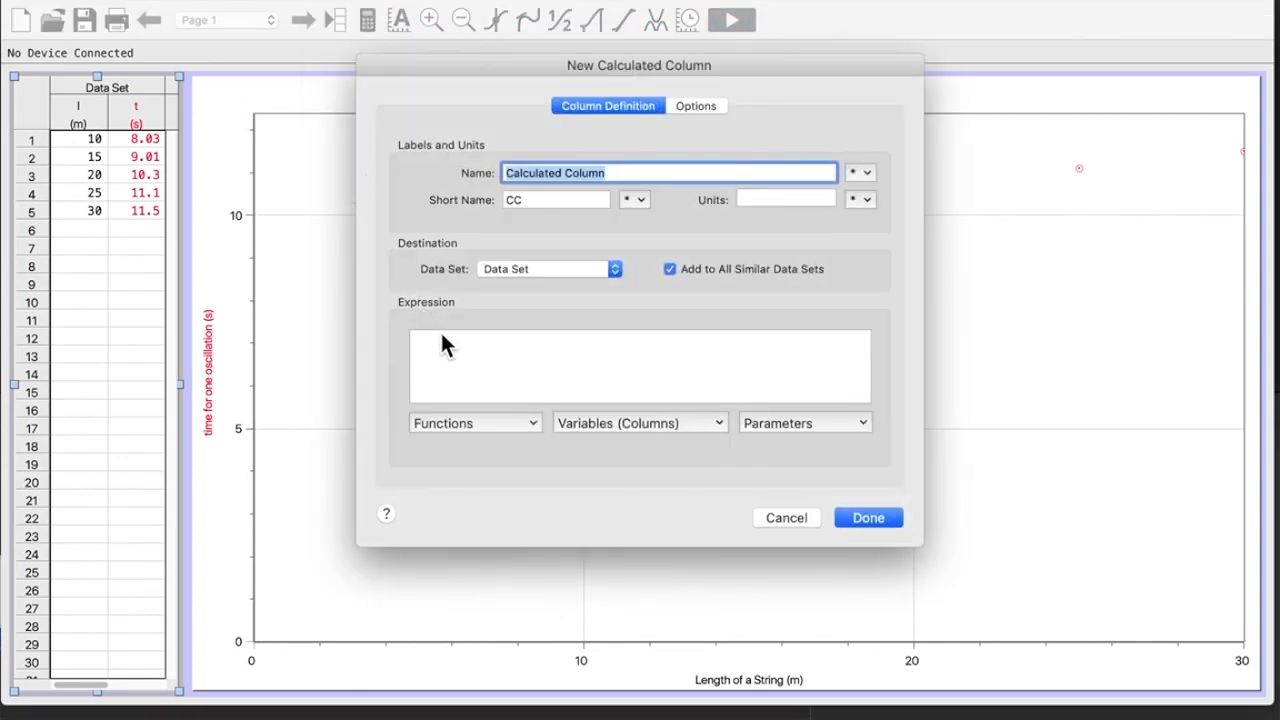
click(640, 422)
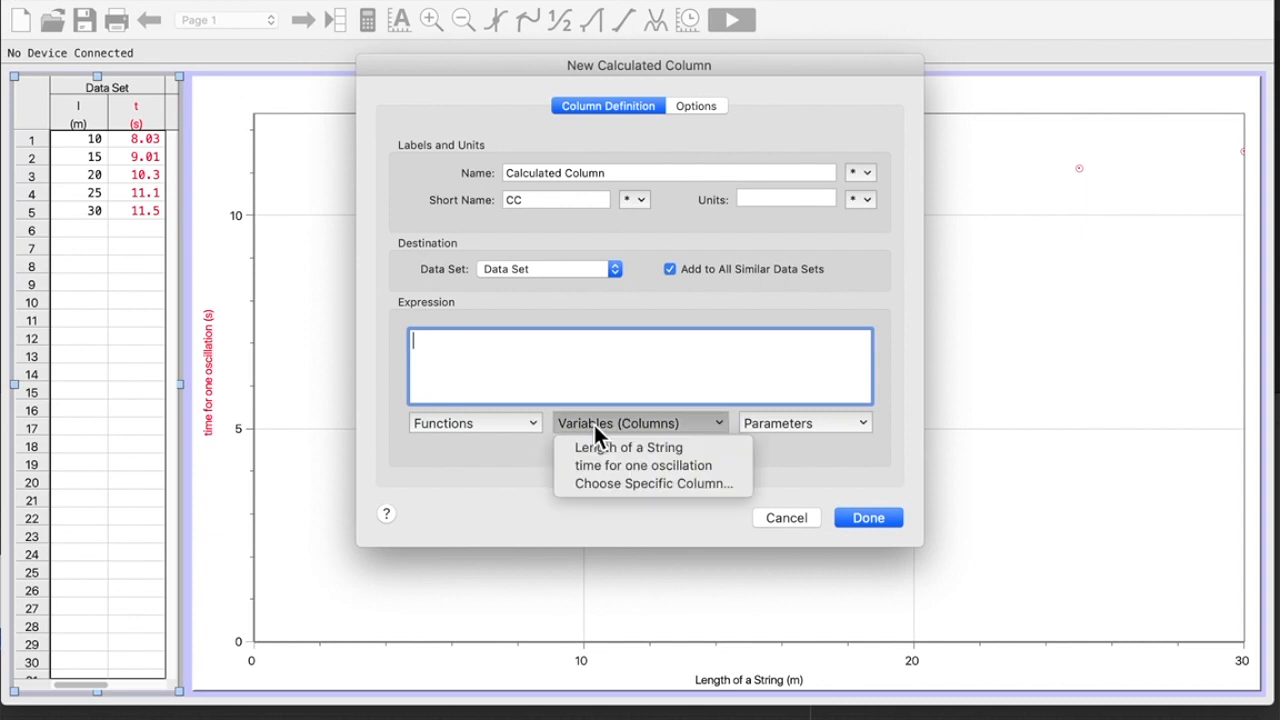
mouse_move(607, 449)
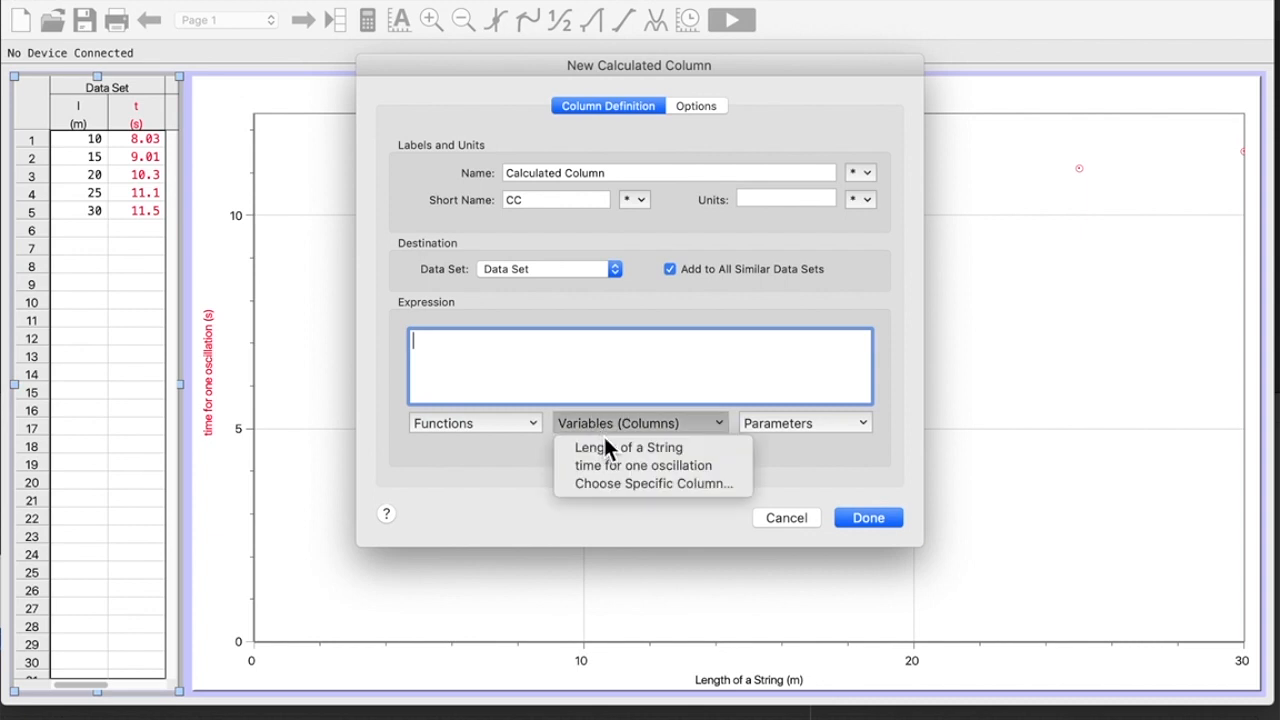
mouse_move(647, 466)
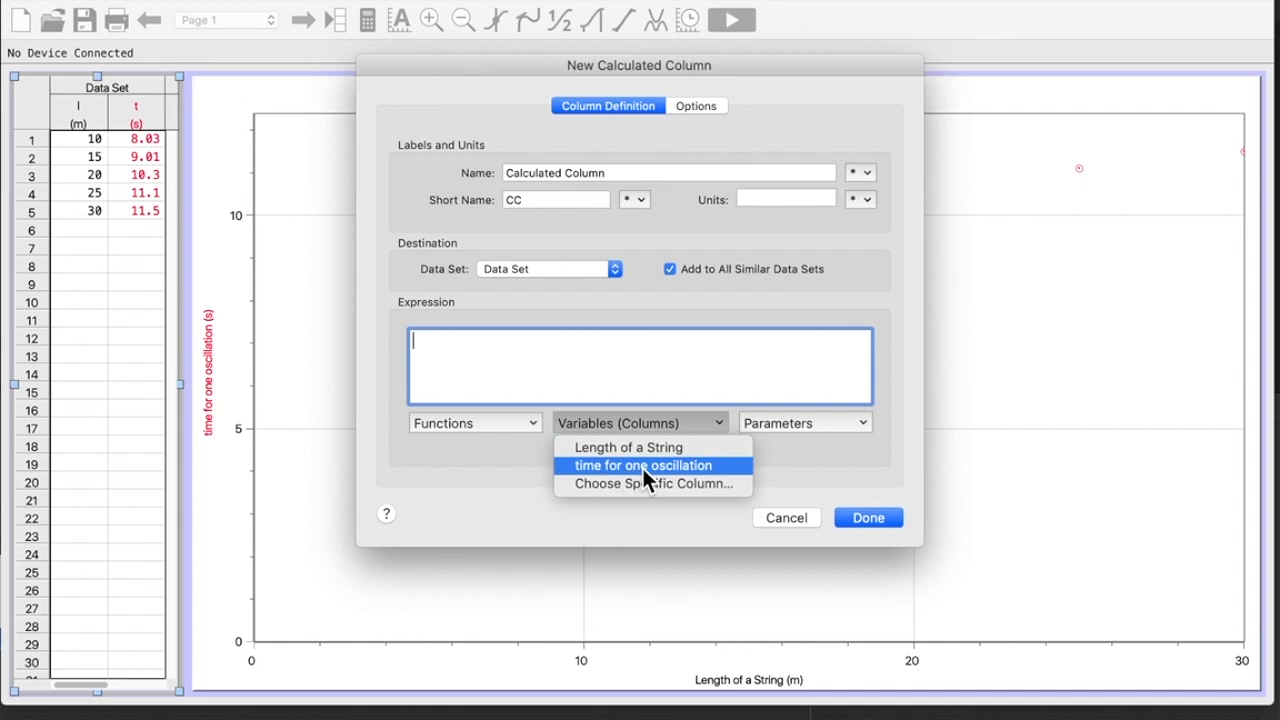
click(644, 465)
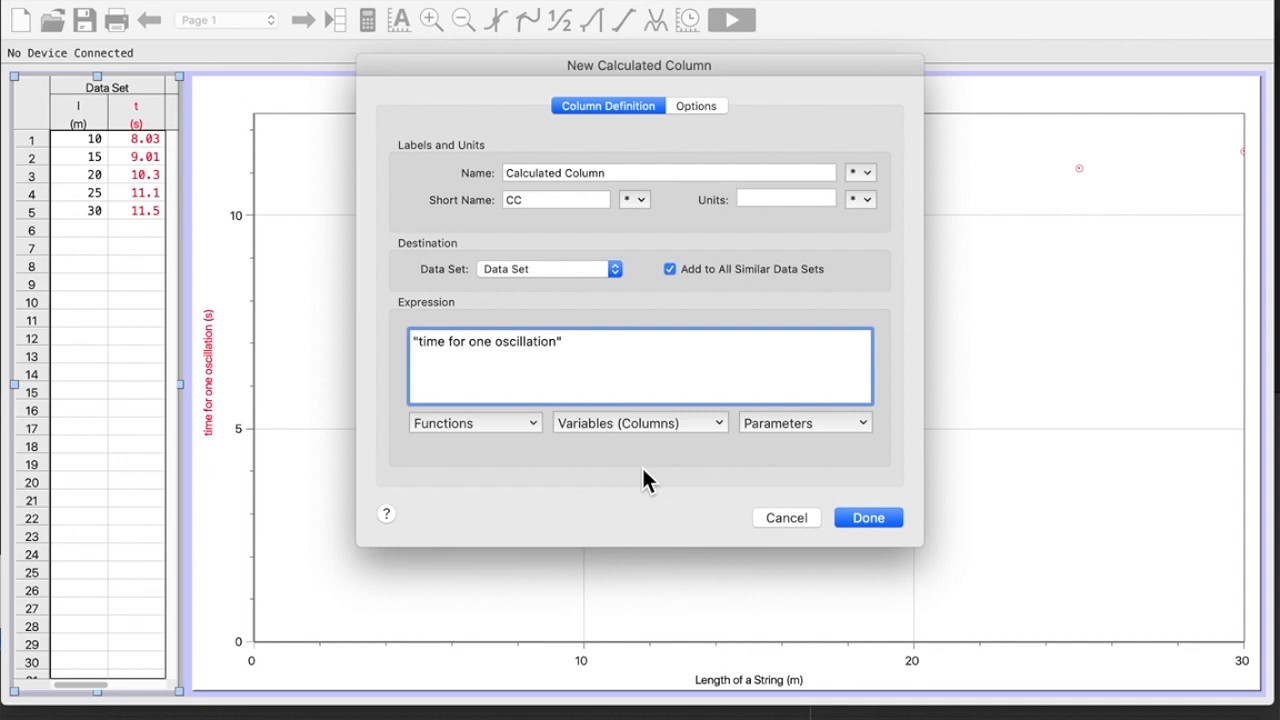
text(^2)
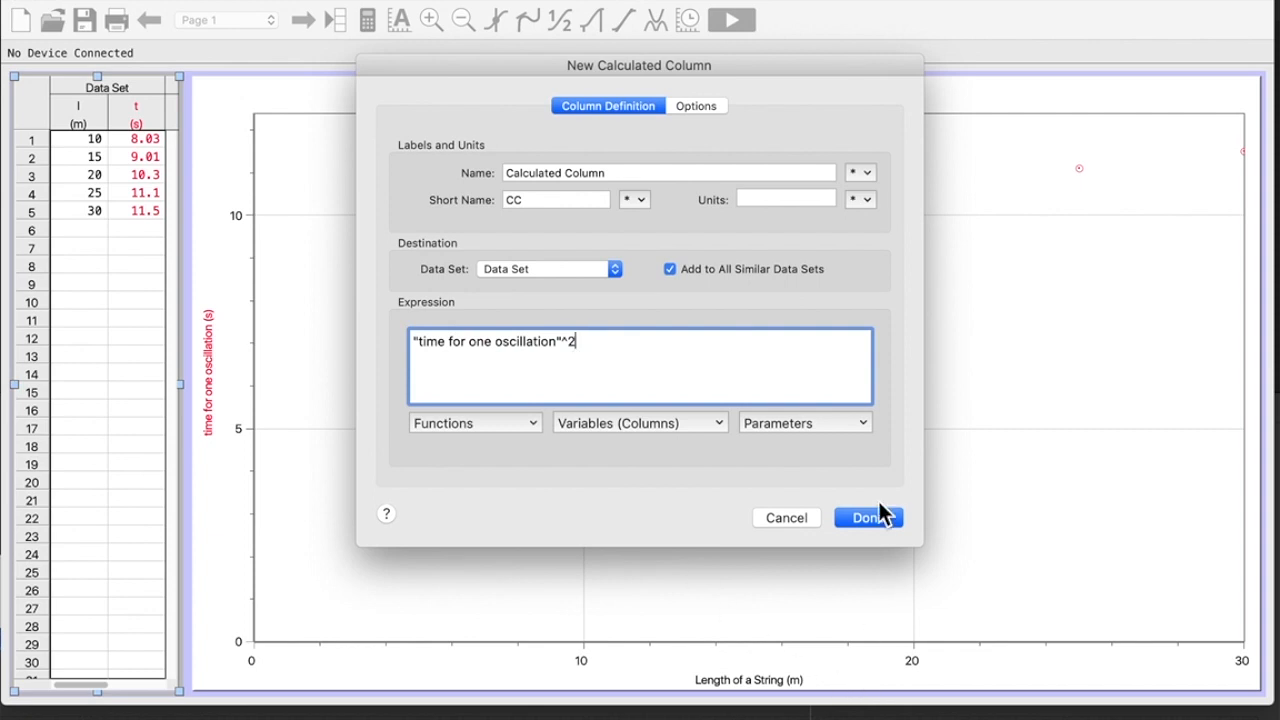
click(867, 517)
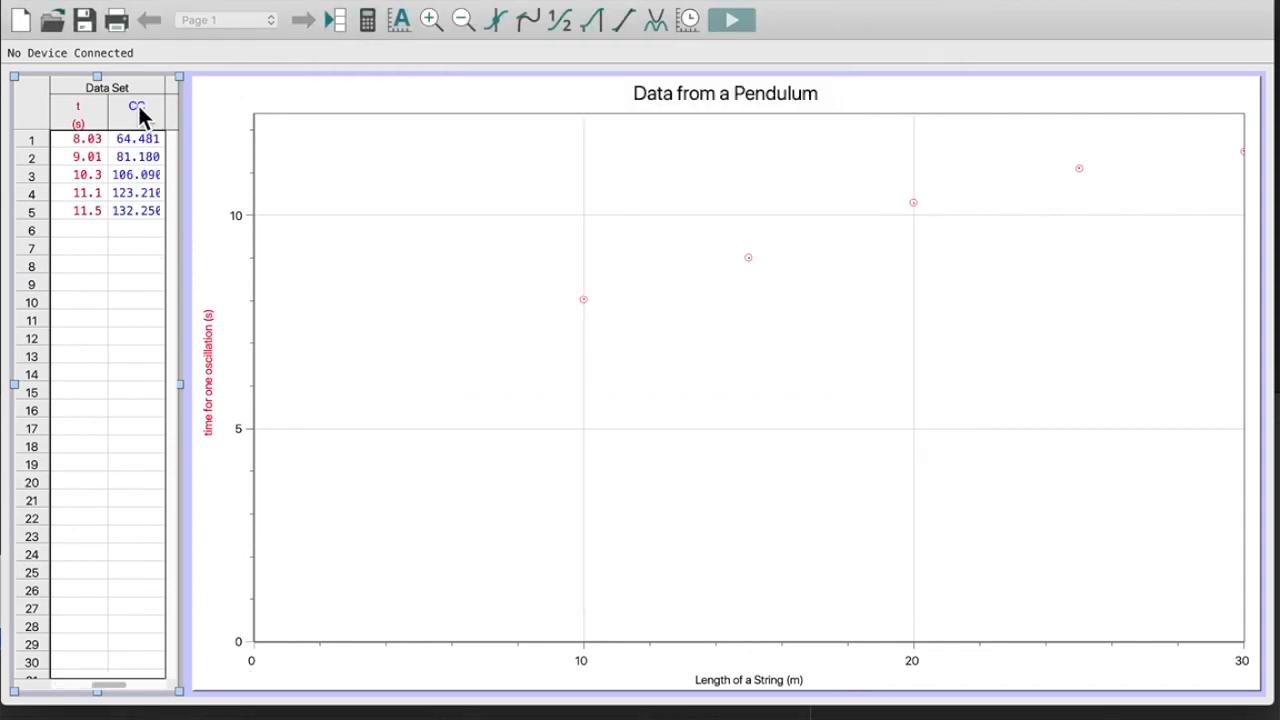
Step: Rename the new calculated column to 'time squared' with short name 't^2'
double_click(137, 103)
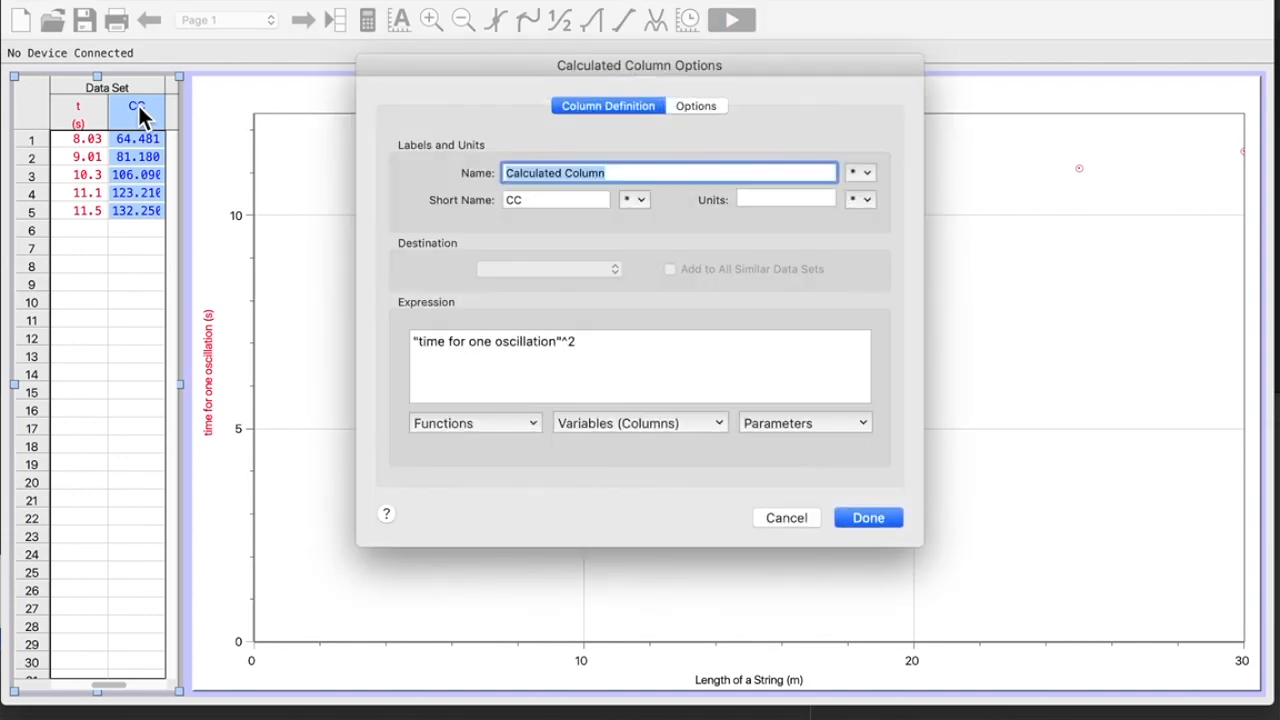
text(time squared)
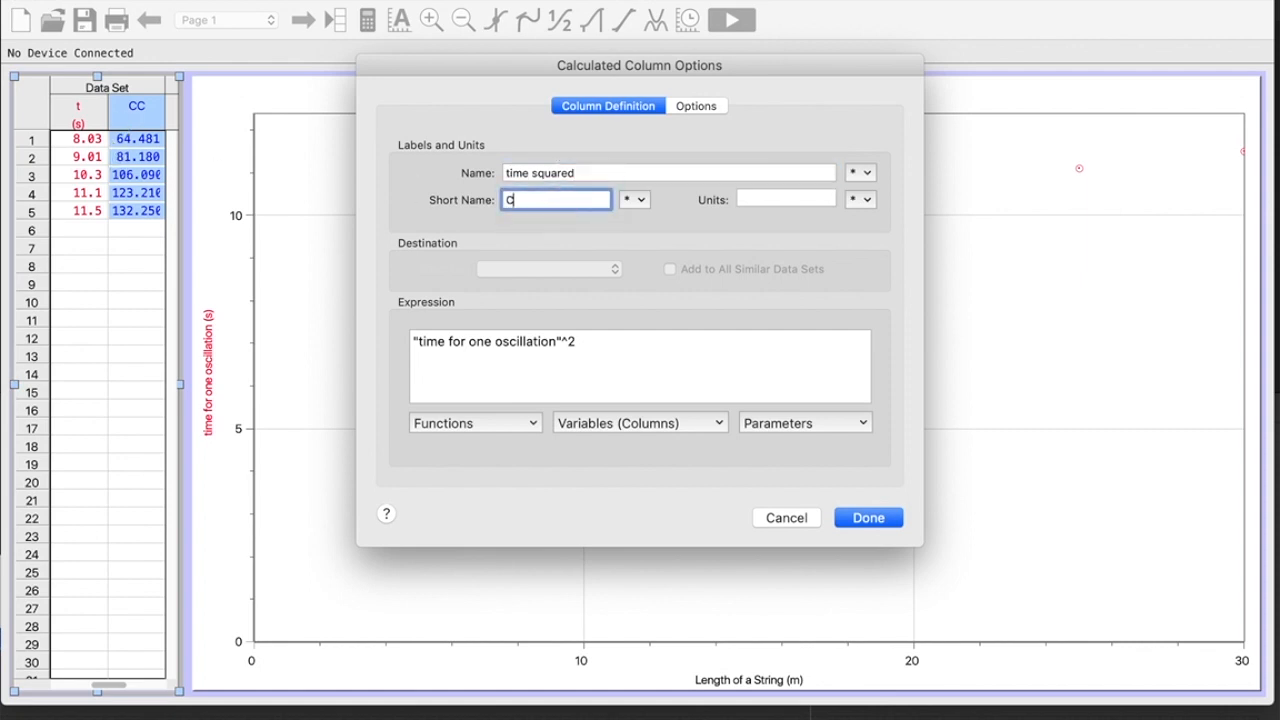
text(t)
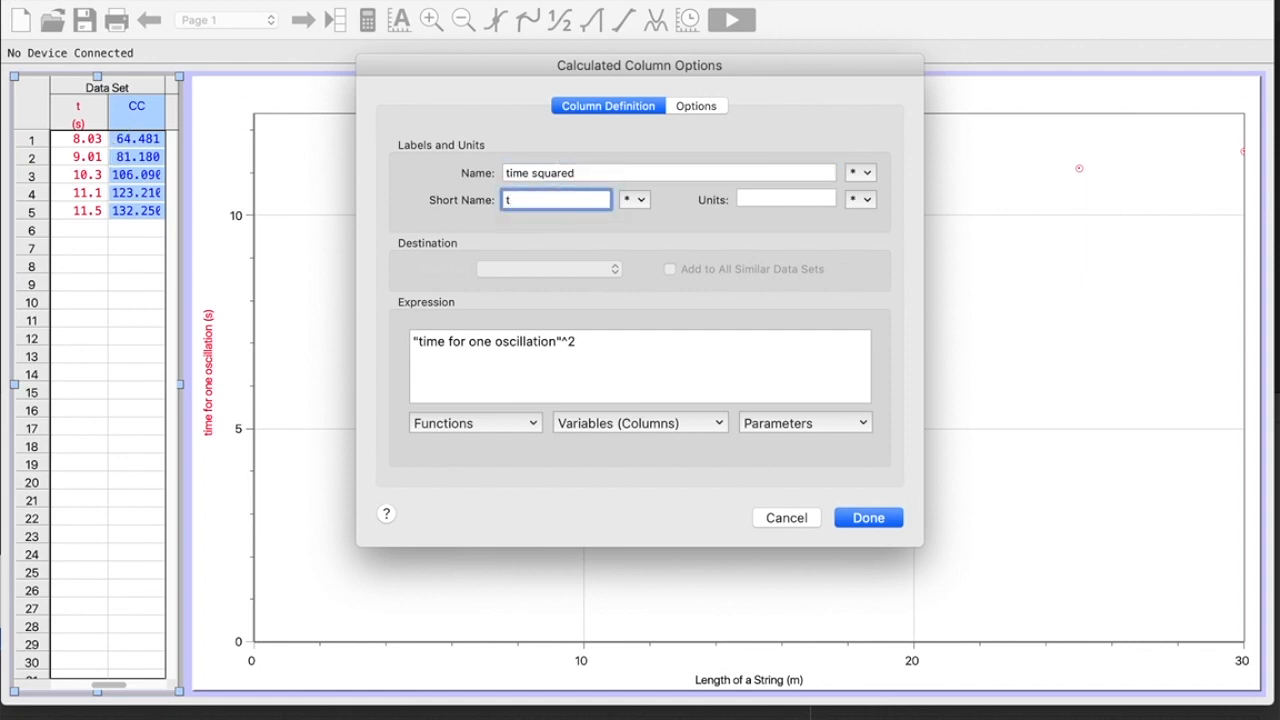
text(^2)
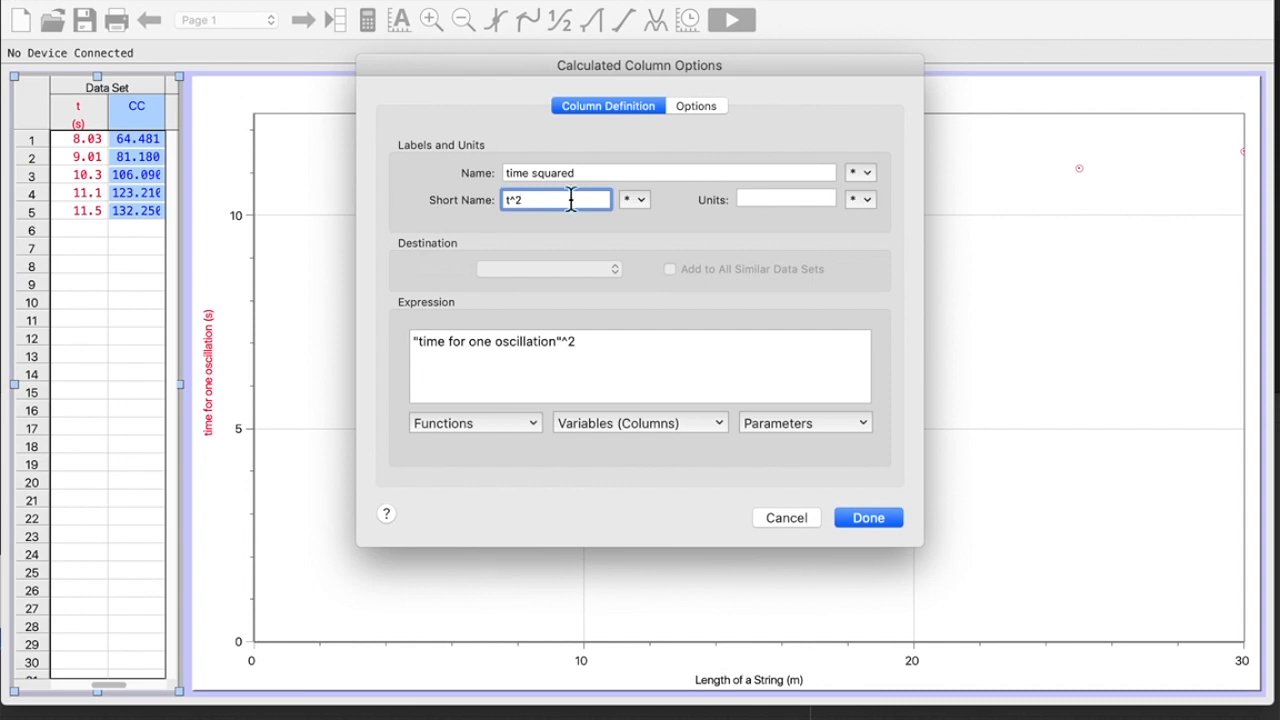
click(868, 517)
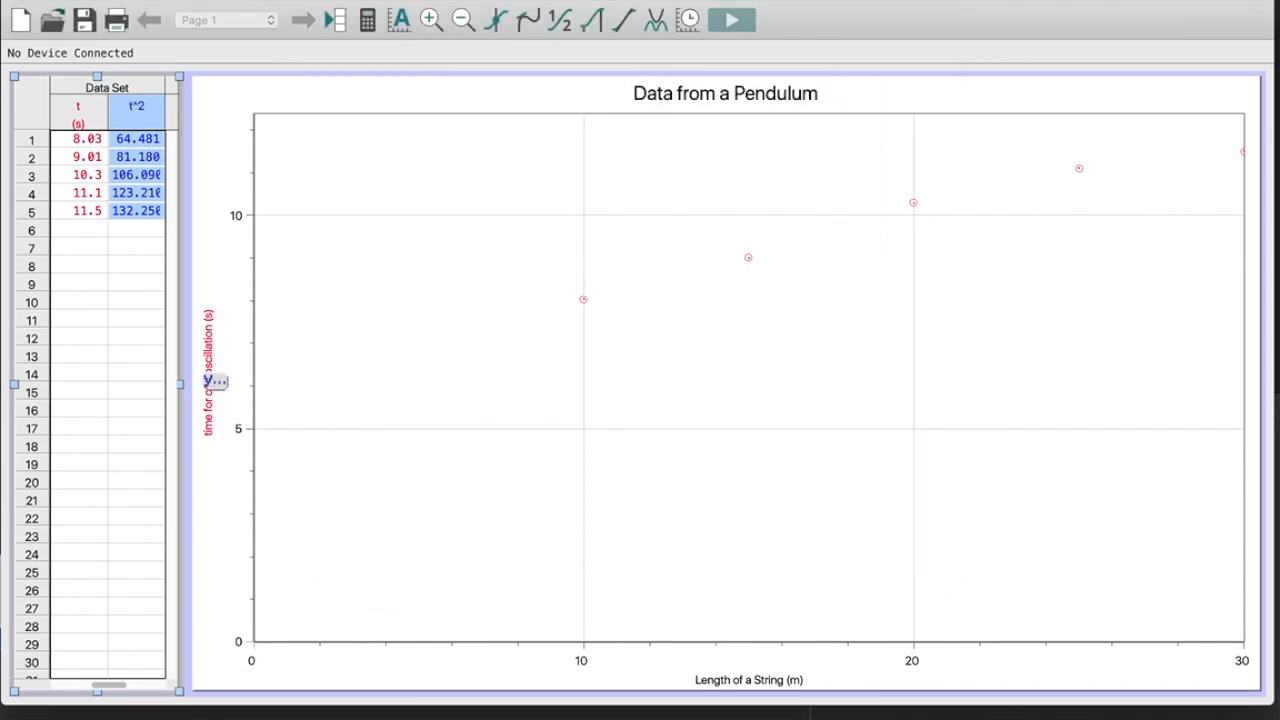
Step: Plot time squared against string length and select all five points for a linear fit
click(219, 382)
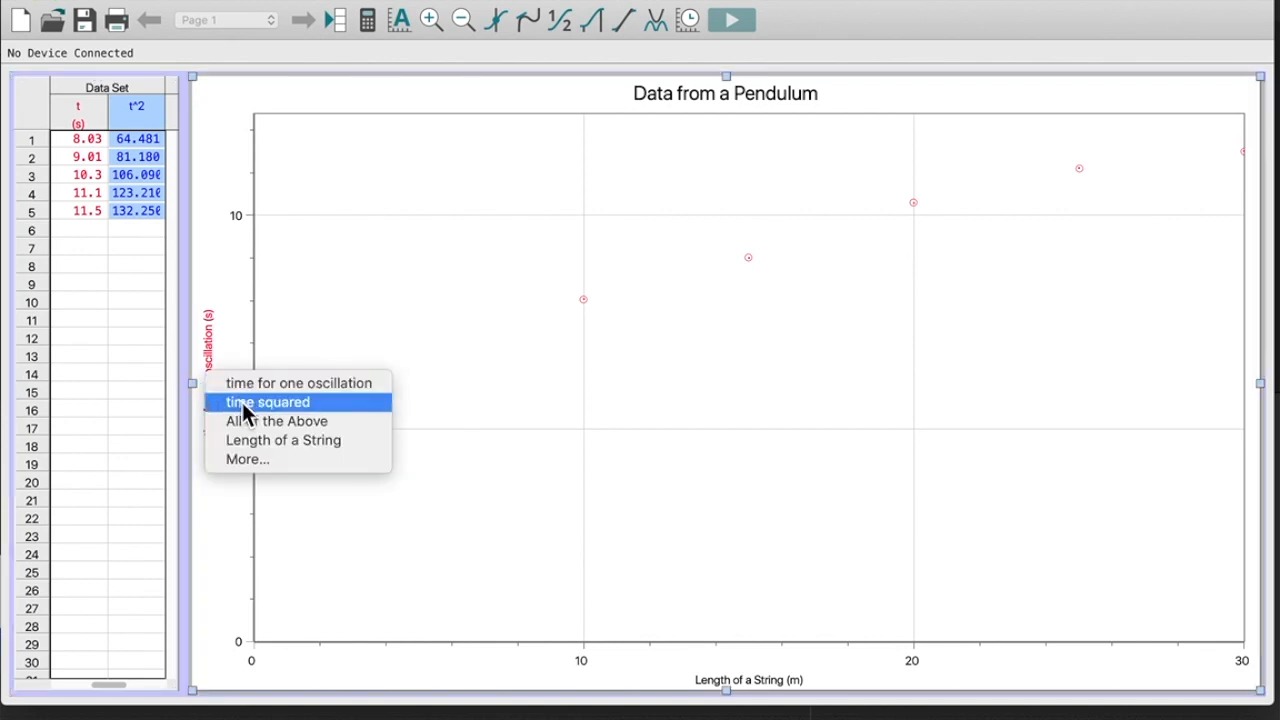
click(281, 402)
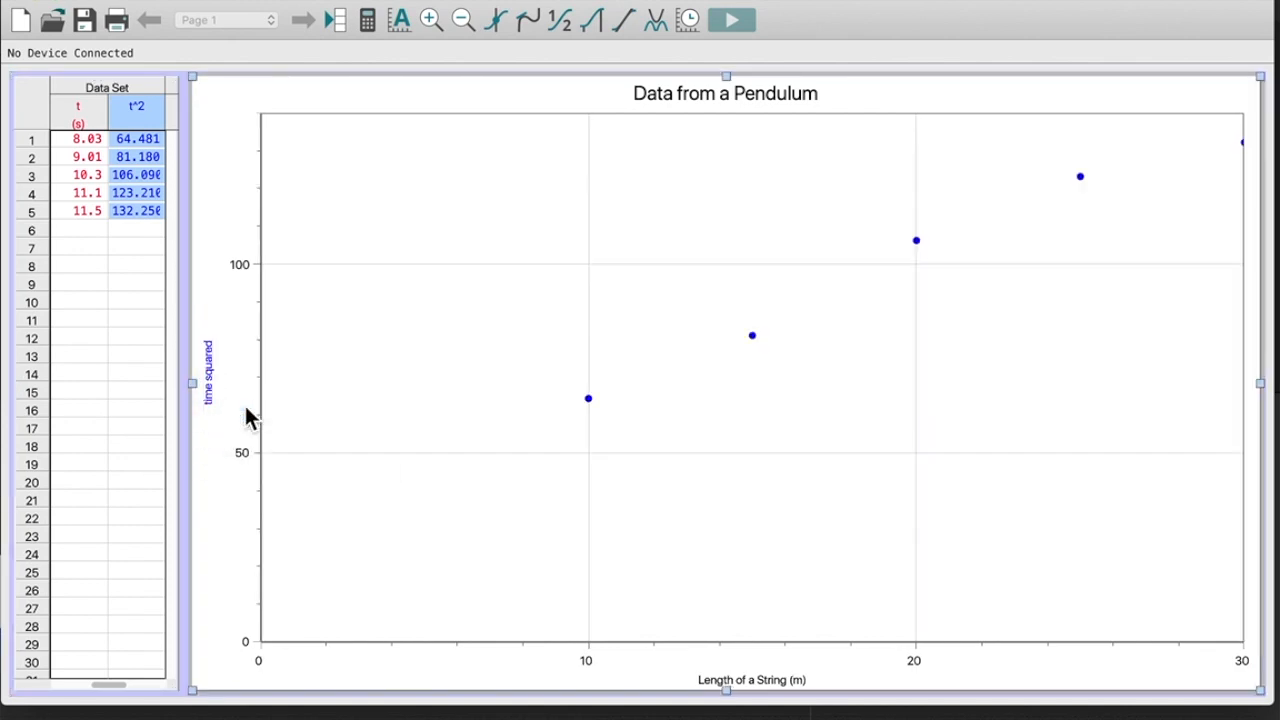
drag(587, 367, 889, 367)
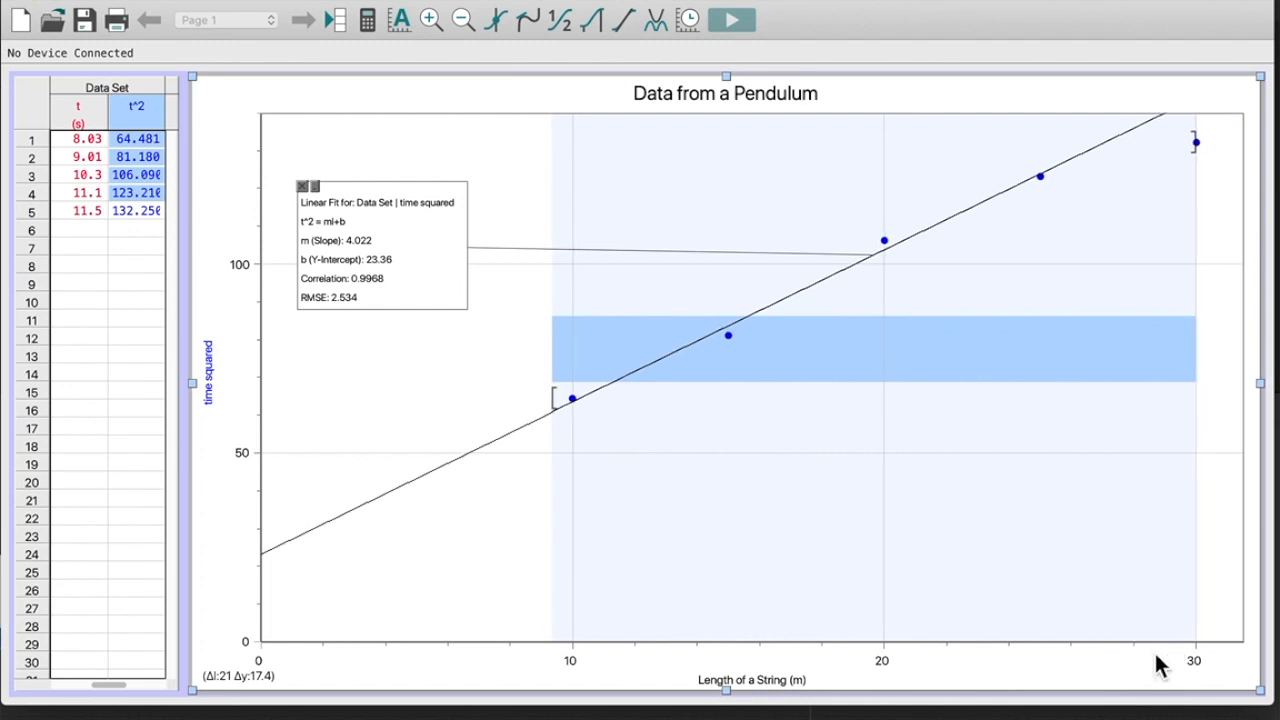
mouse_move(1146, 585)
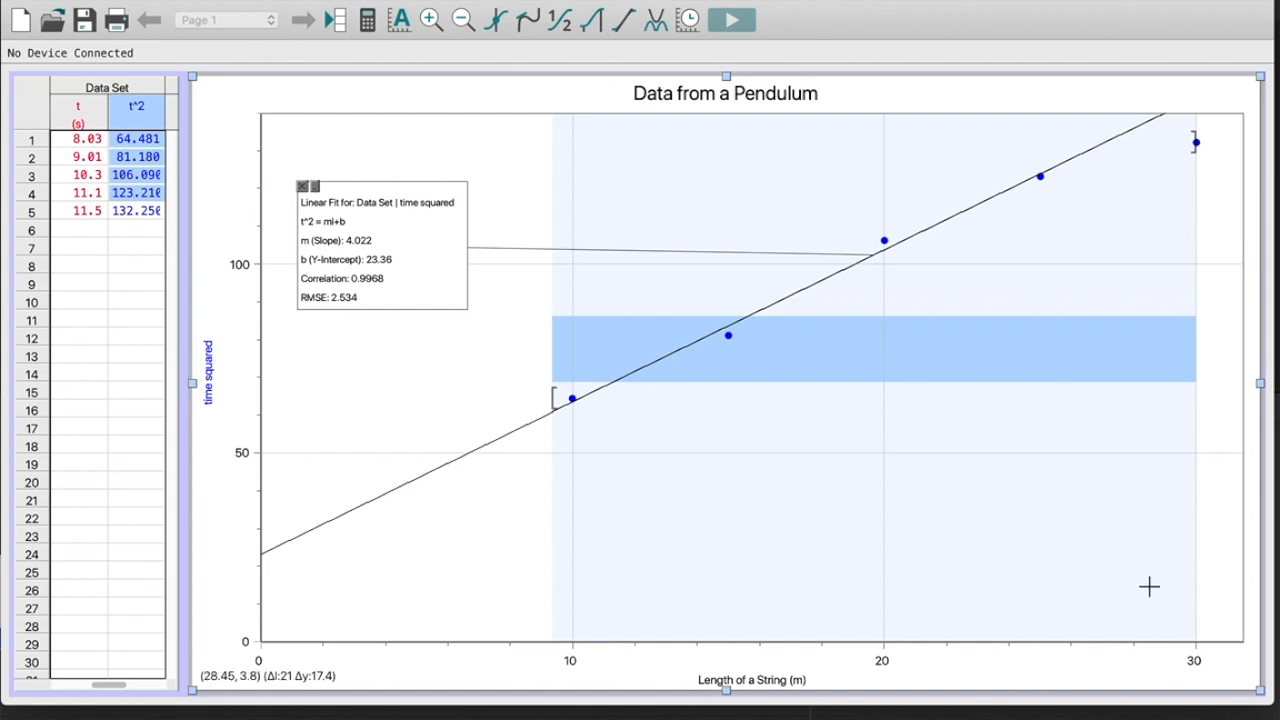
mouse_move(1201, 124)
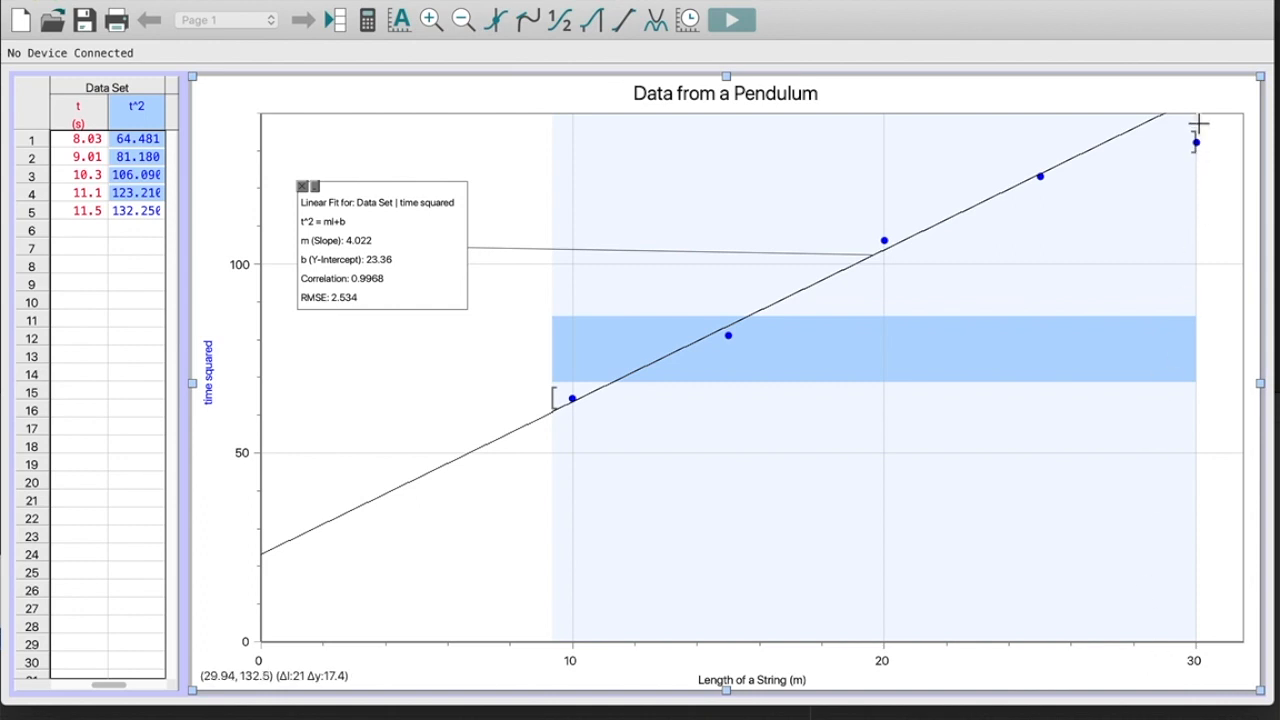
mouse_move(1221, 262)
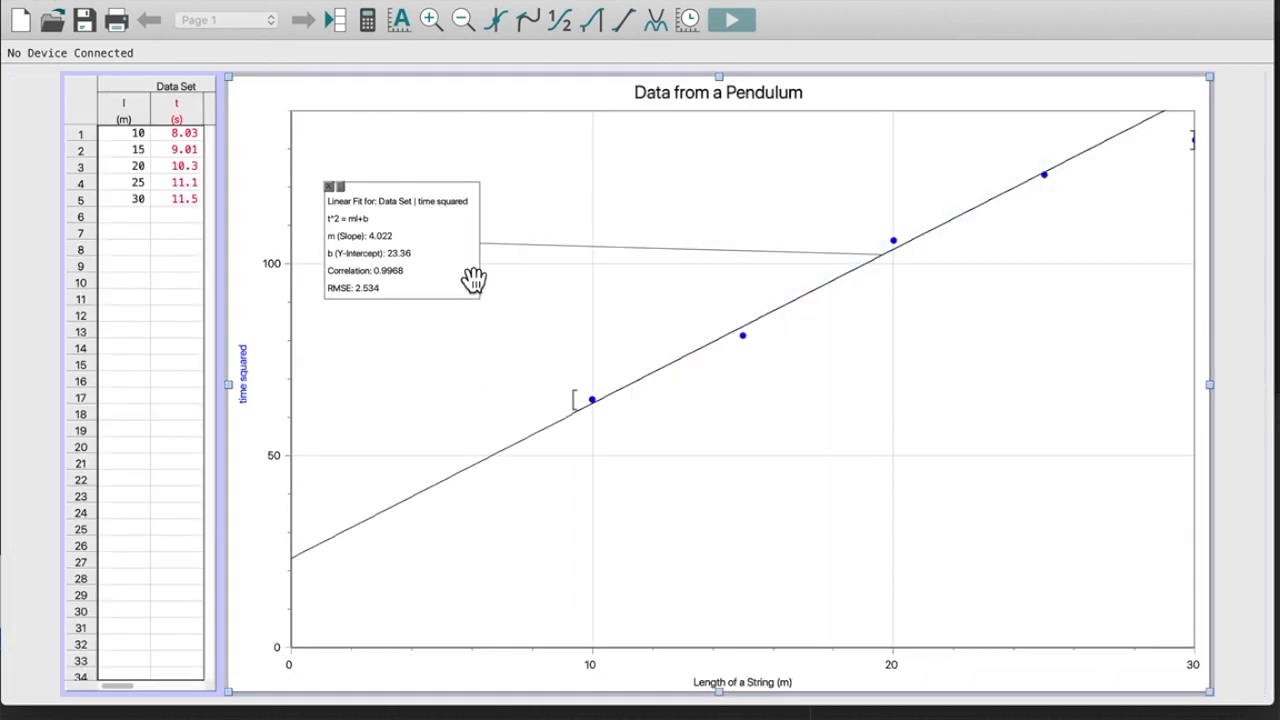
mouse_move(375, 278)
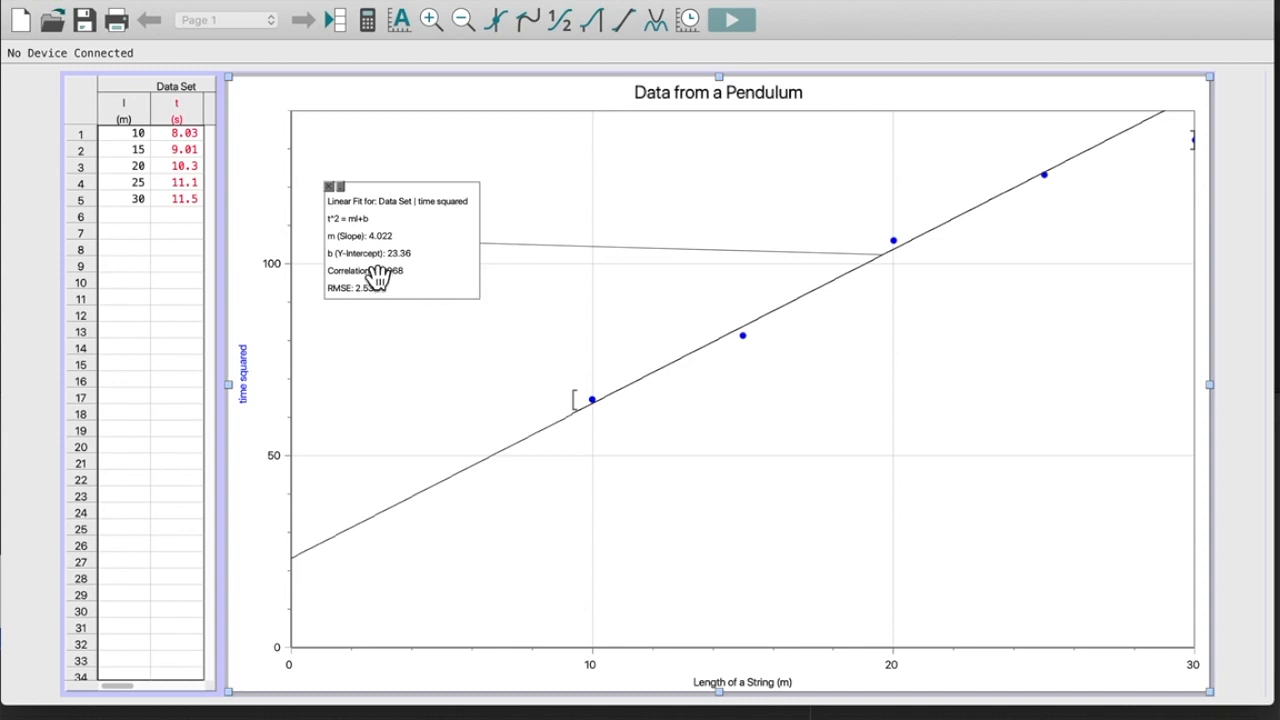
mouse_move(385, 270)
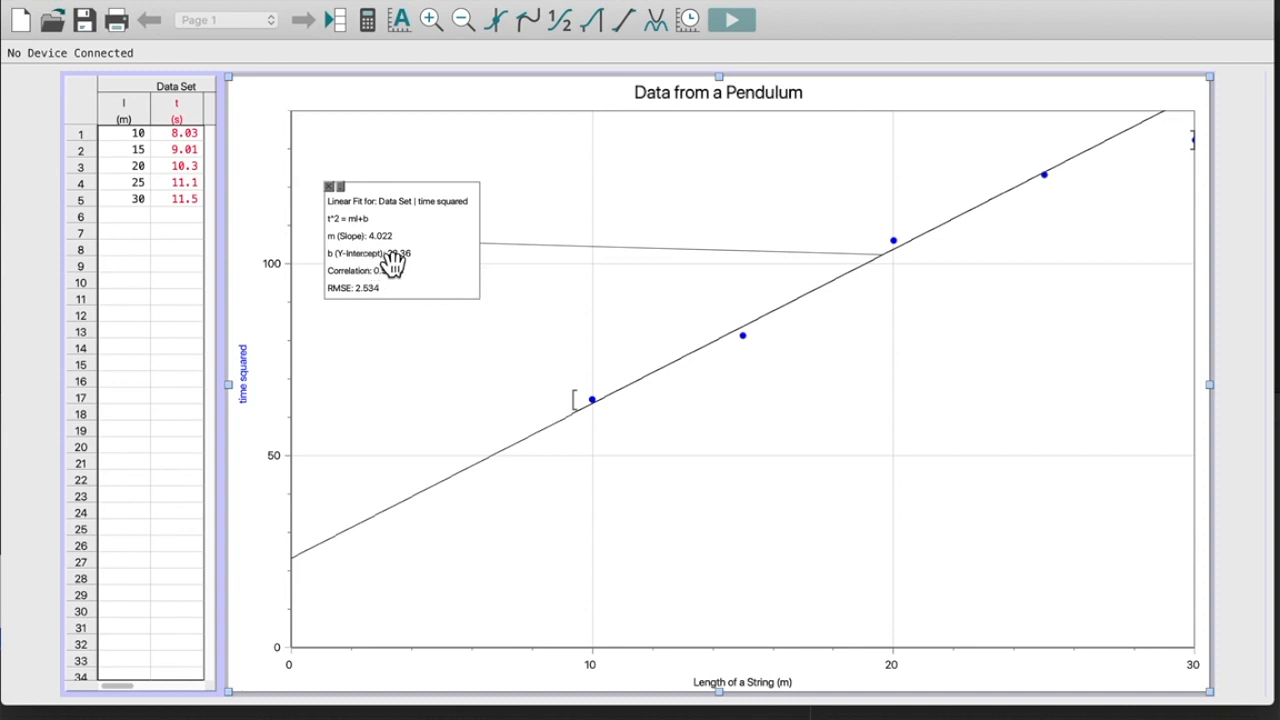
mouse_move(385, 272)
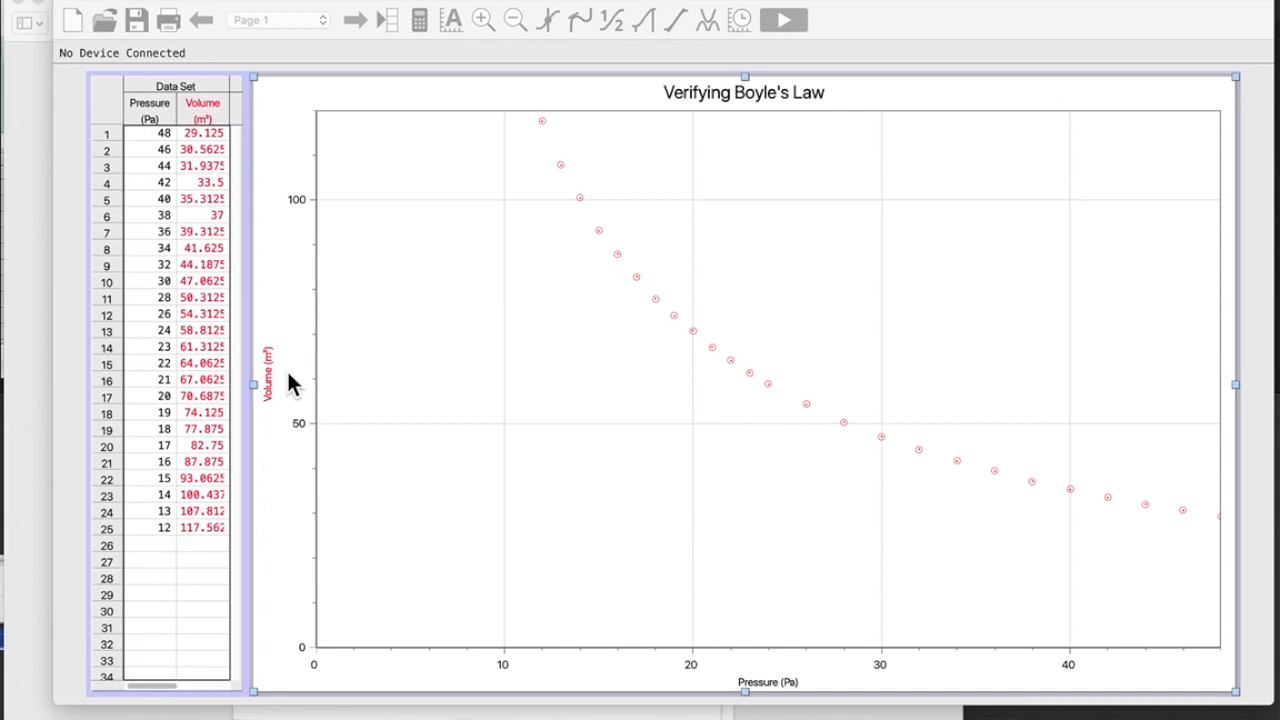
mouse_move(278, 374)
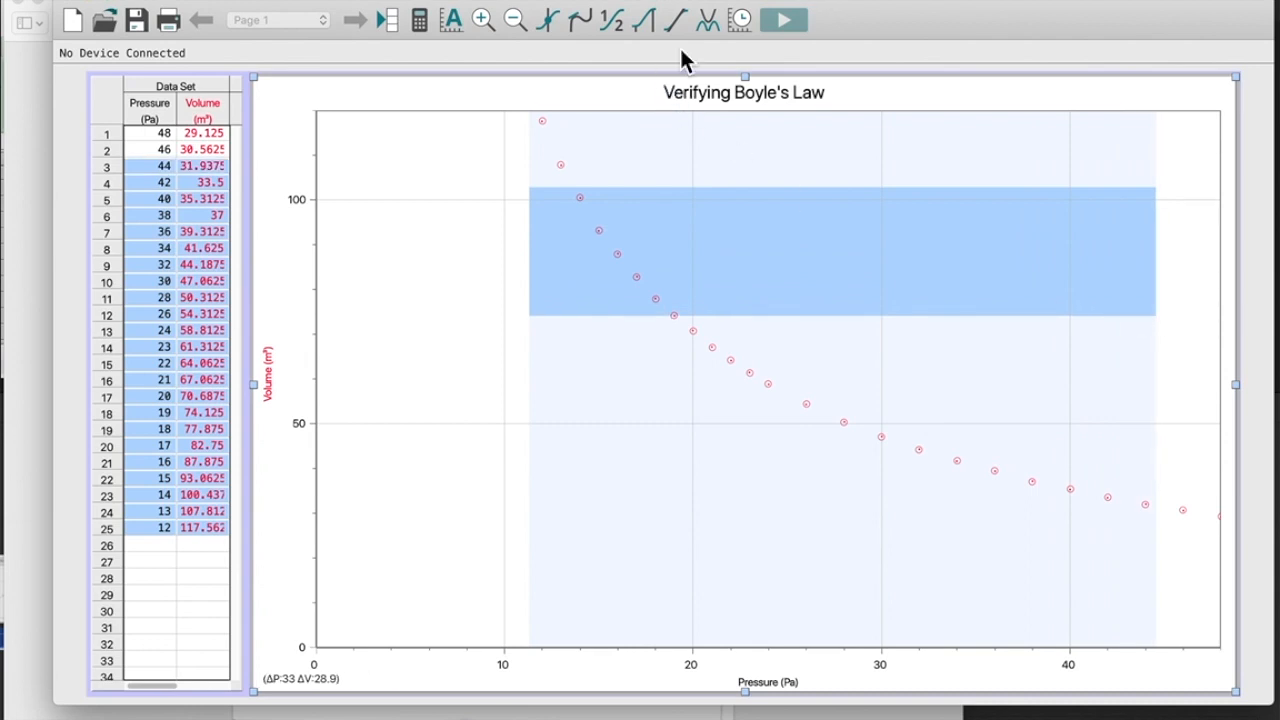
Step: Apply a linear fit to the Boyle's Law points (slope −2.391), then remove it
click(667, 22)
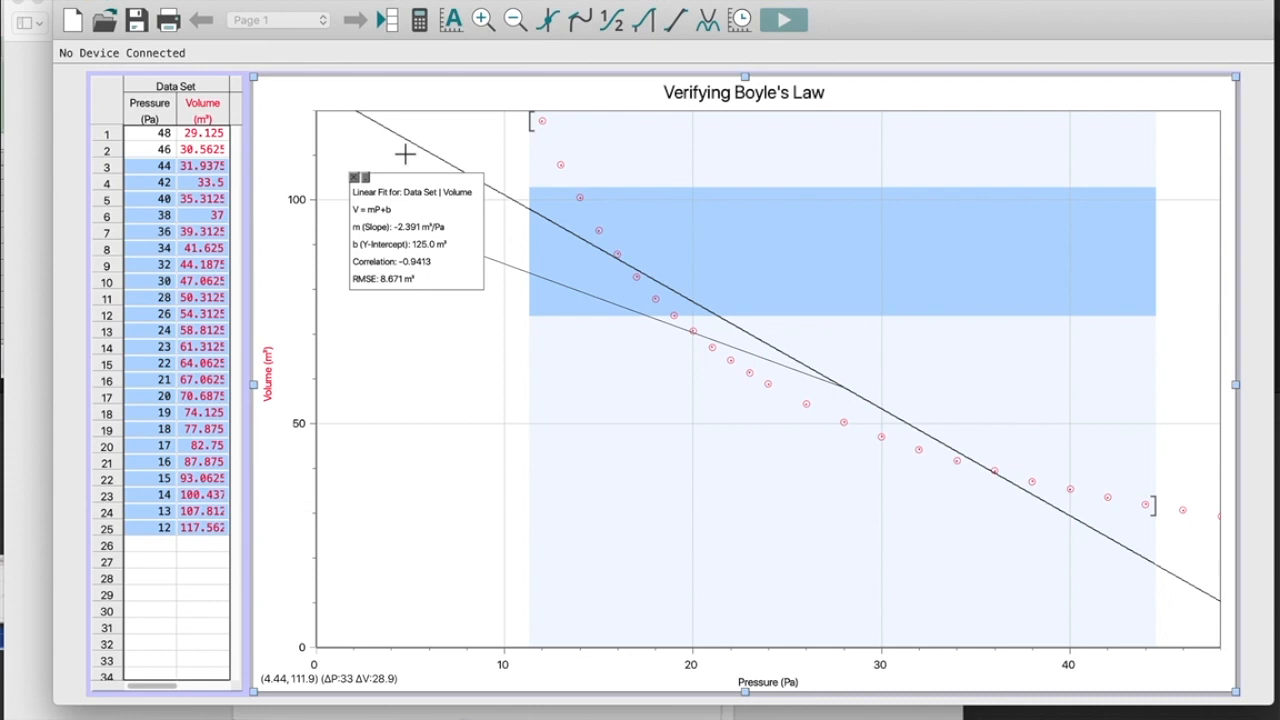
mouse_move(592, 215)
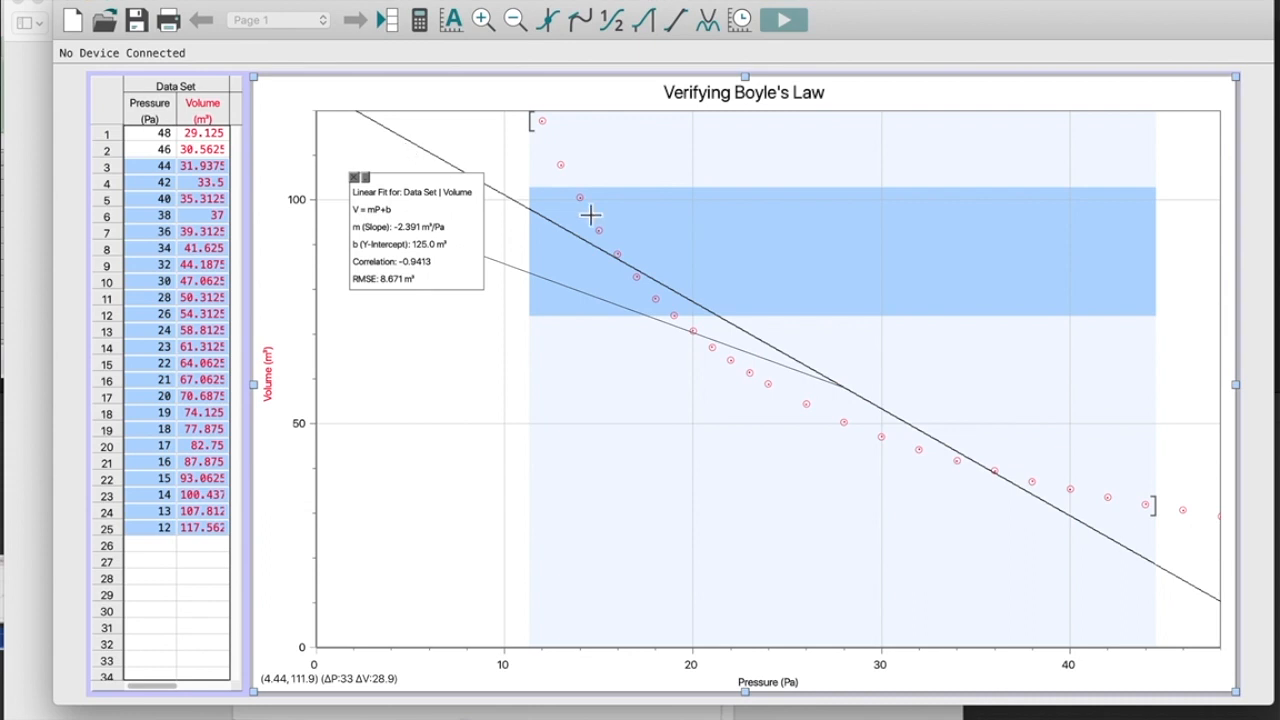
click(378, 173)
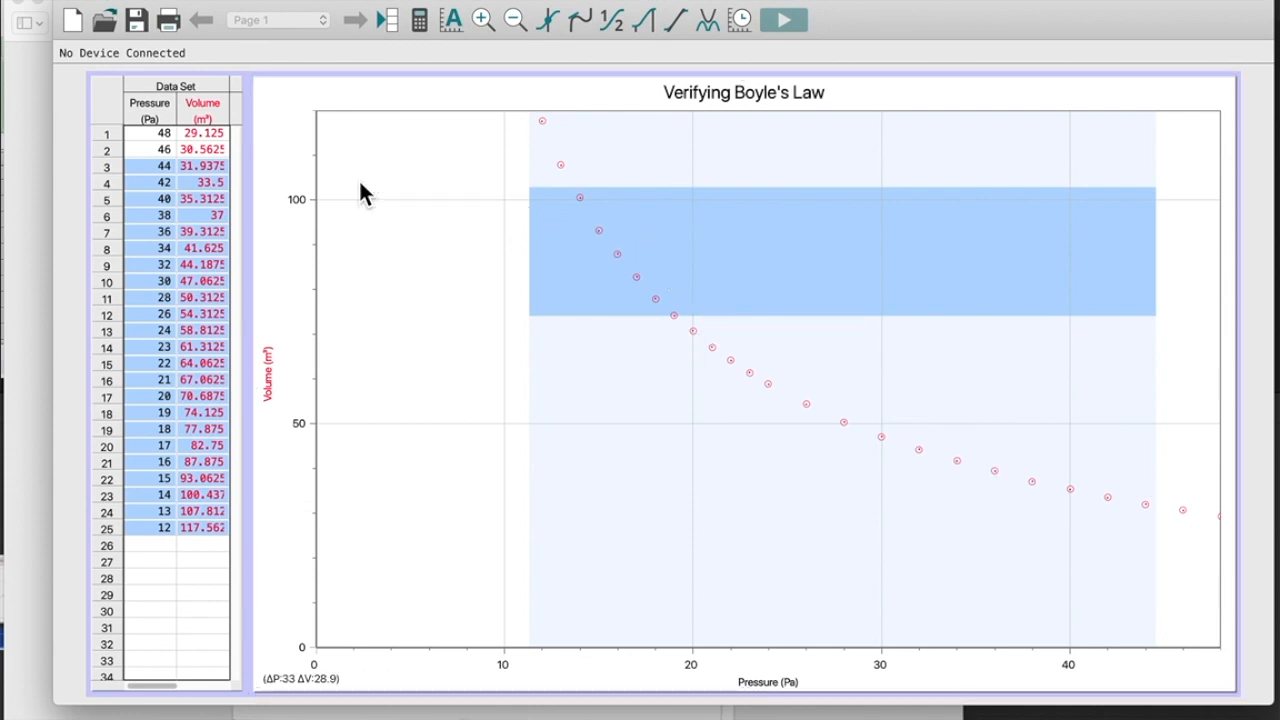
mouse_move(663, 252)
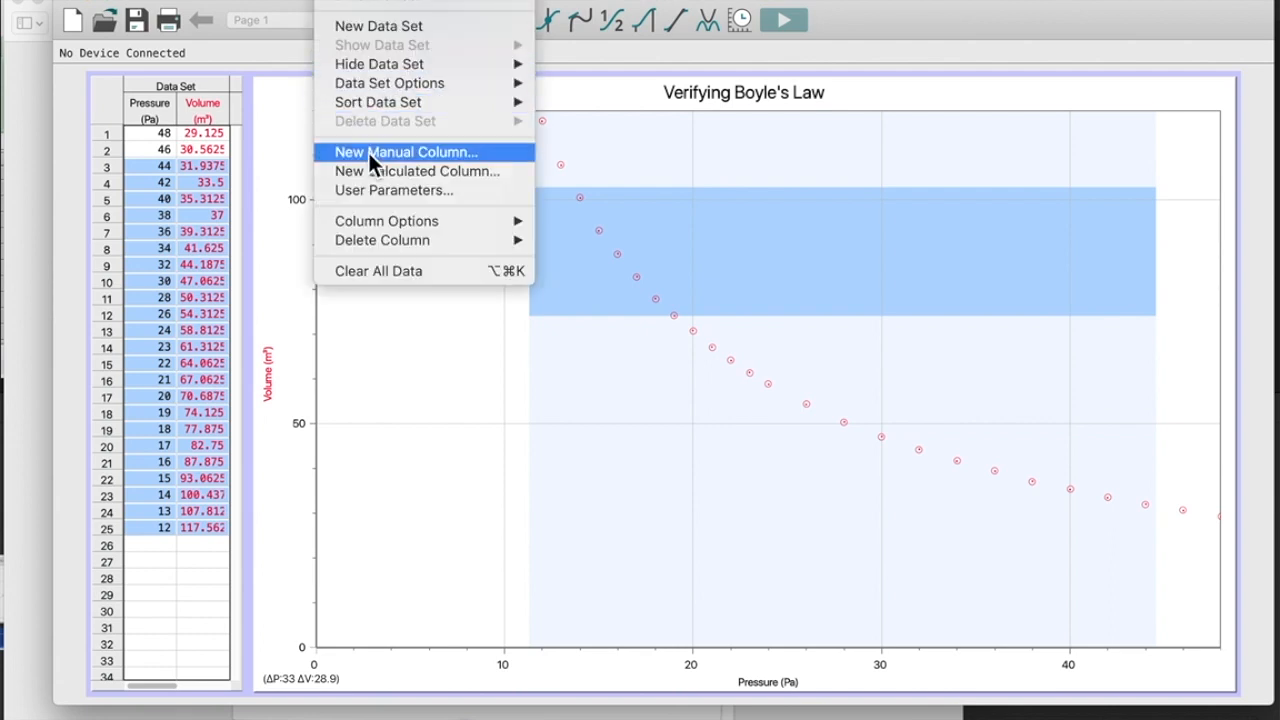
Step: Add a calculated column 1/"Pressure" named 1/Pressure with short name 1/P
click(417, 171)
text(1)
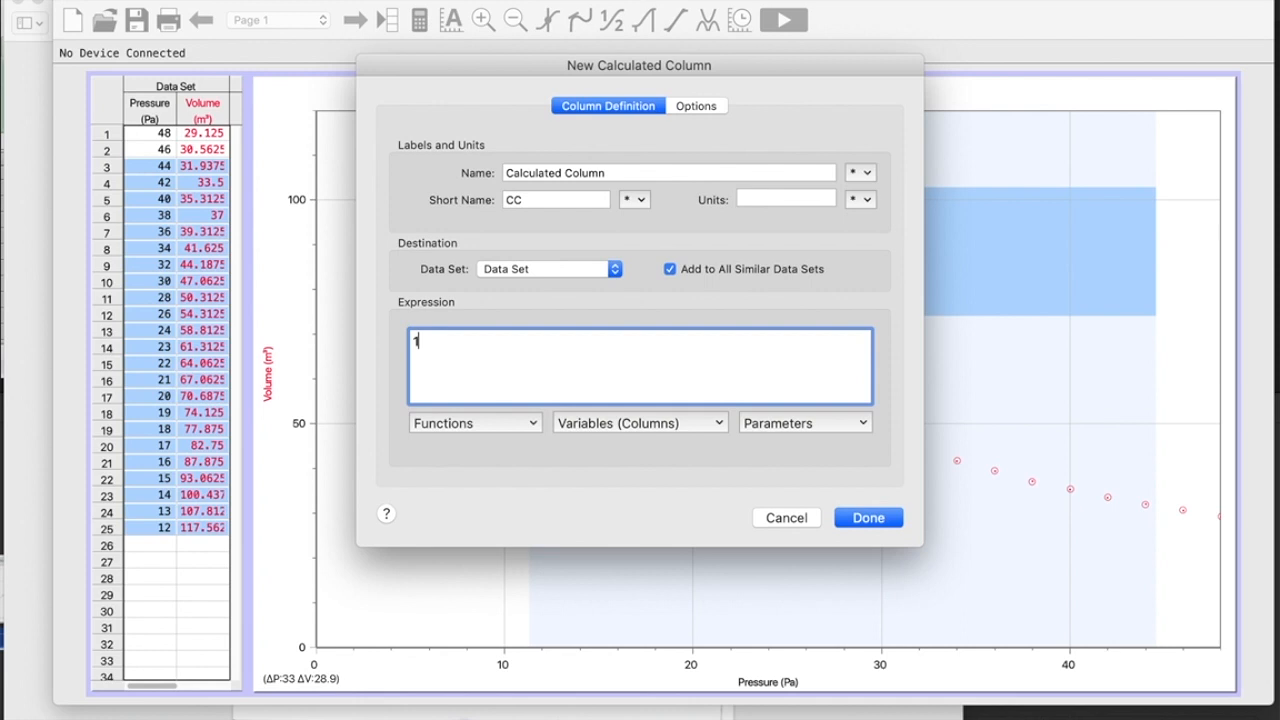
text(/)
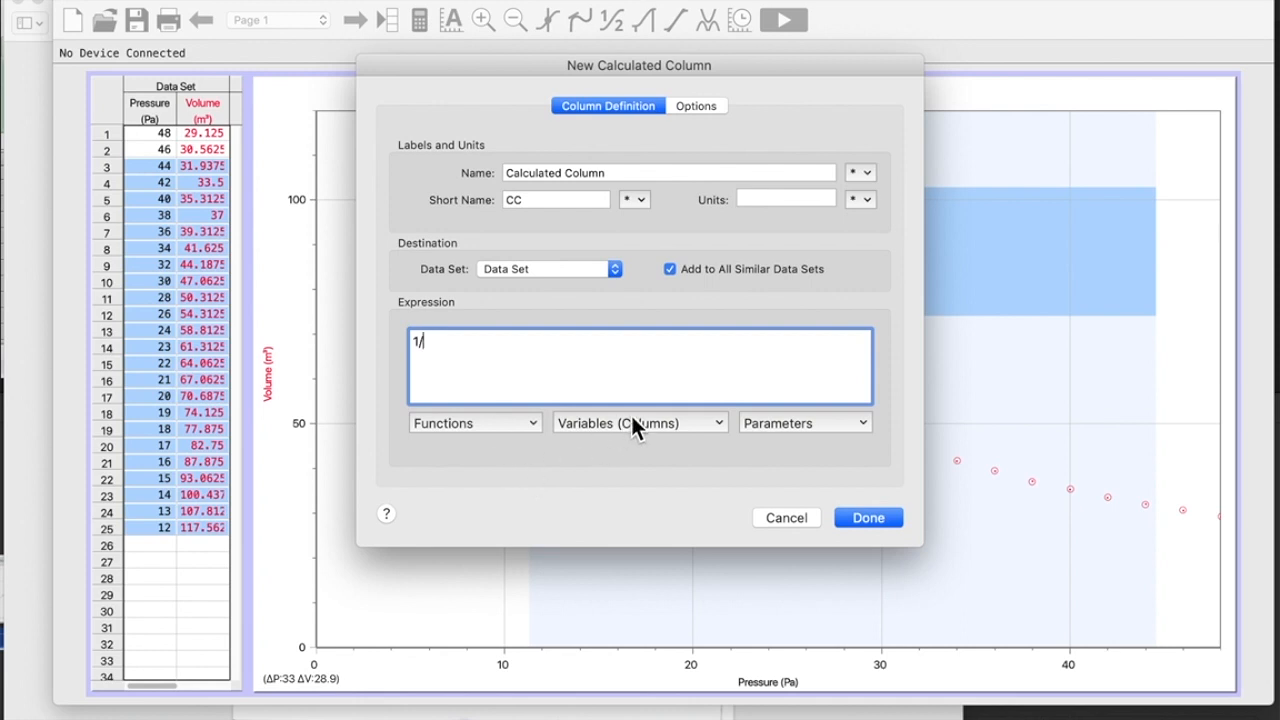
click(640, 422)
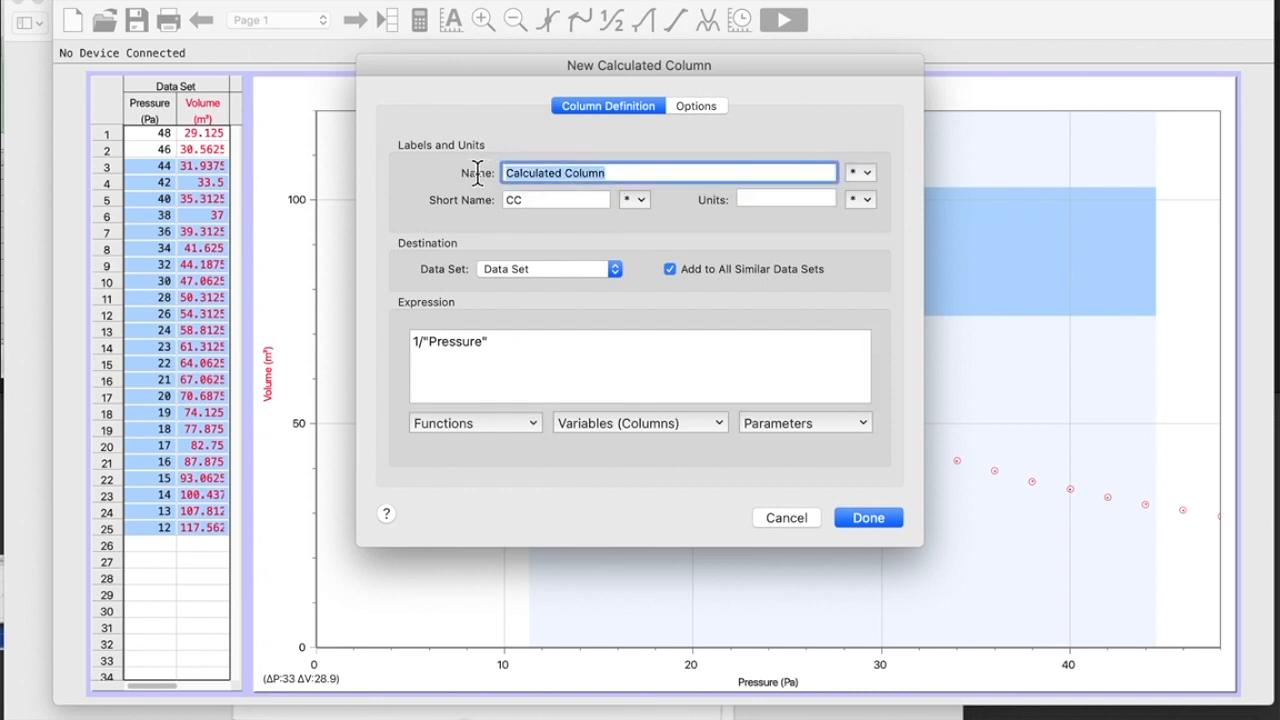
text(1/)
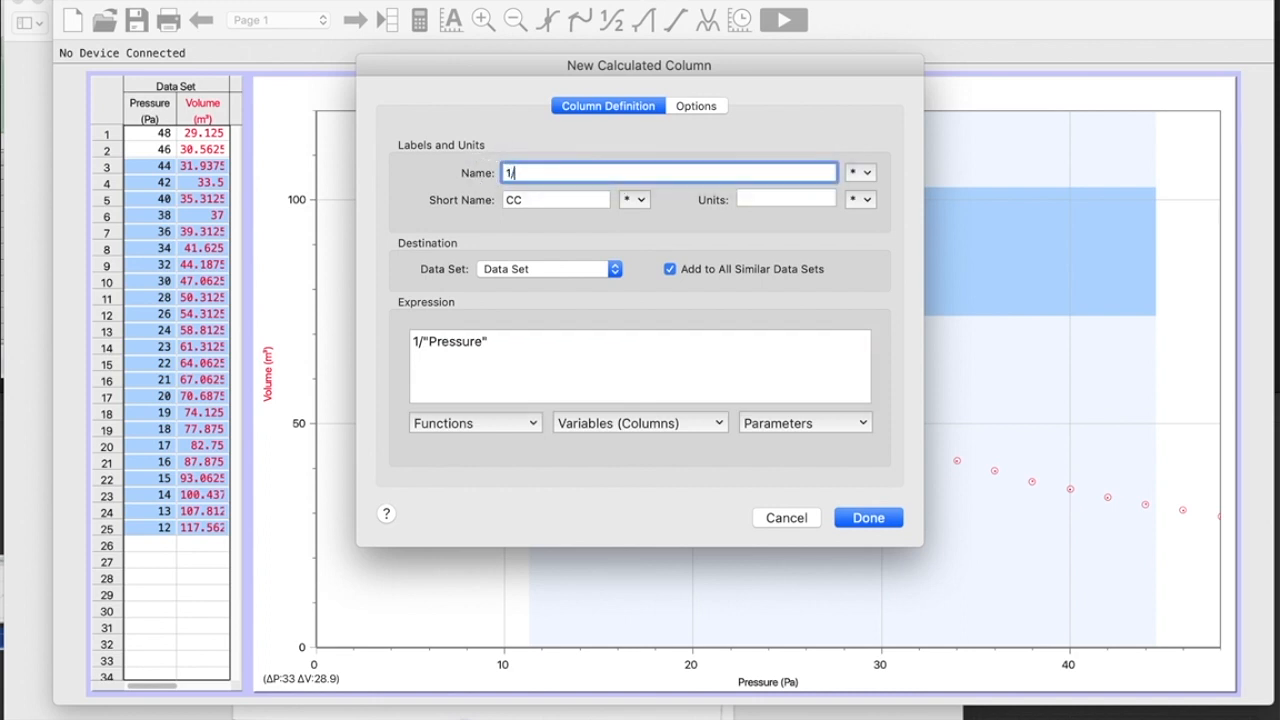
text(pres)
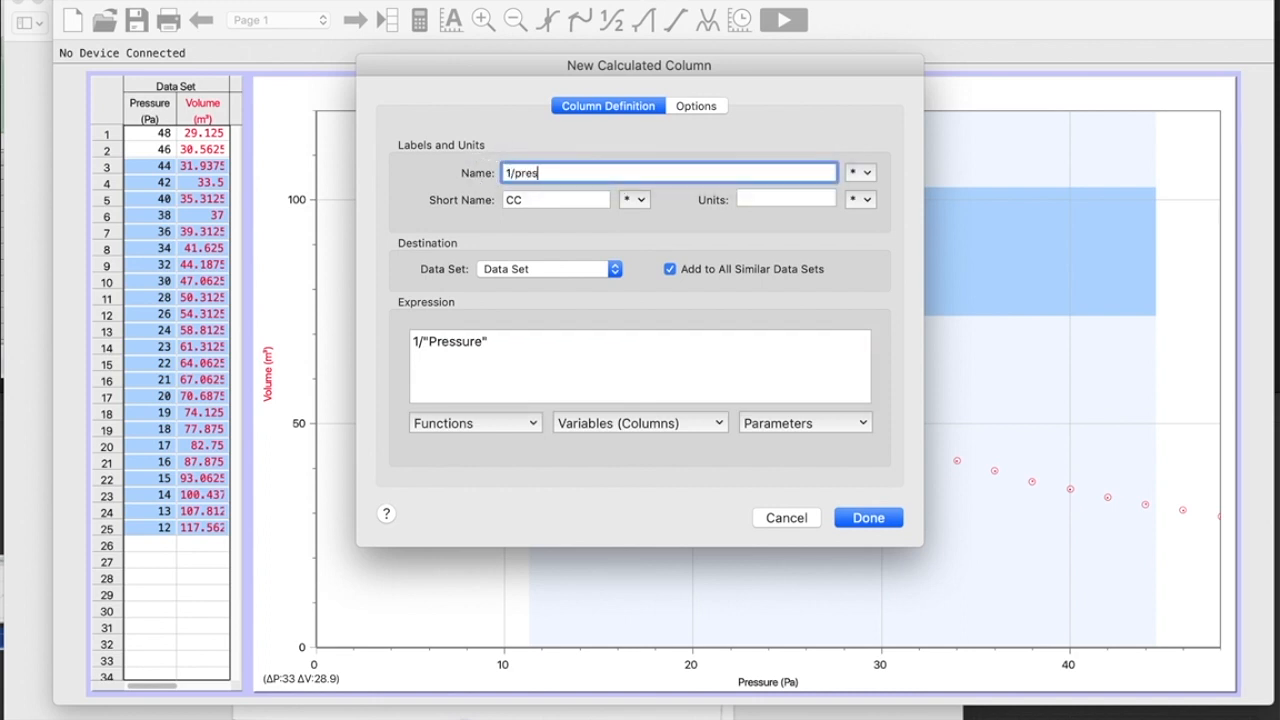
text(sure)
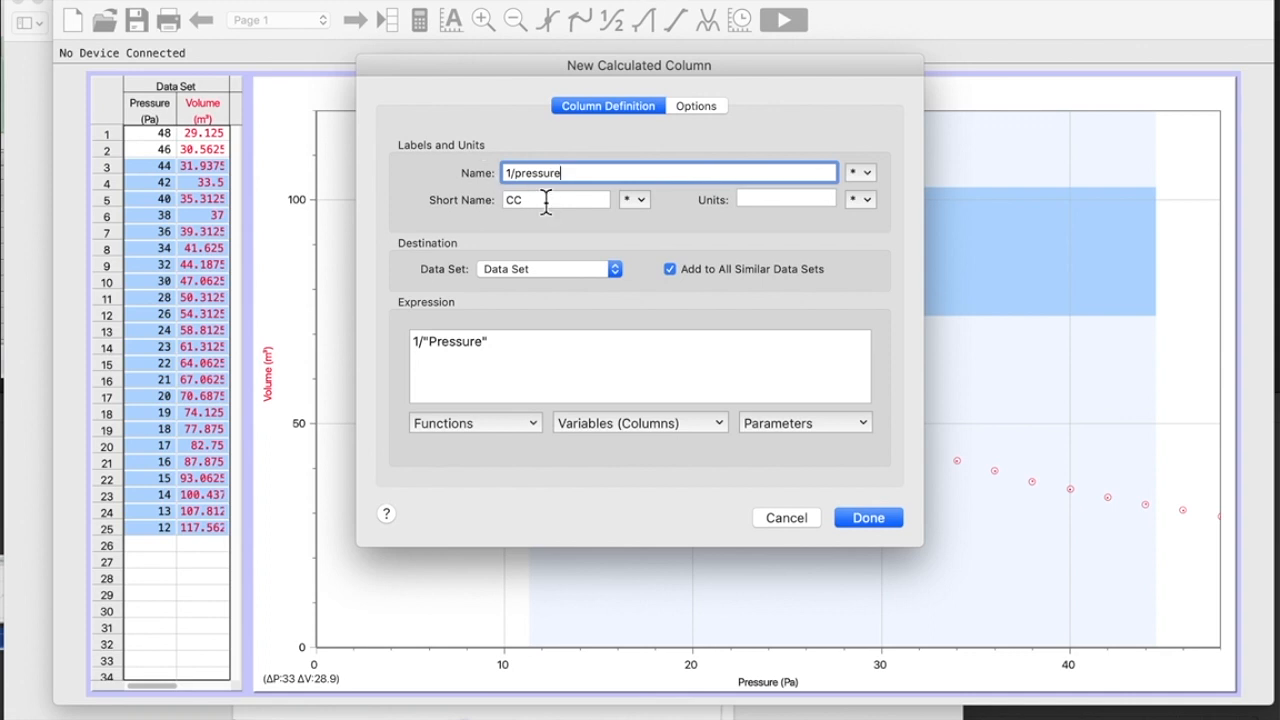
text(1/)
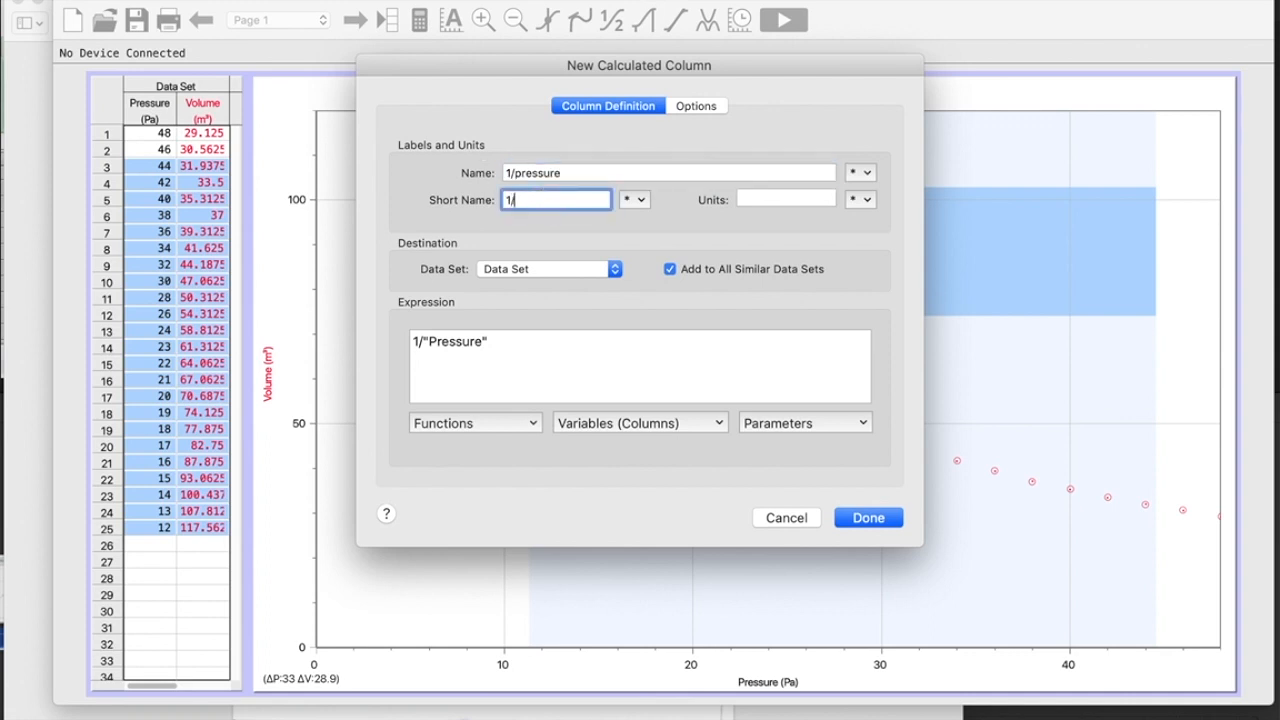
text(P)
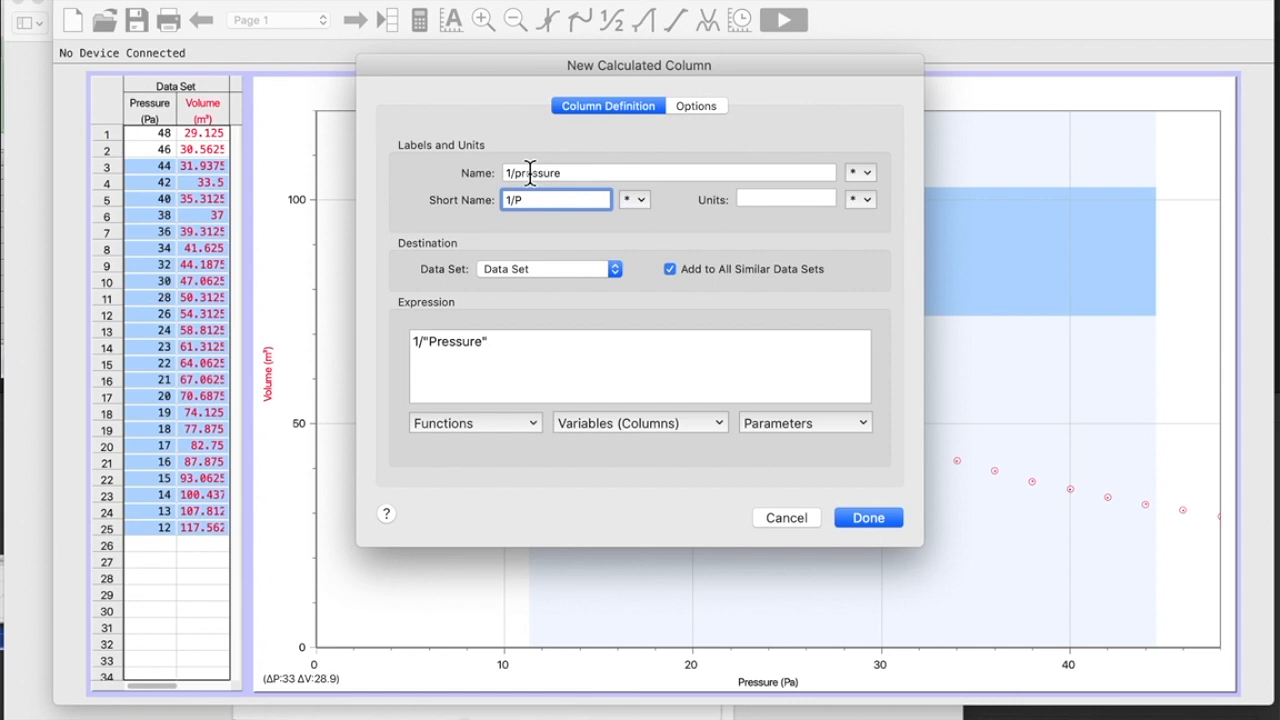
click(670, 172)
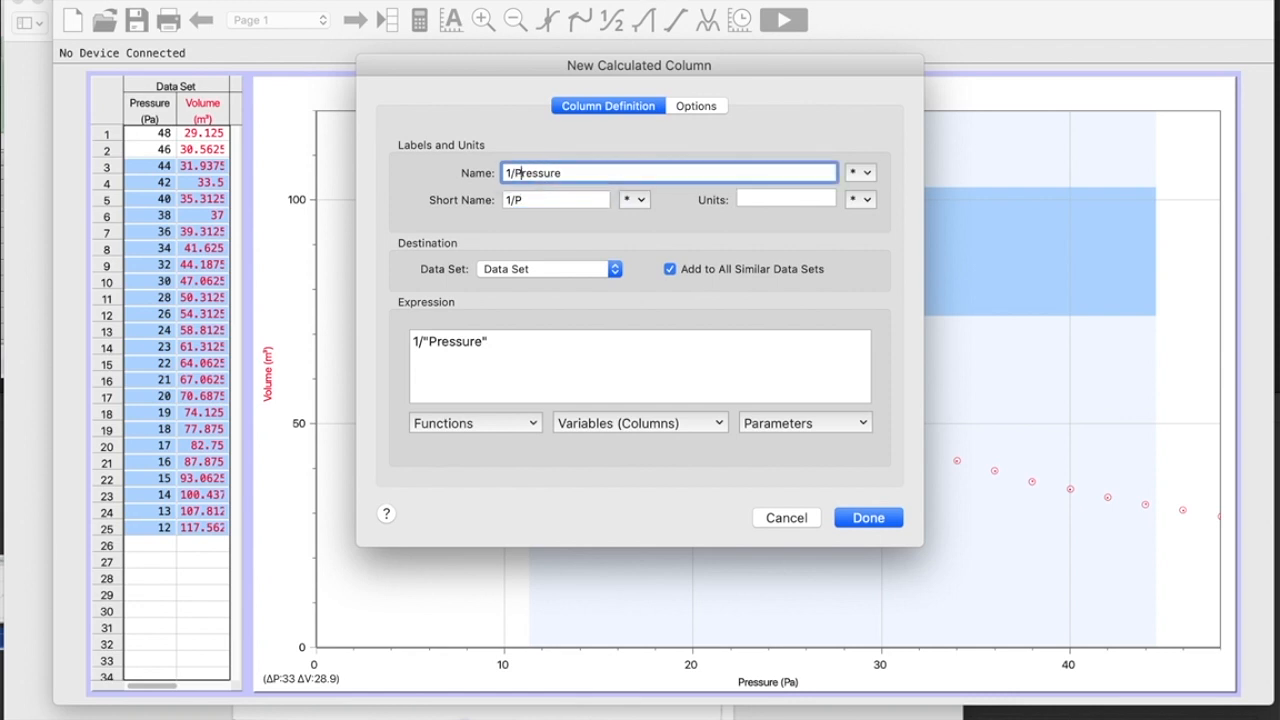
click(868, 517)
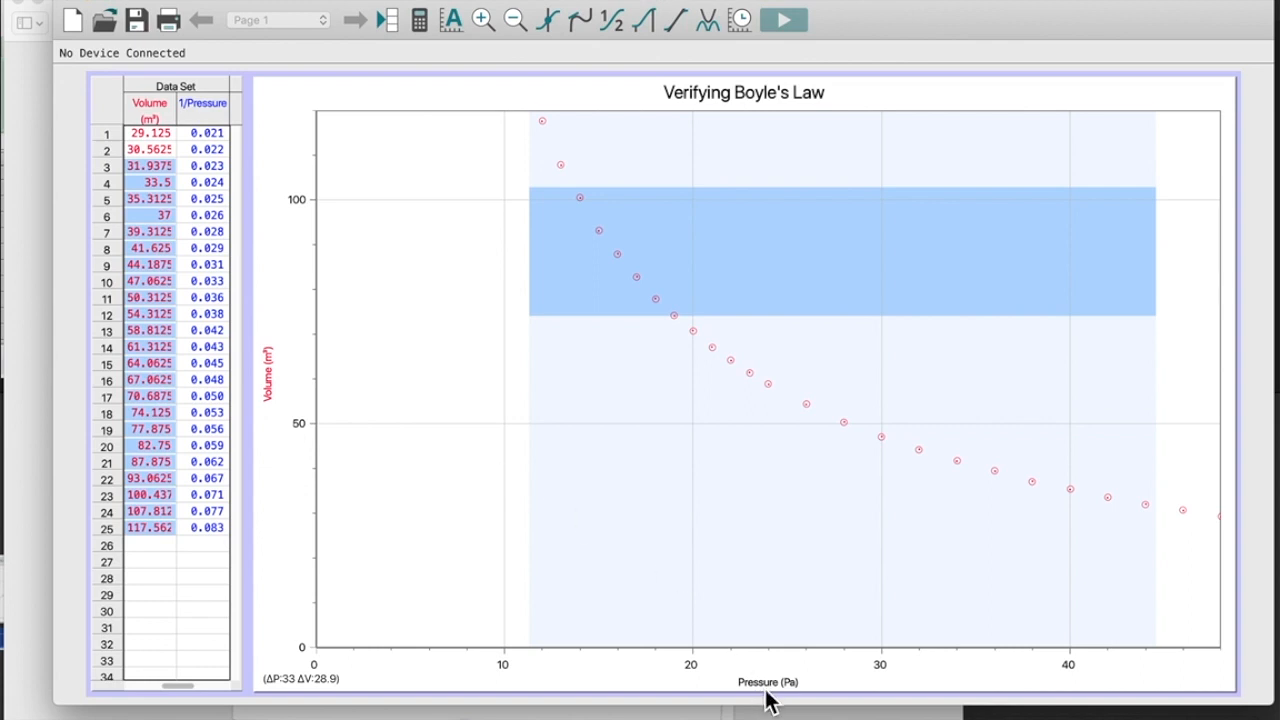
Step: Plot Volume against 1/Pressure with axes autoscaled from zero
click(756, 682)
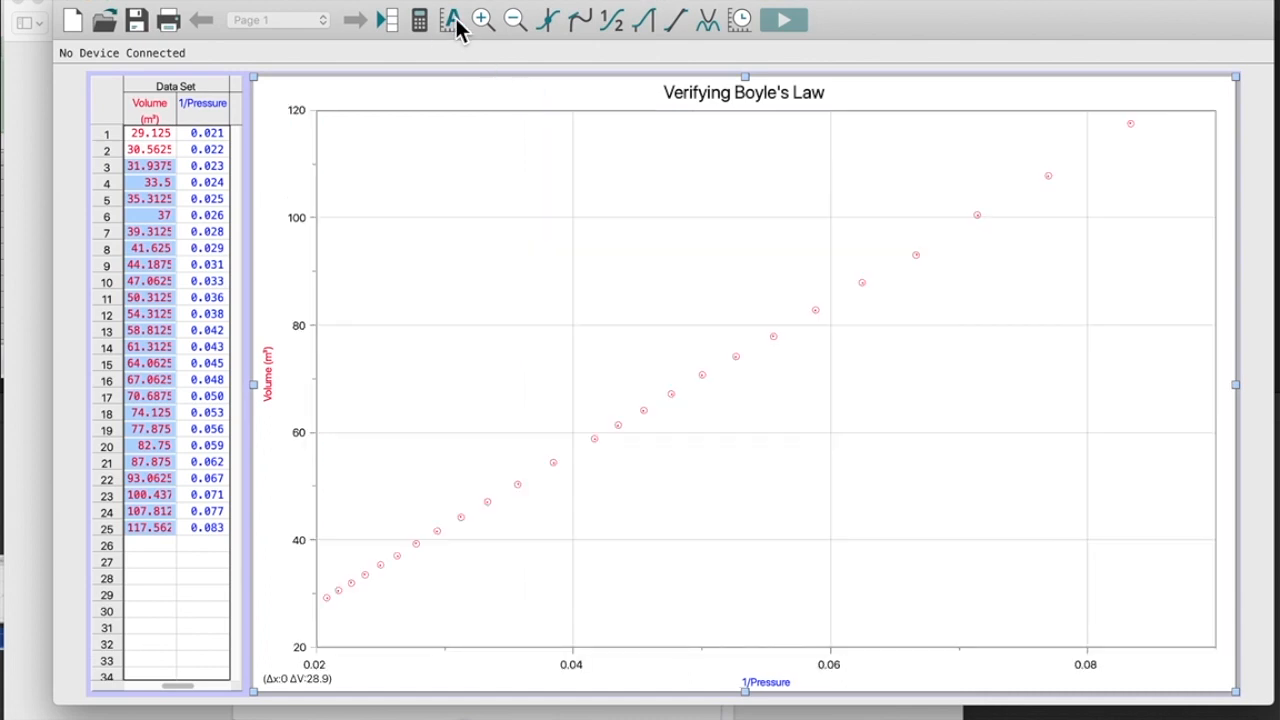
mouse_move(432, 300)
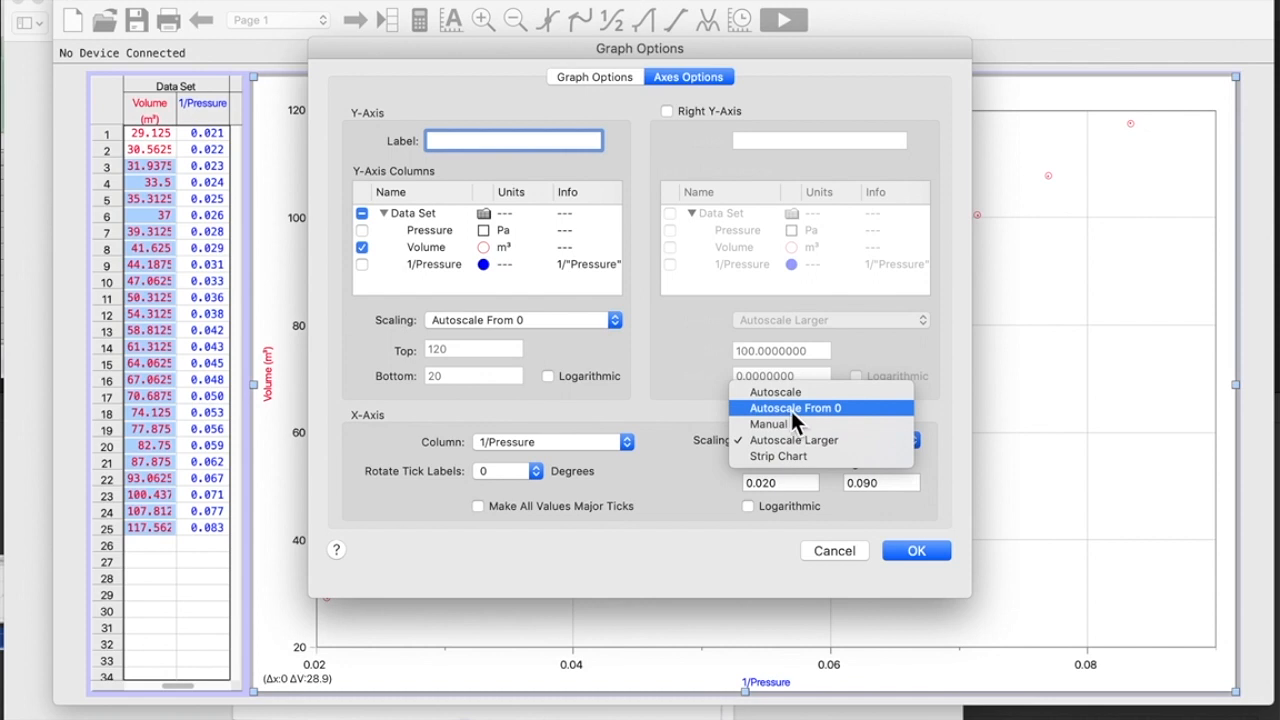
click(916, 550)
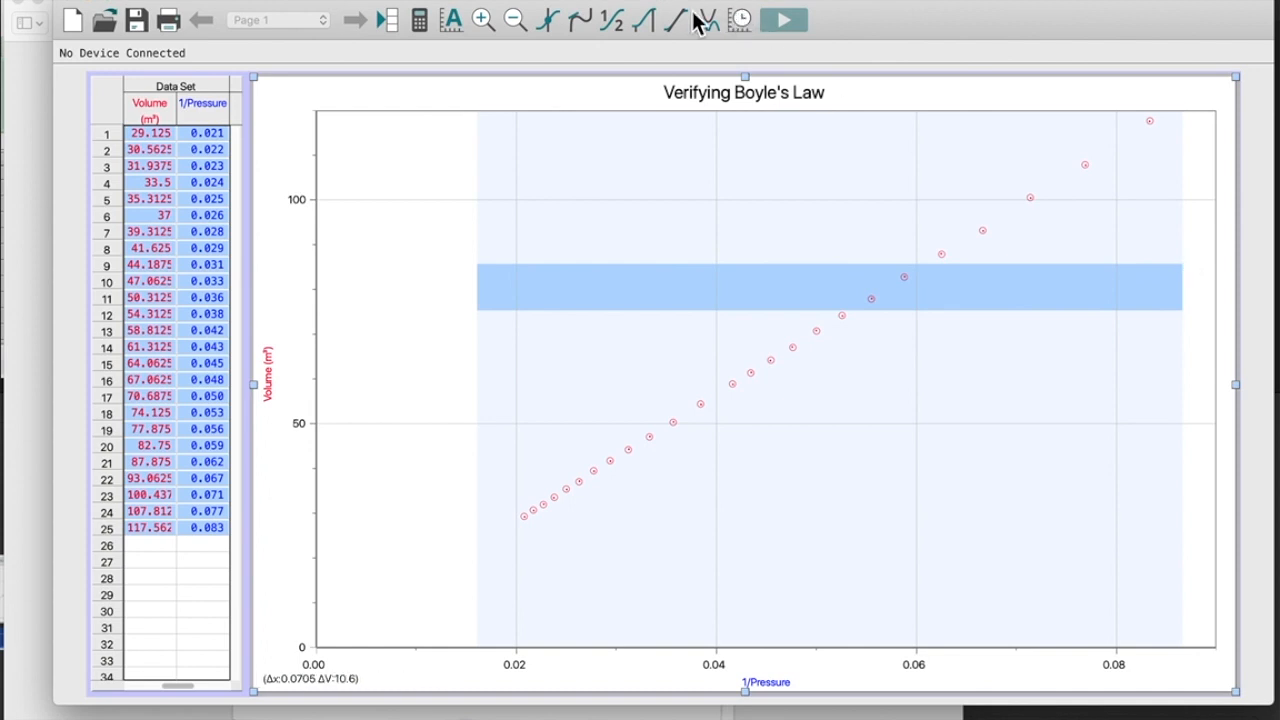
Step: Switch the horizontal axis back to Pressure to show the original curve
click(673, 22)
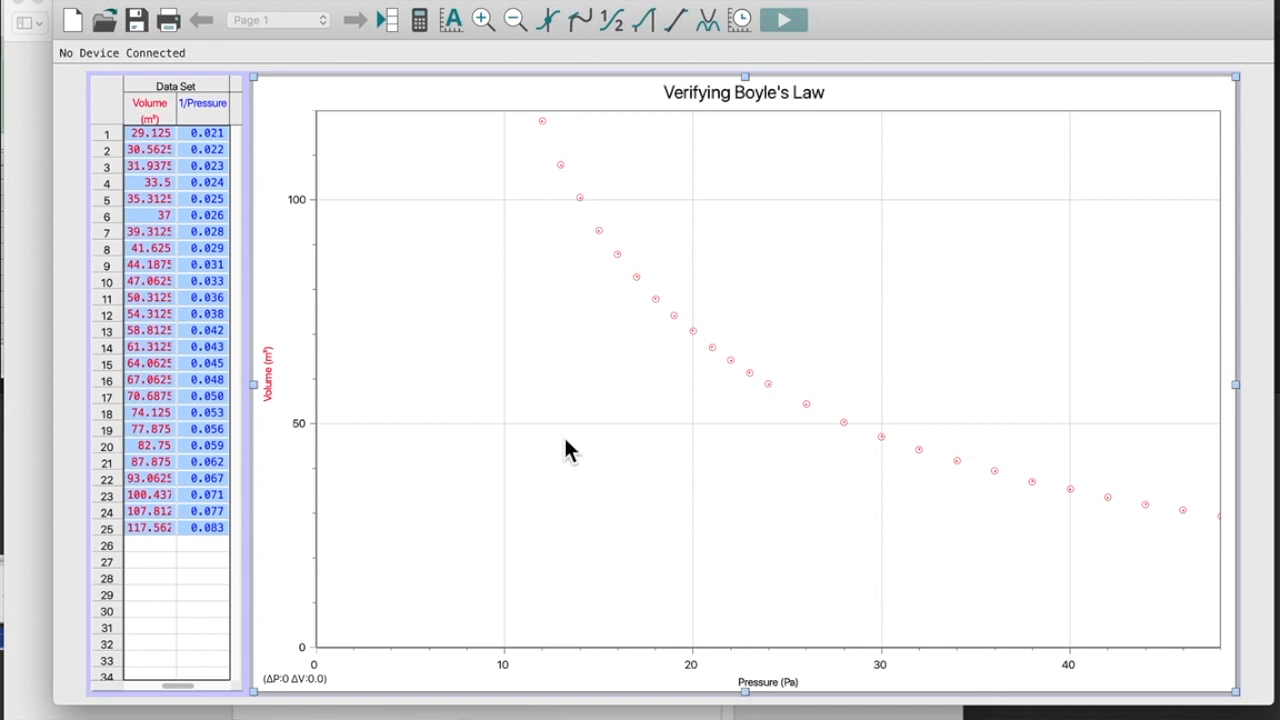
mouse_move(772, 693)
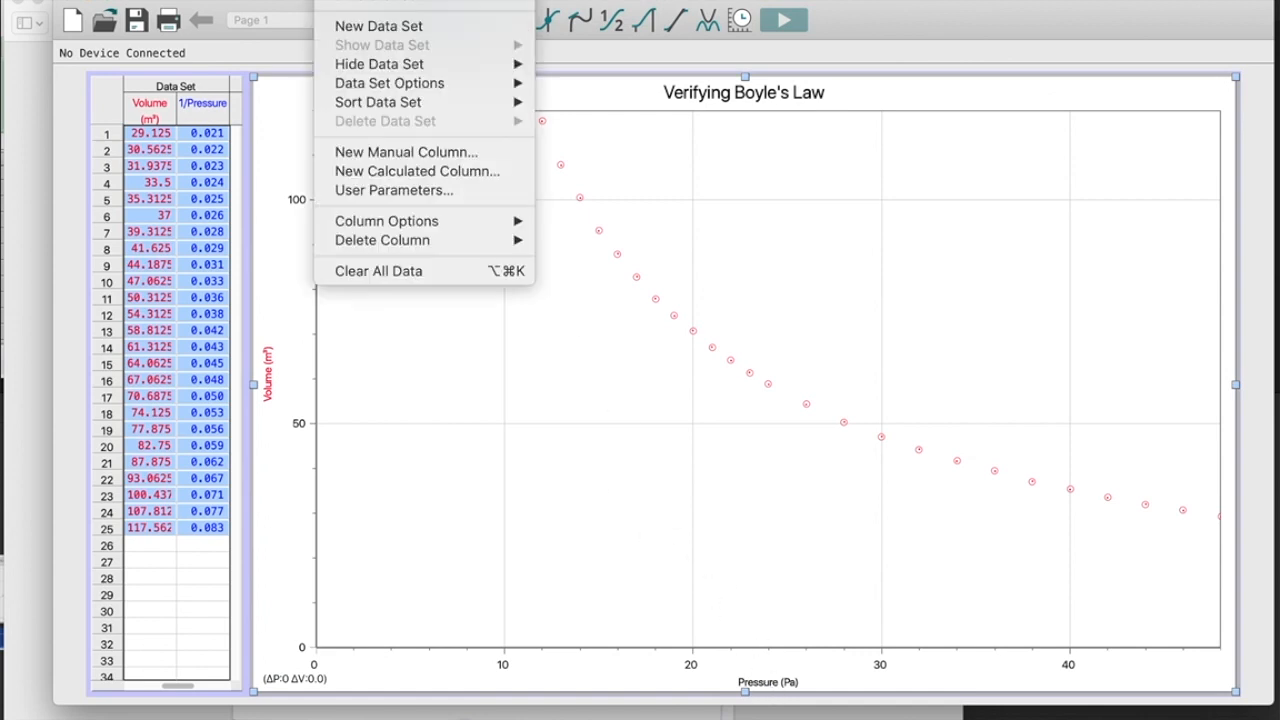
mouse_move(403, 185)
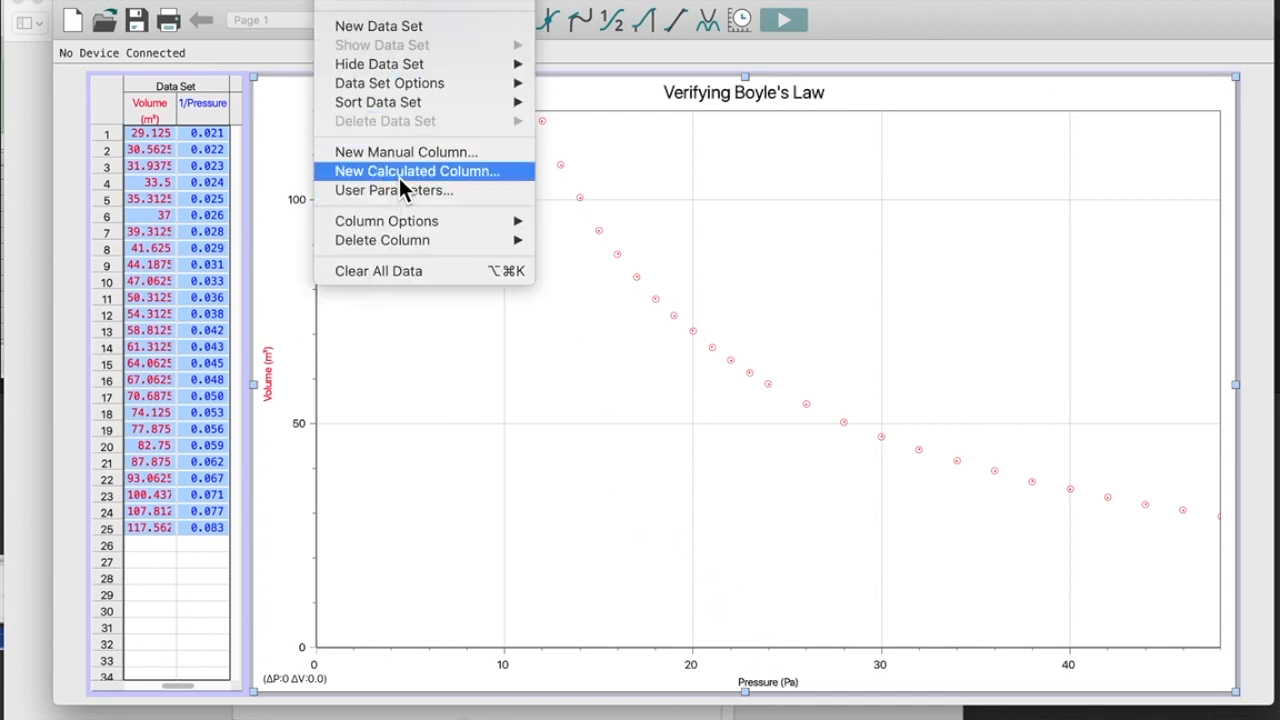
Step: Add a calculated column x^2 equal to "Pressure"^2, with name and short name x^2
click(419, 171)
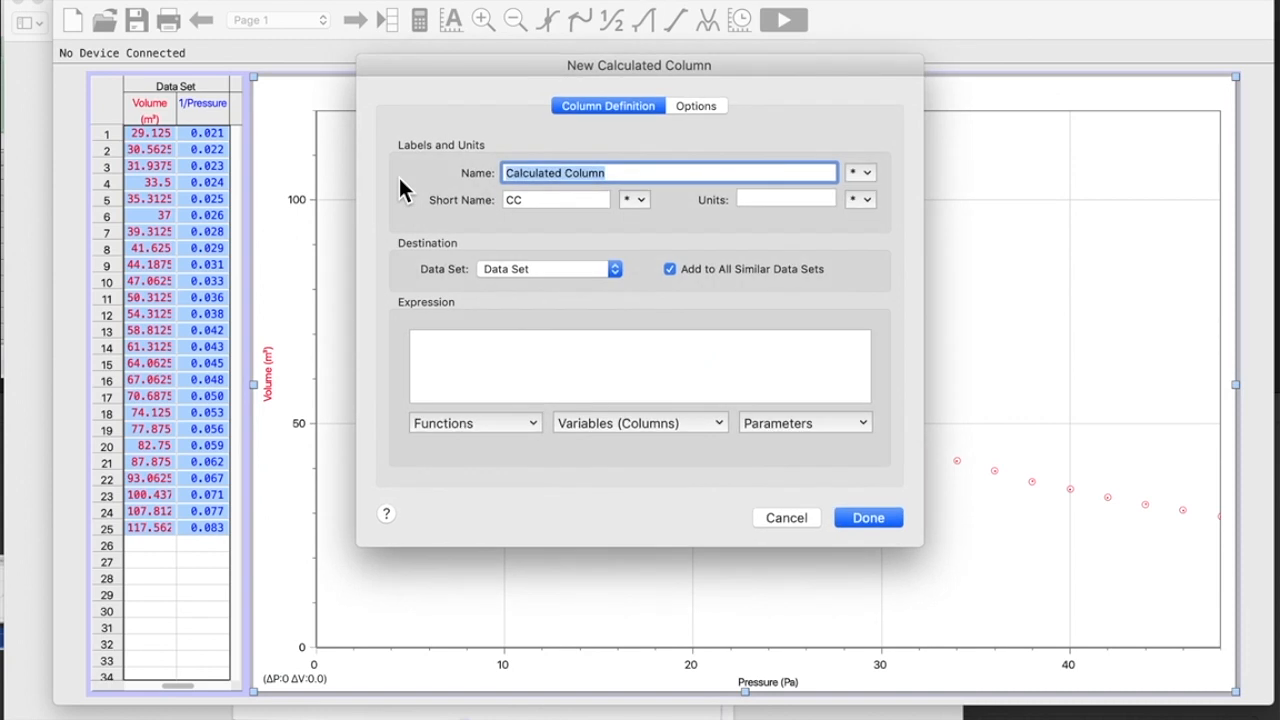
text(x^2)
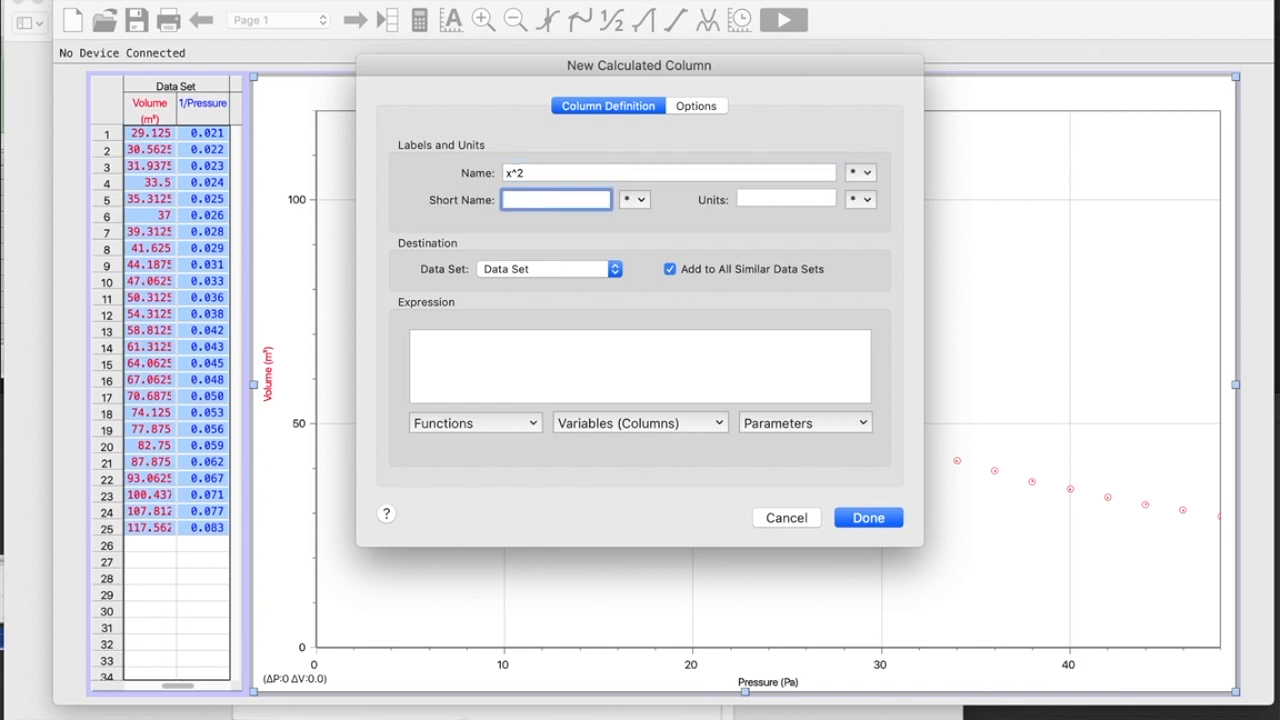
text(x)
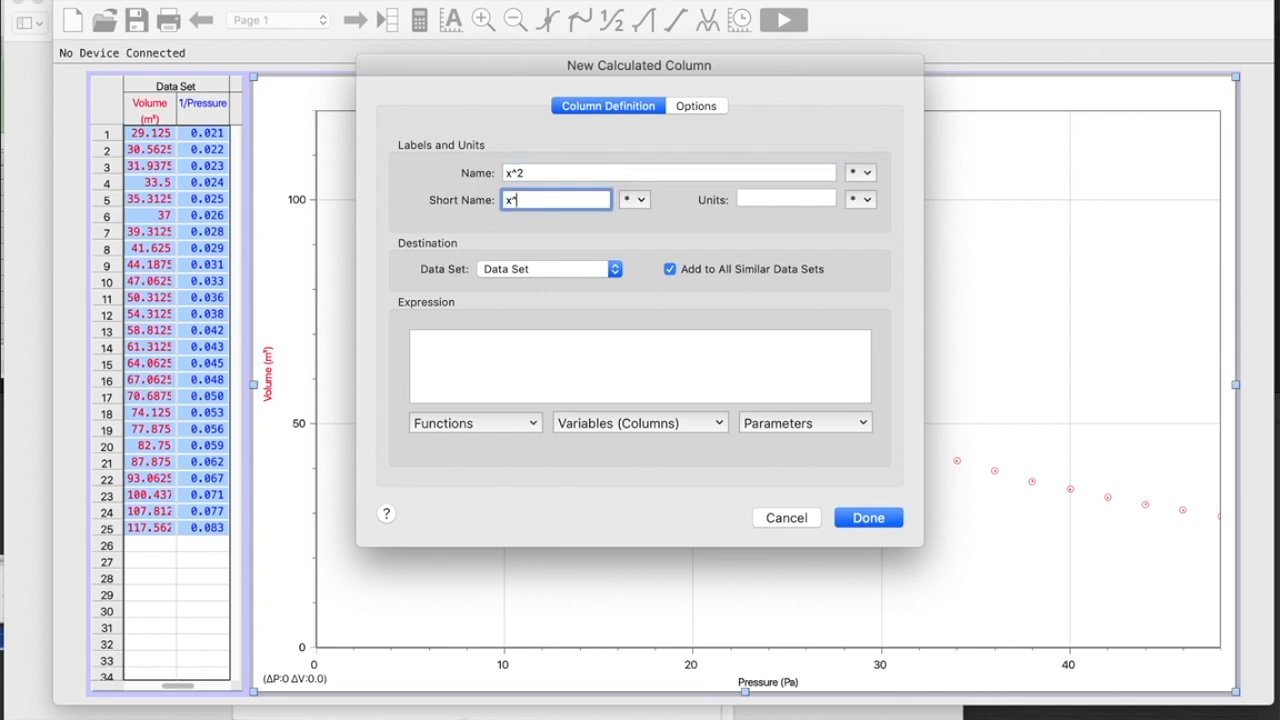
click(640, 365)
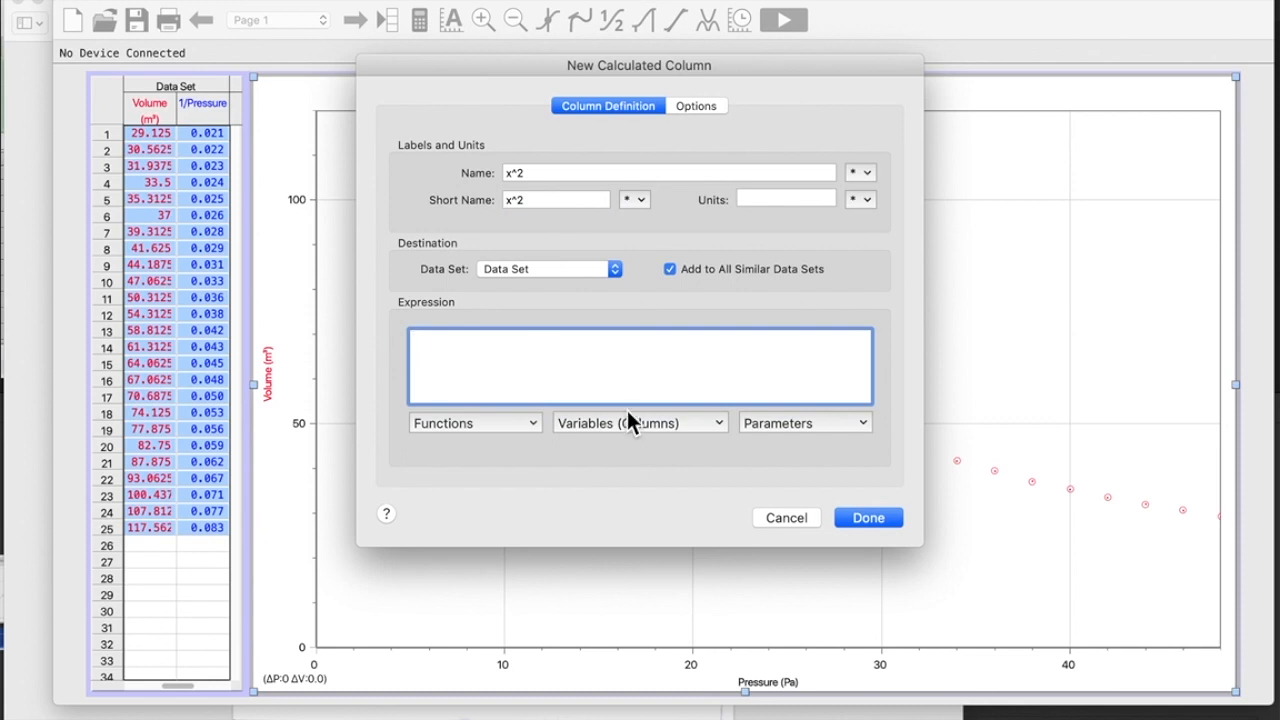
click(639, 422)
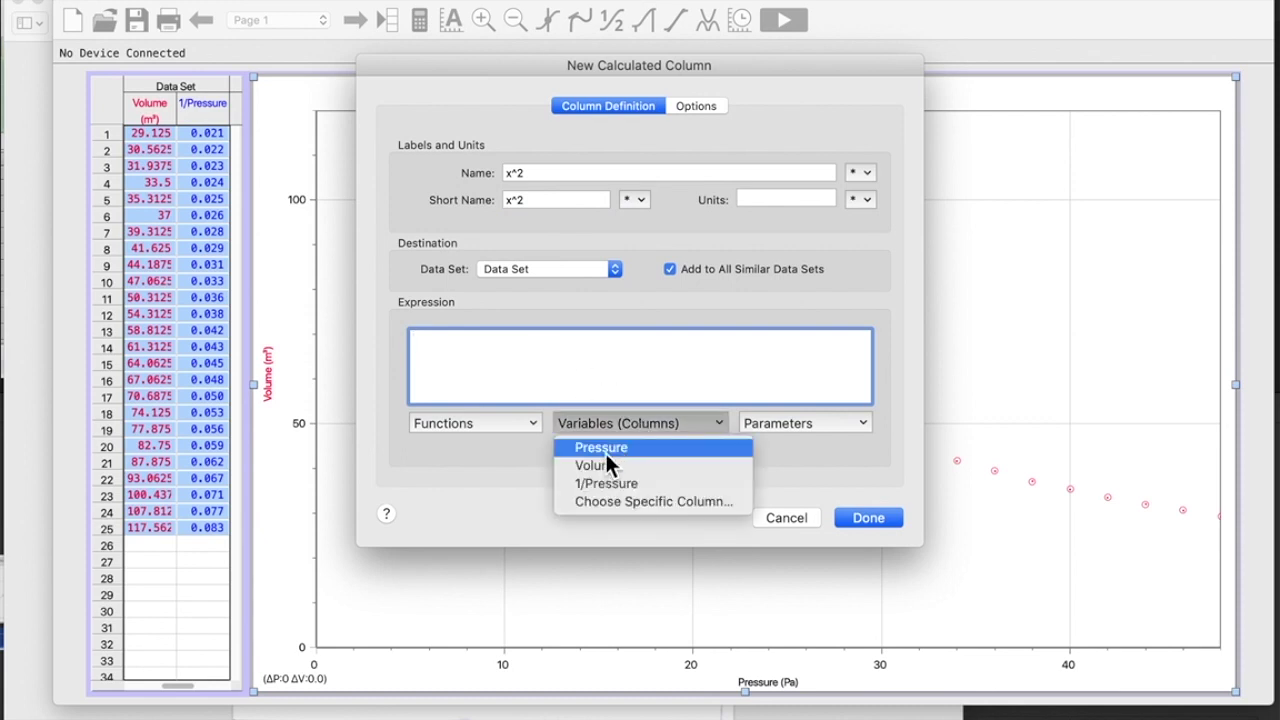
click(600, 447)
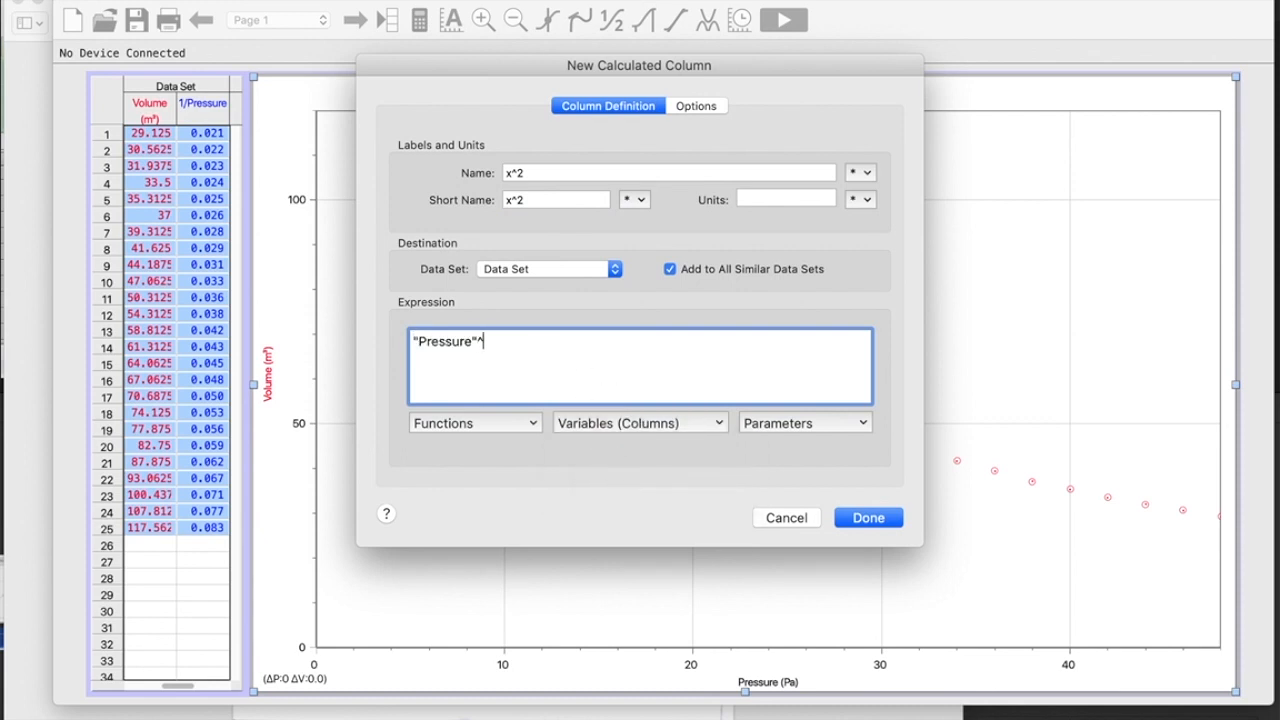
text(2)
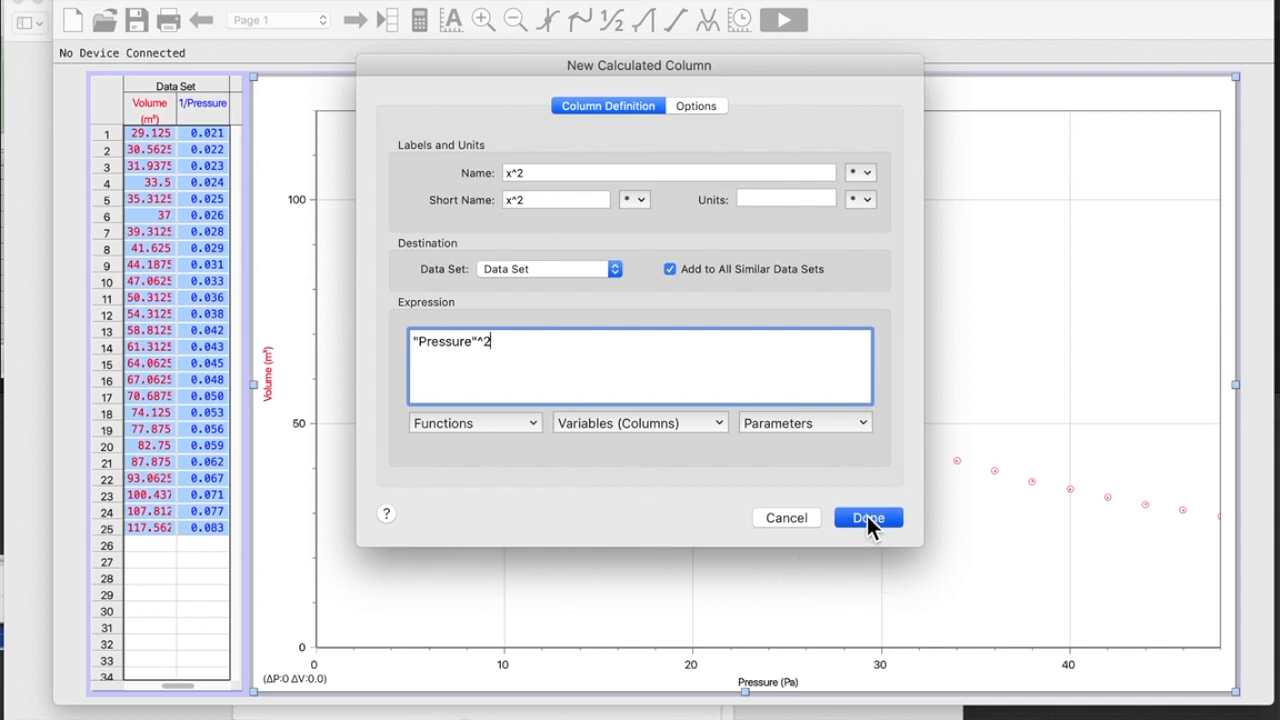
click(868, 517)
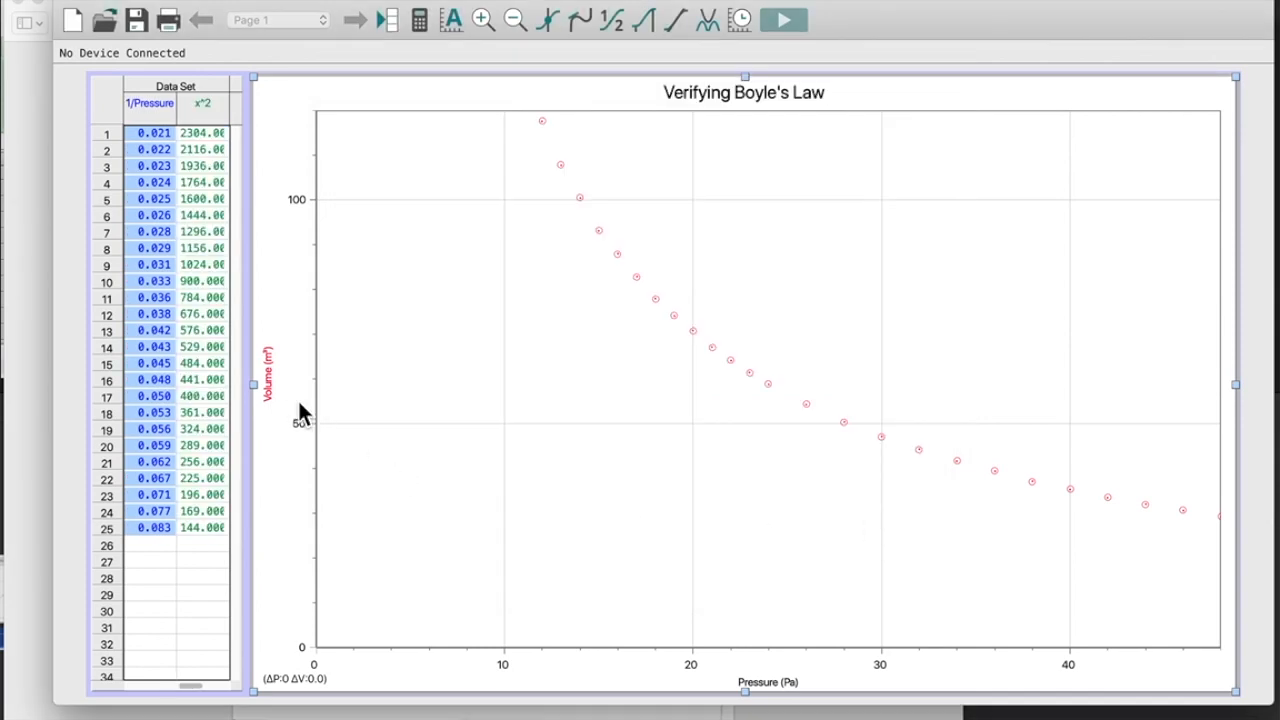
click(758, 684)
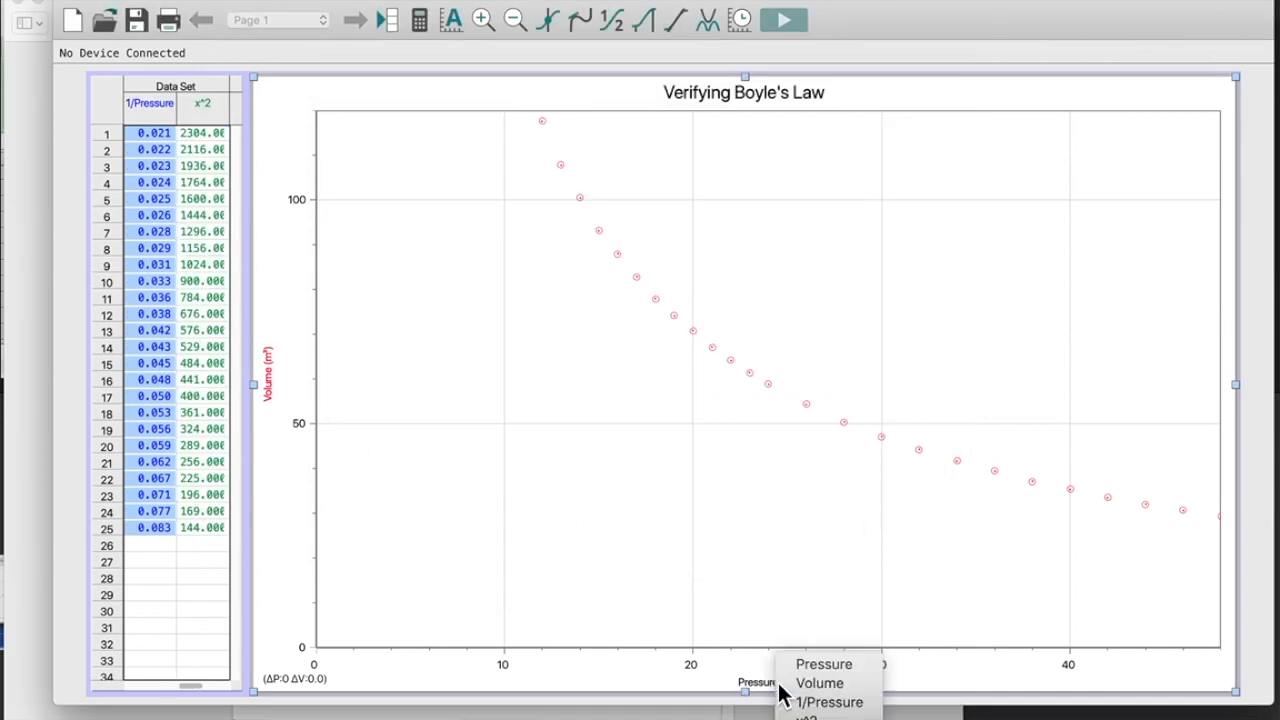